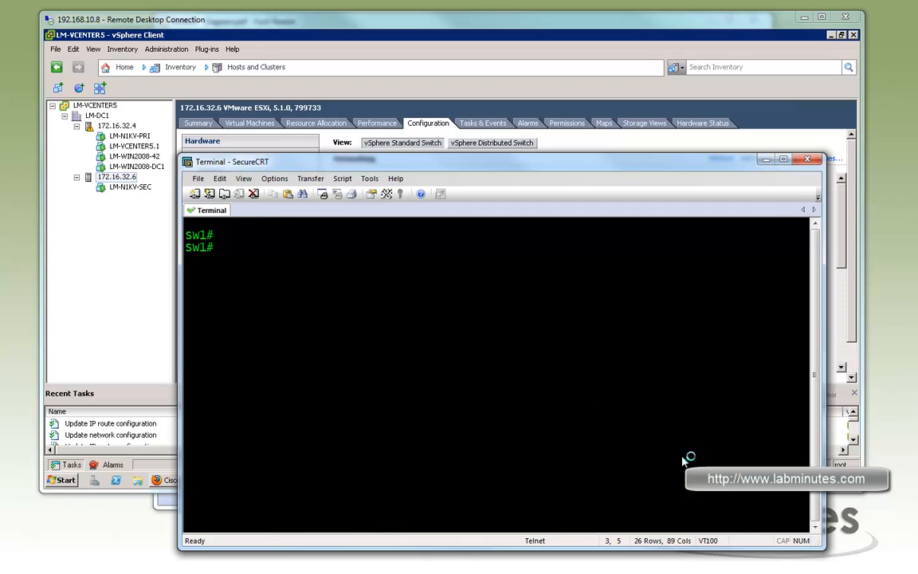
mouse_move(591, 407)
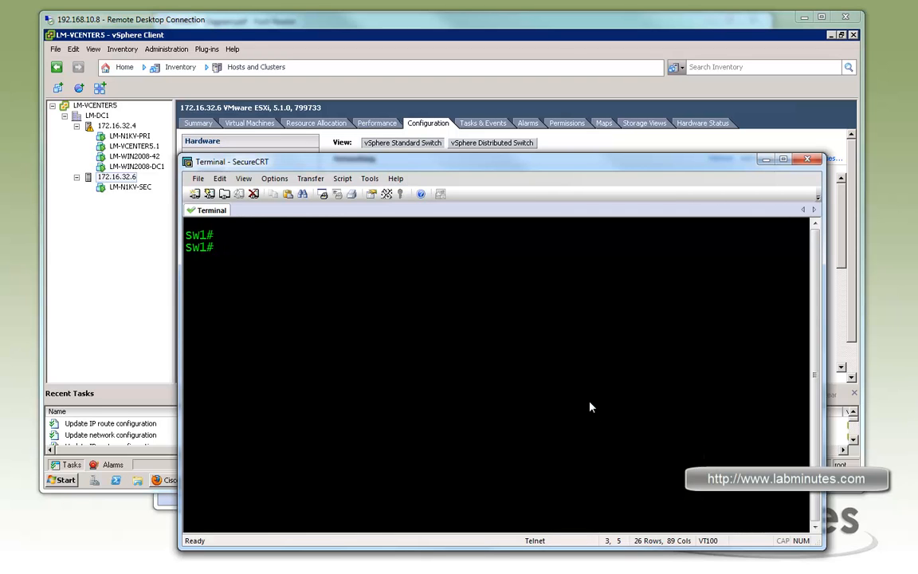
Show SW1's running config for Fa1/0/19 and Port-channel10, and the EtherChannel summary.
text(sh)
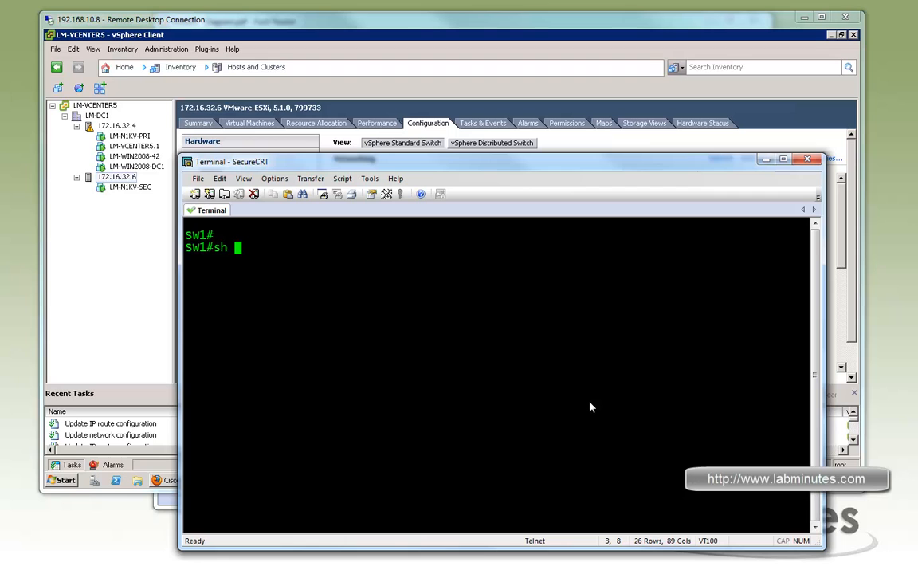
text(run int f1/)
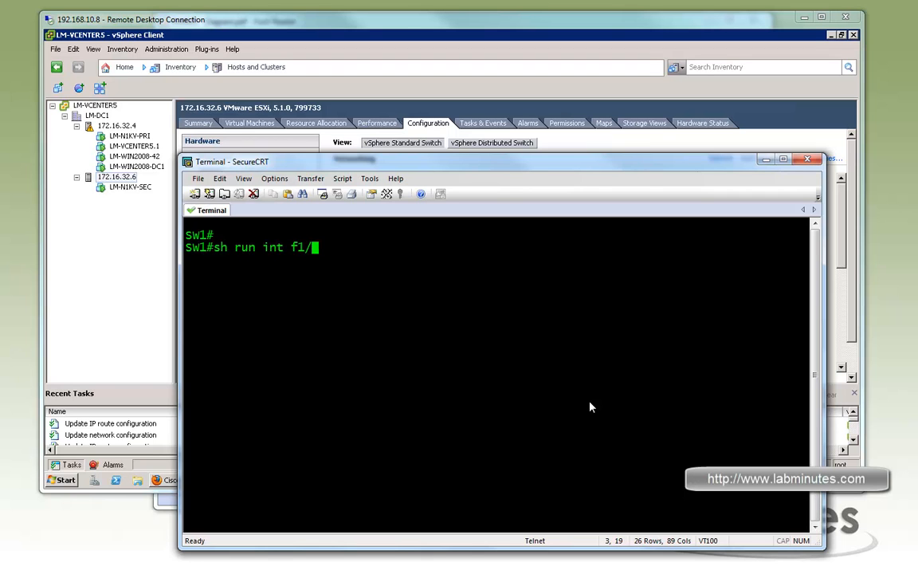
text(0/19)
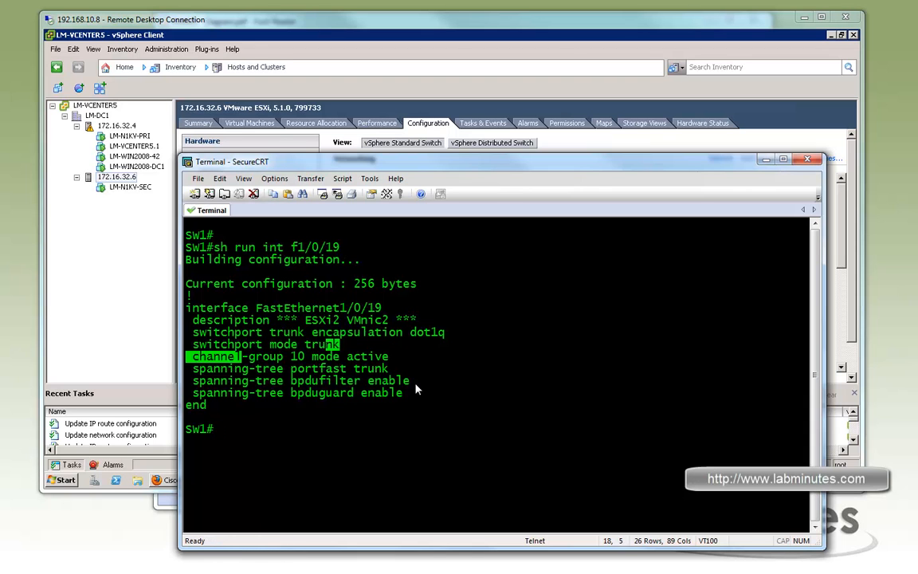
text(sh run int po10)
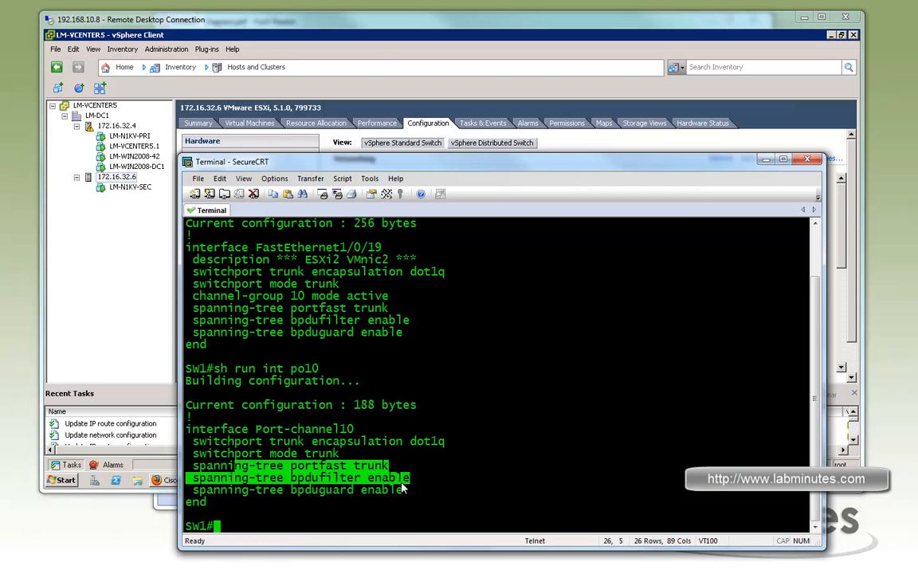
mouse_move(404, 477)
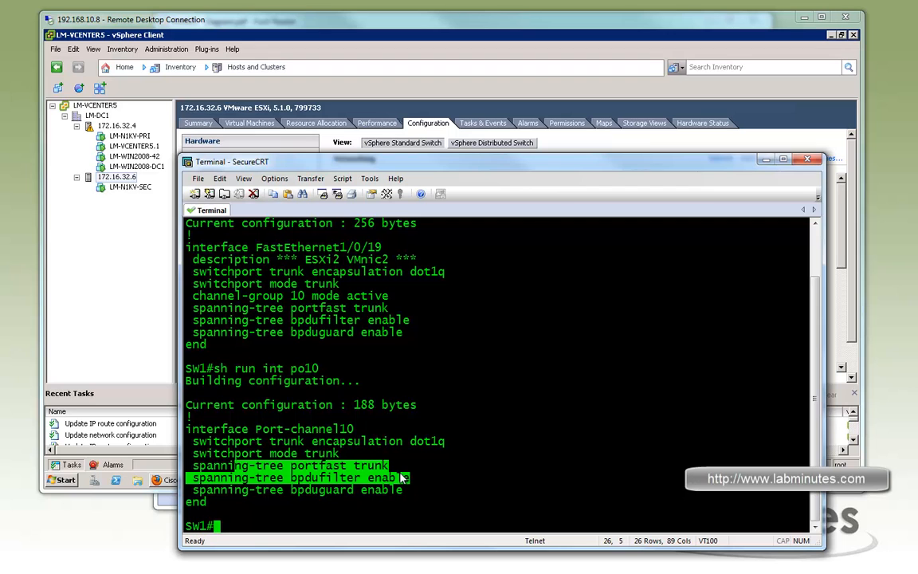
mouse_move(314, 477)
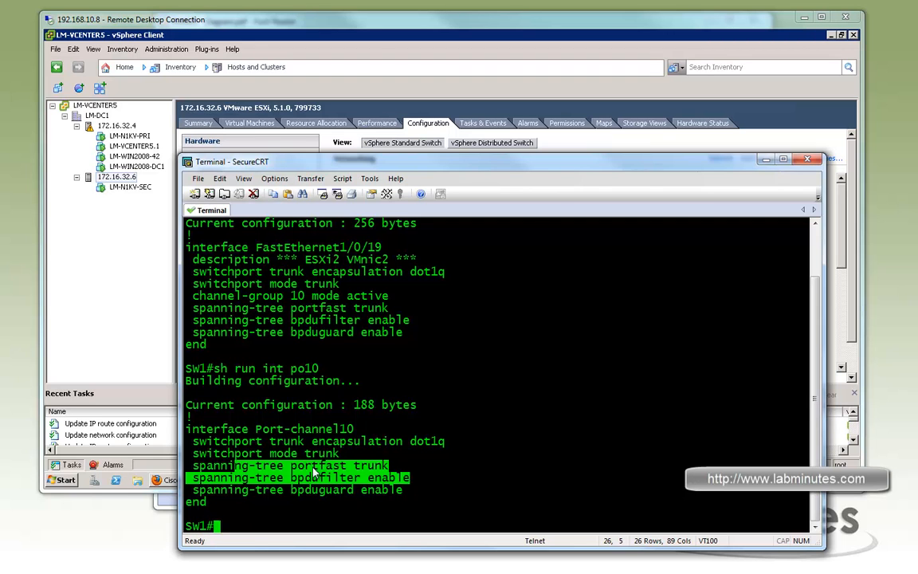
drag(315, 464, 333, 489)
text(sh etherc s)
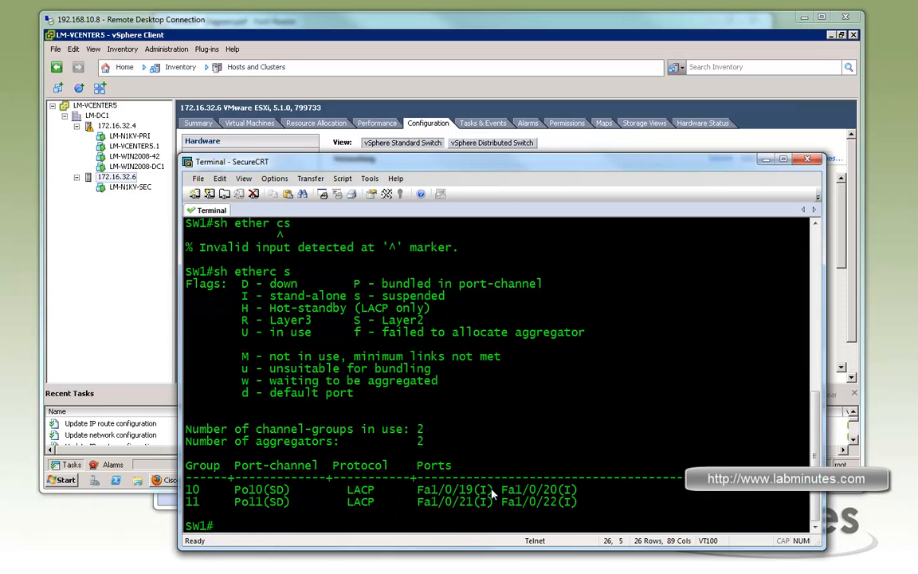
mouse_move(474, 510)
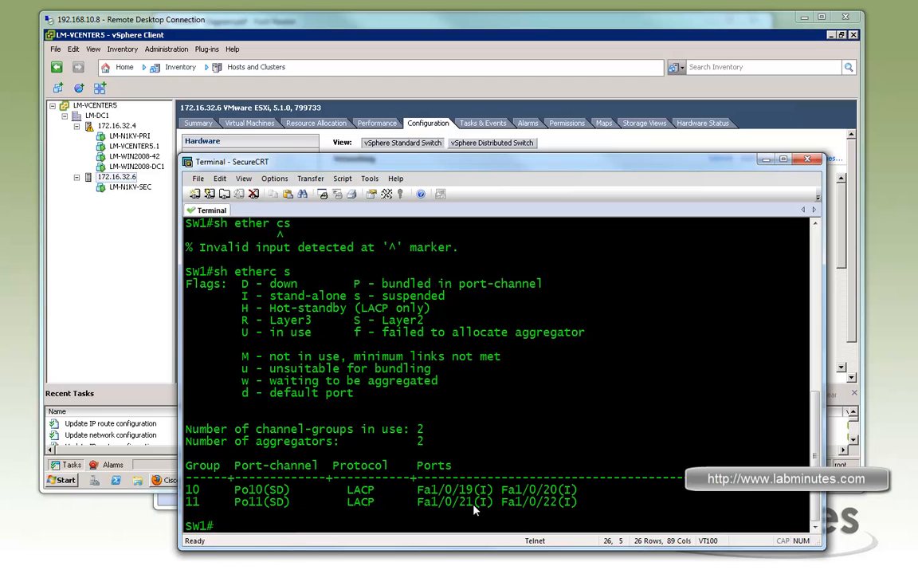
mouse_move(478, 519)
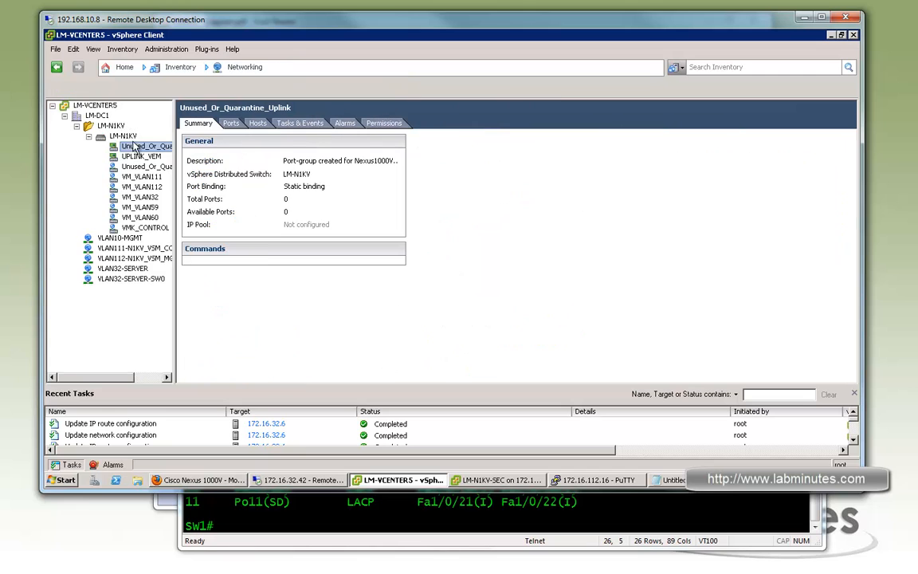
Attempt adding 172.16.32.4's vmnic3 to LM-N1KV on UPLINK_VEM, then dismiss the error.
right_click(139, 146)
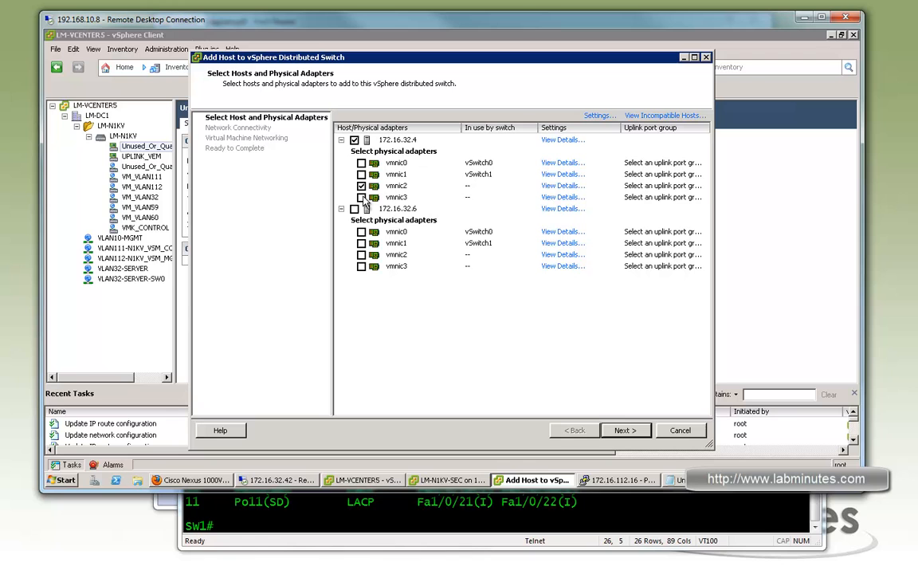
click(699, 186)
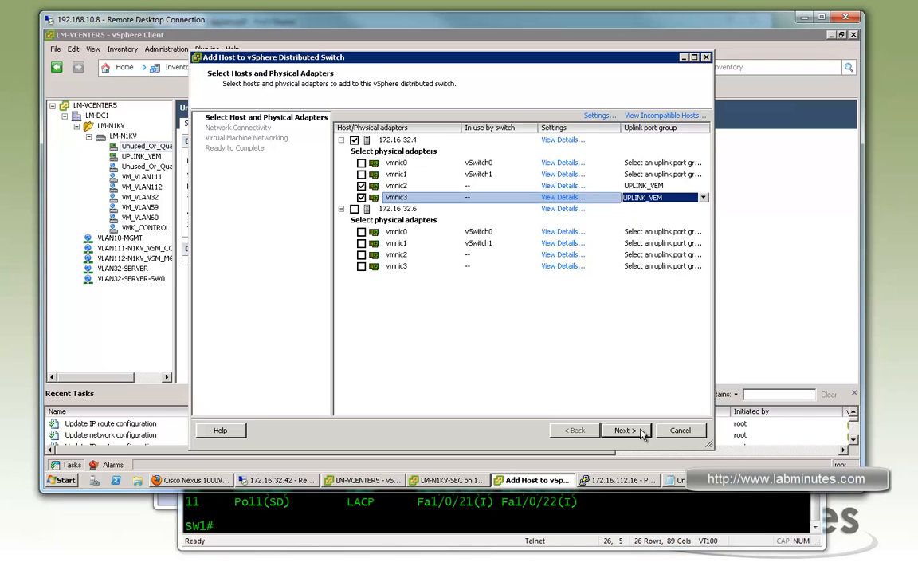
click(623, 429)
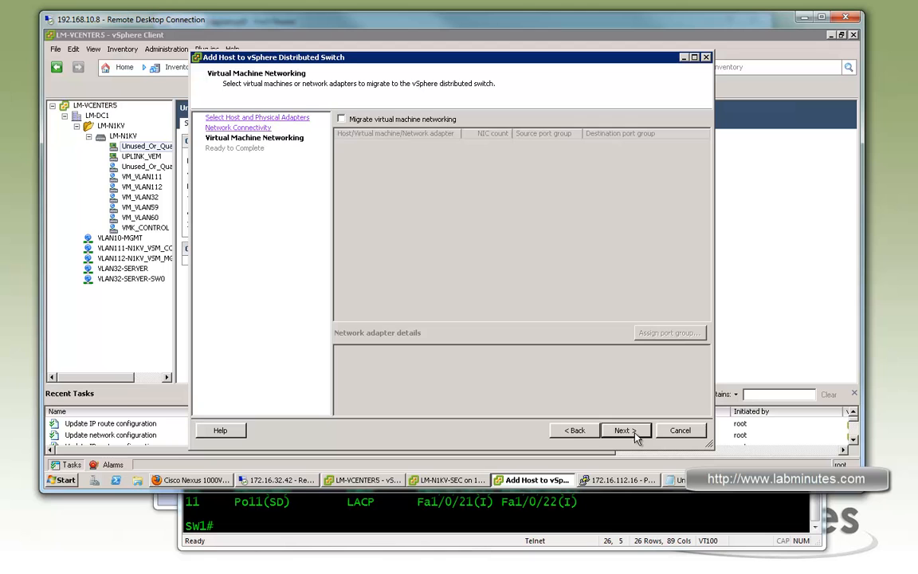
click(622, 430)
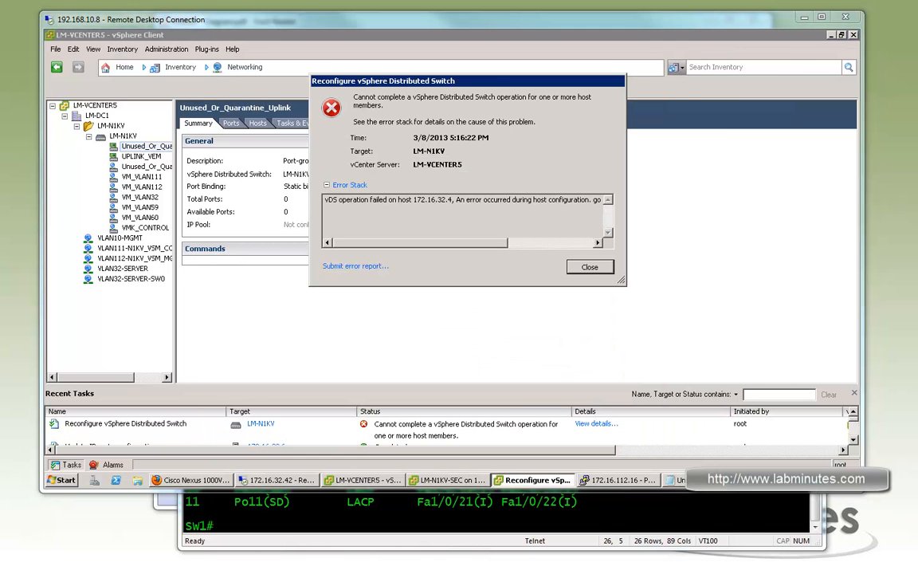
mouse_move(500, 134)
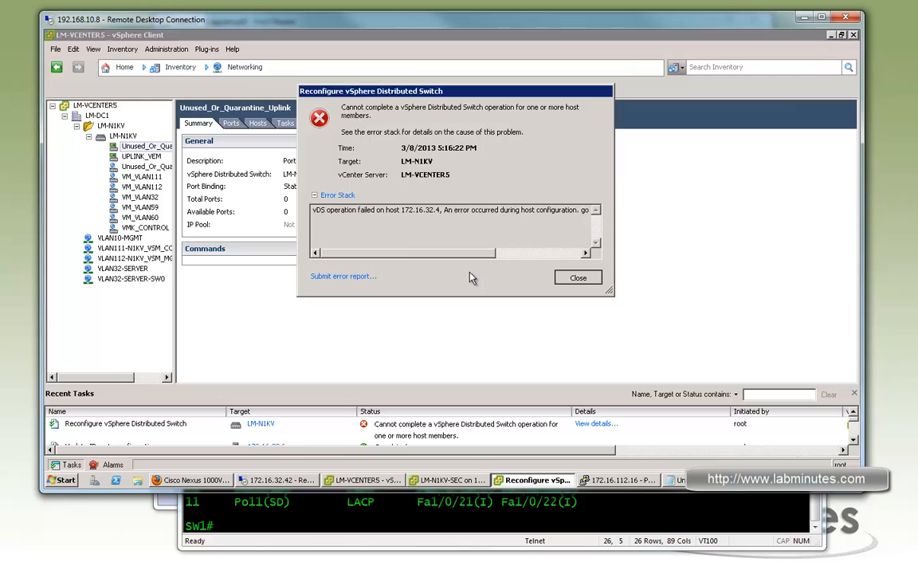
click(577, 276)
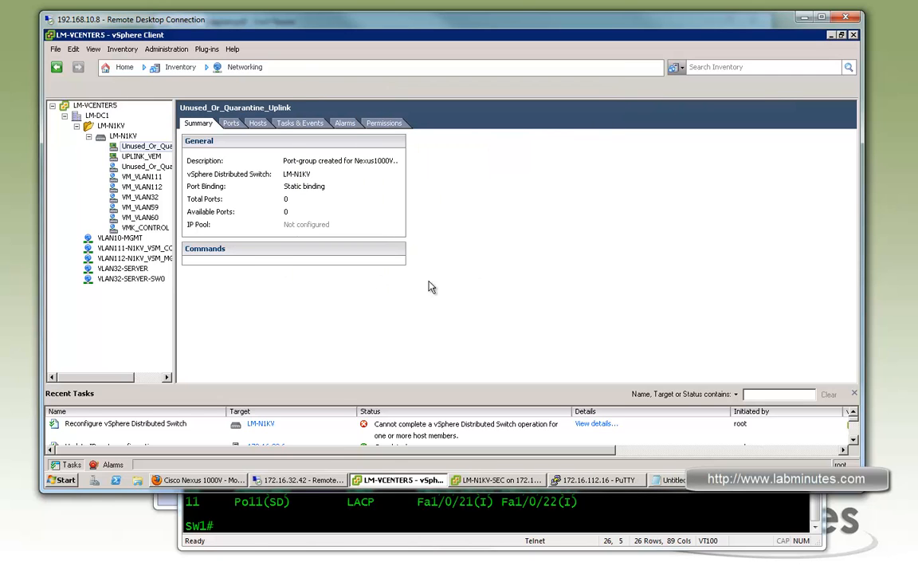
mouse_move(764, 99)
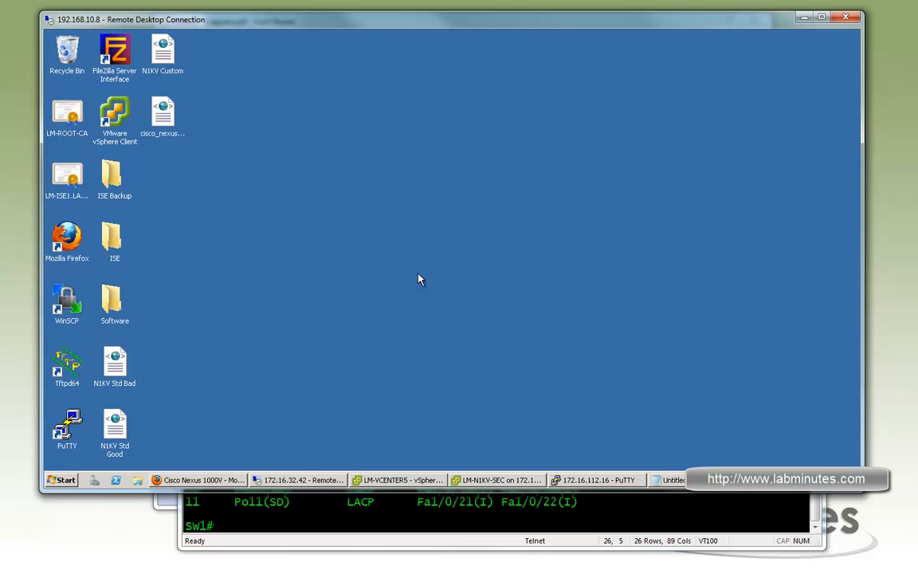
mouse_move(271, 352)
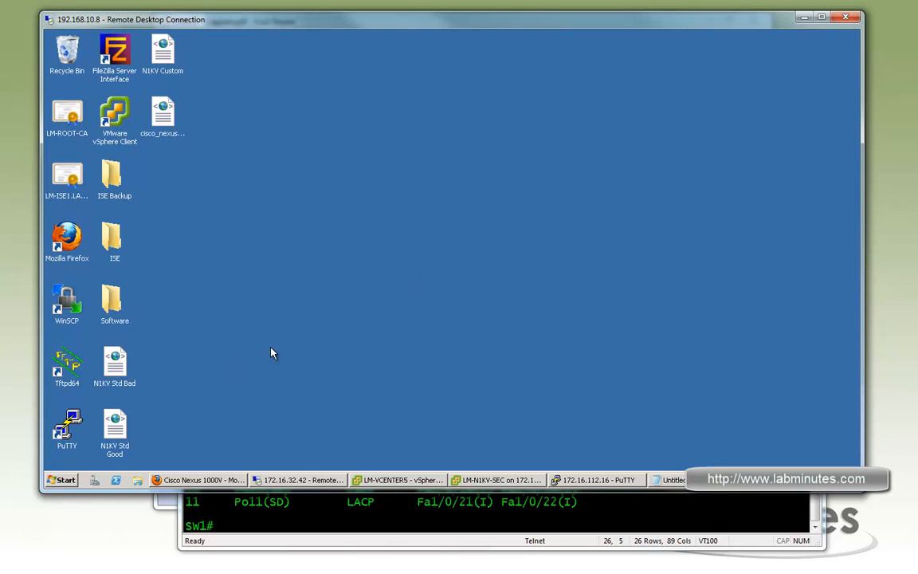
Start the SSH service on host 172.16.32.4 from its Security Profile properties.
click(407, 479)
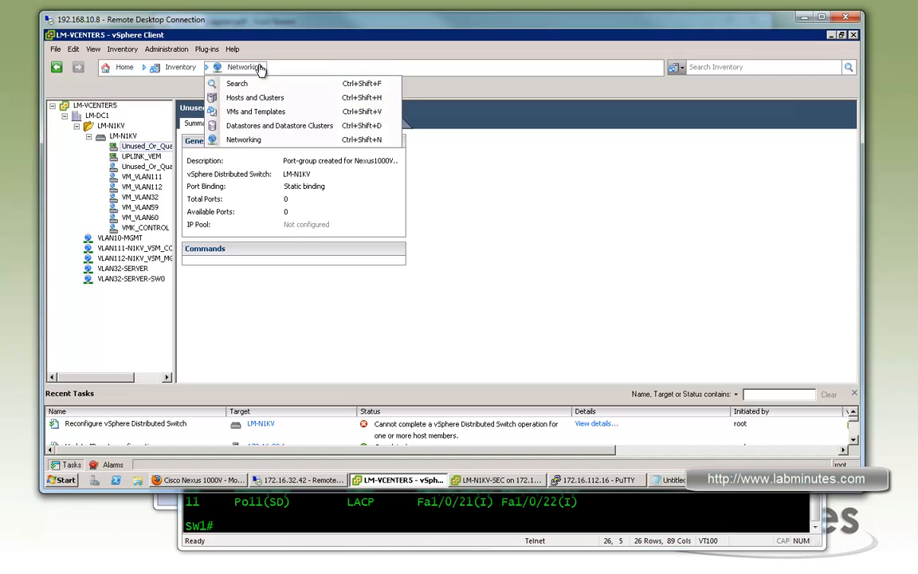
mouse_move(243, 105)
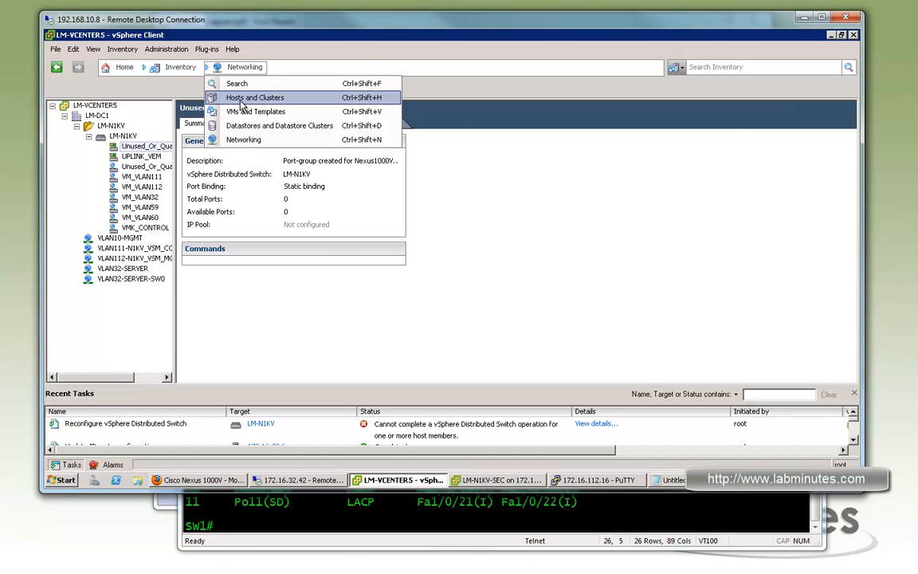
click(256, 97)
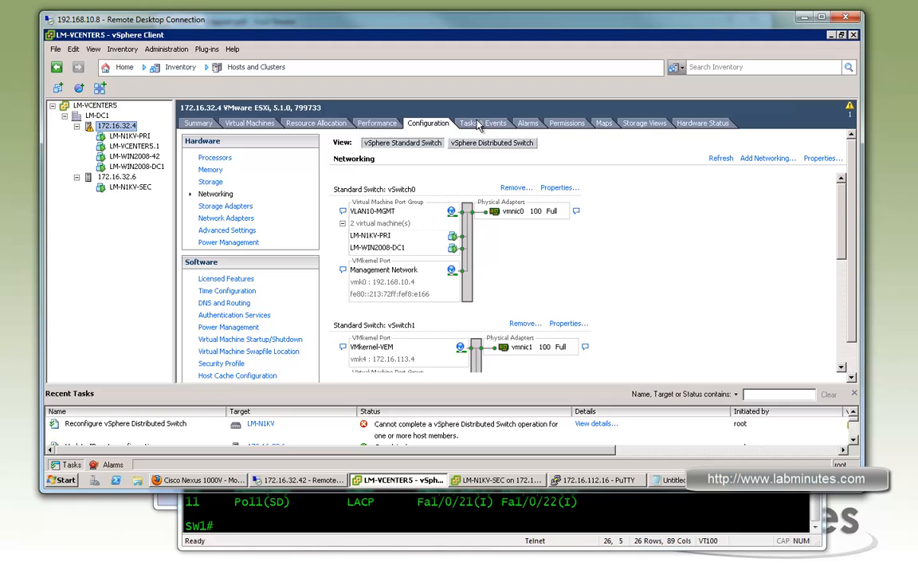
mouse_move(713, 285)
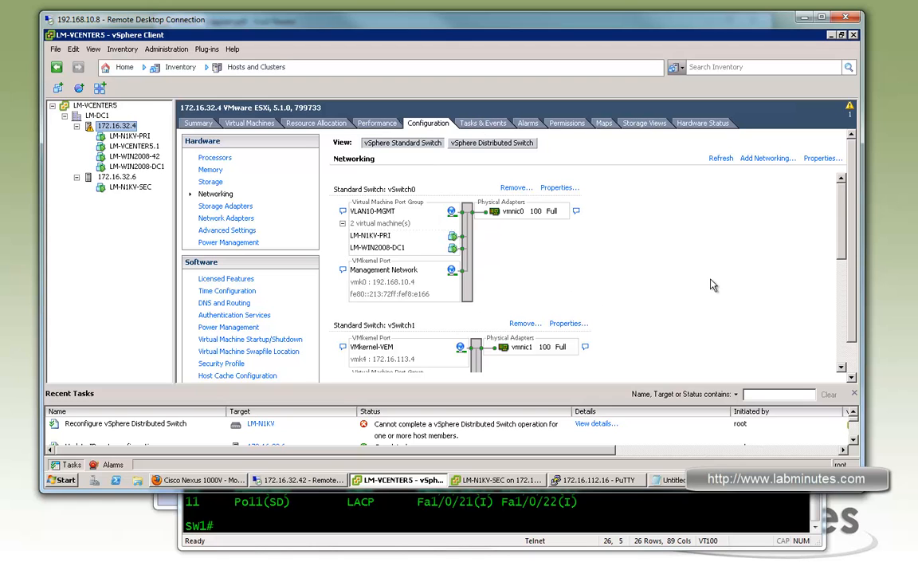
scroll(down, 3)
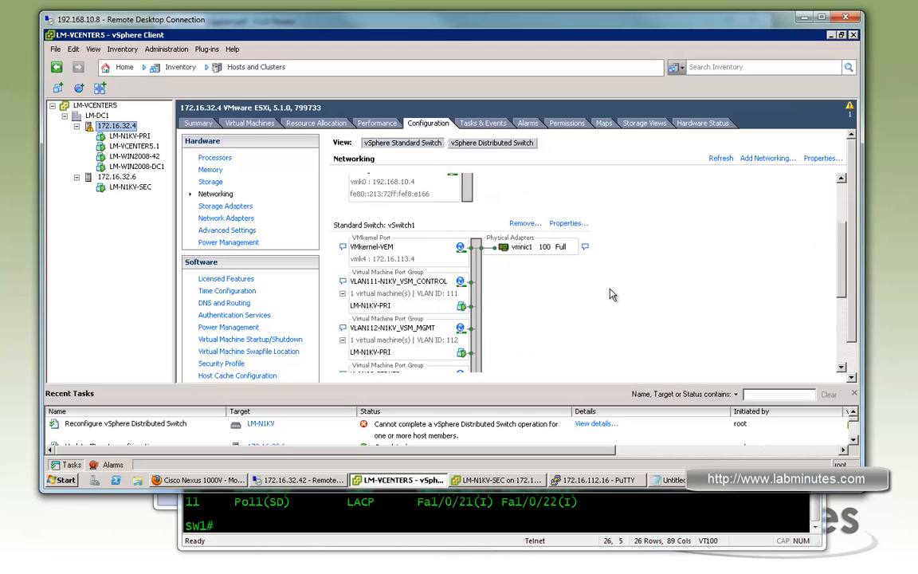
scroll(down, 3)
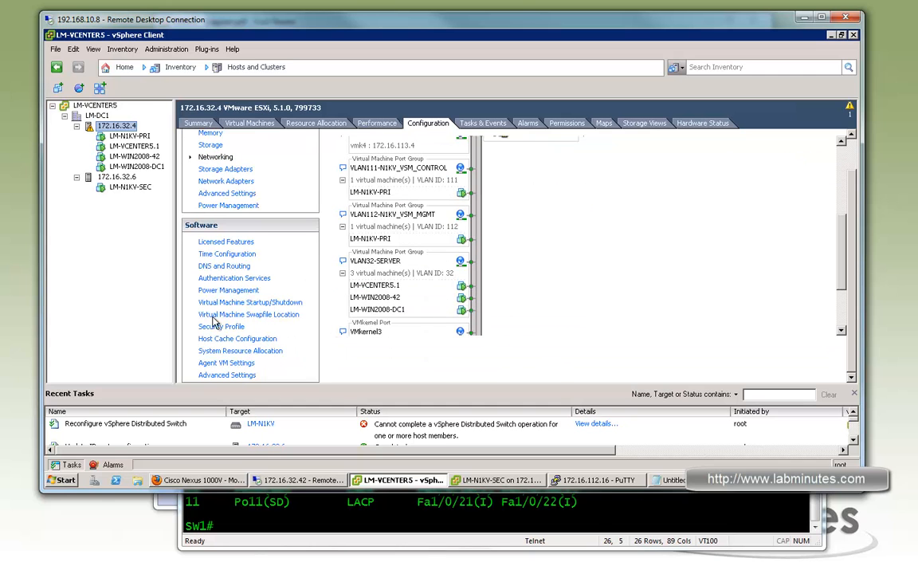
click(221, 327)
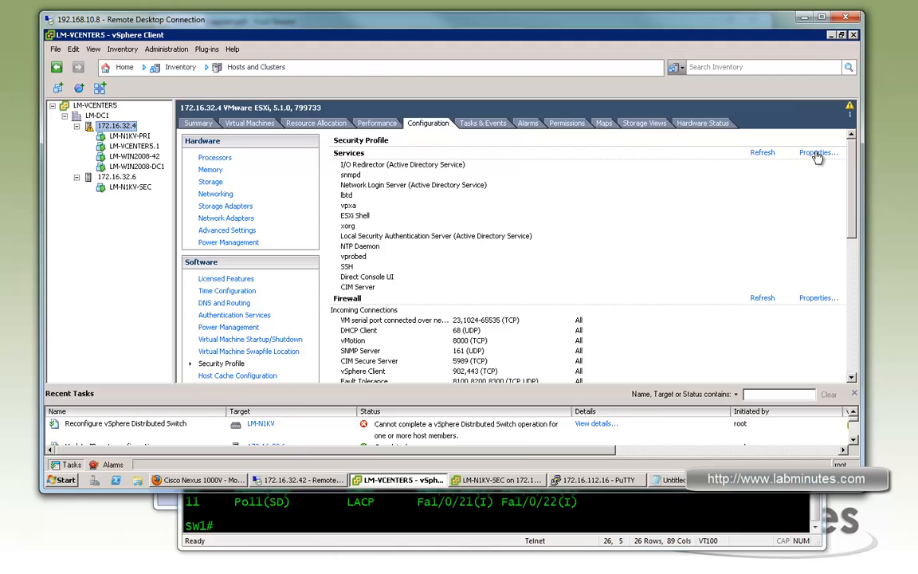
click(819, 153)
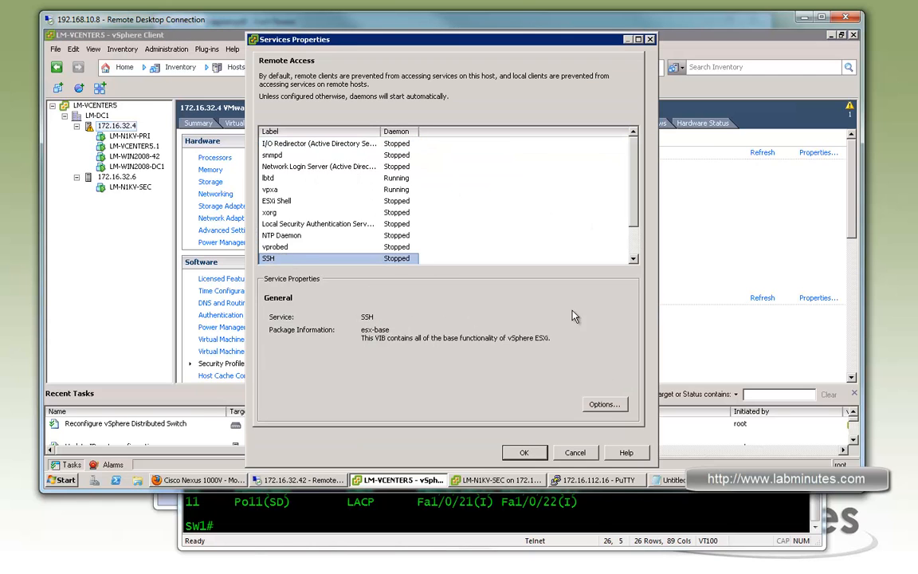
click(604, 404)
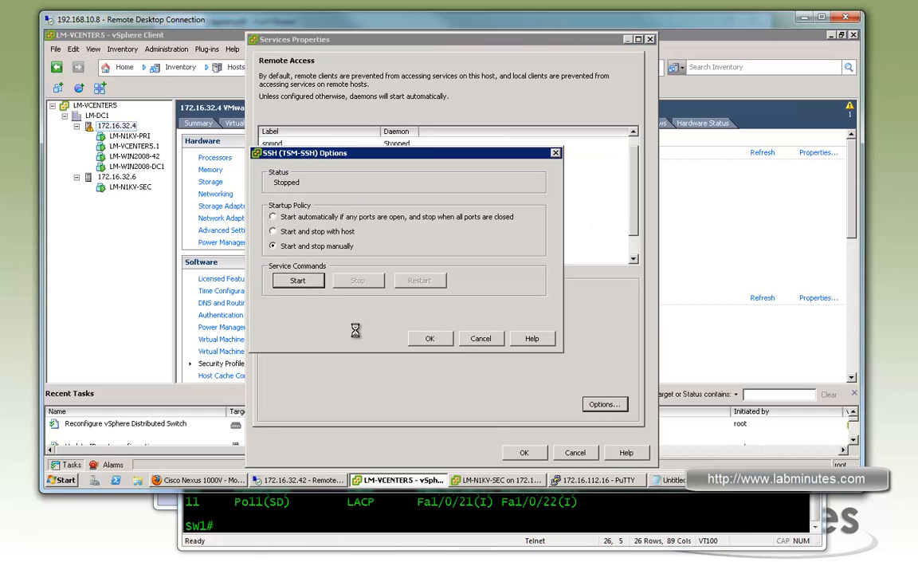
click(297, 280)
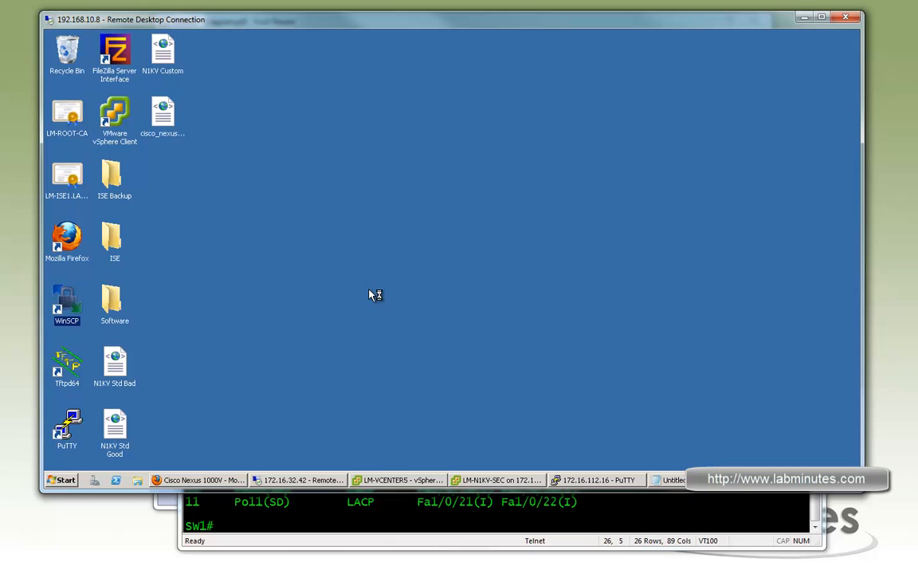
mouse_move(457, 283)
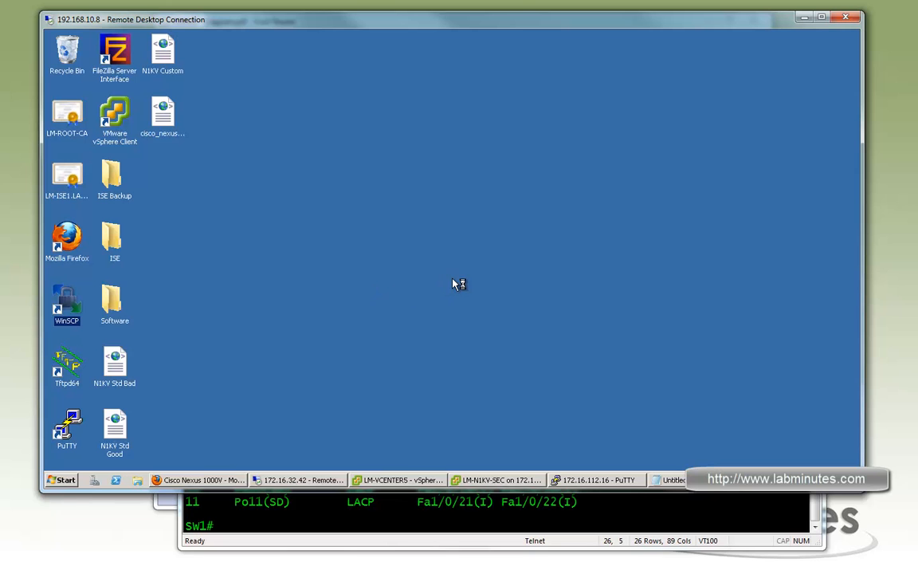
Log into host 172.16.32.4 as root in WinSCP.
double_click(67, 301)
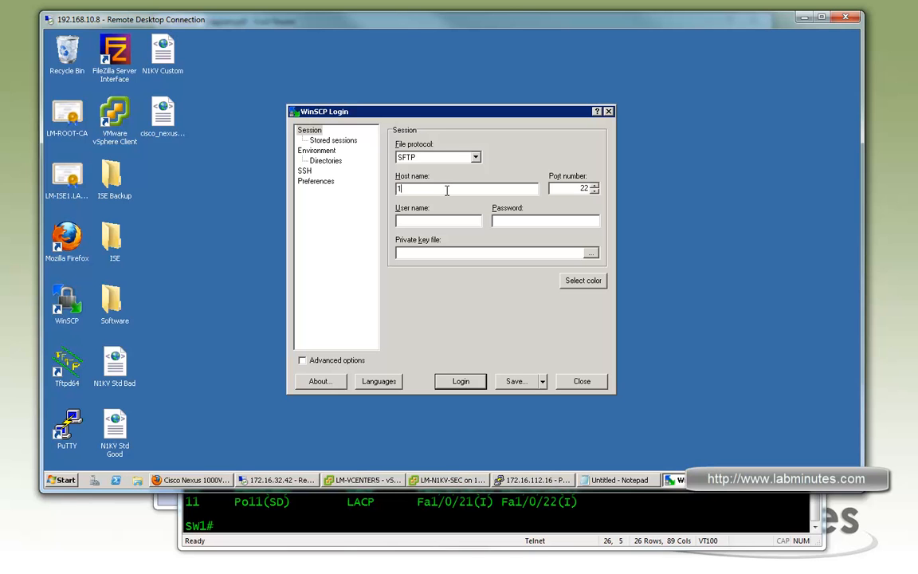
text(72.16.32.4)
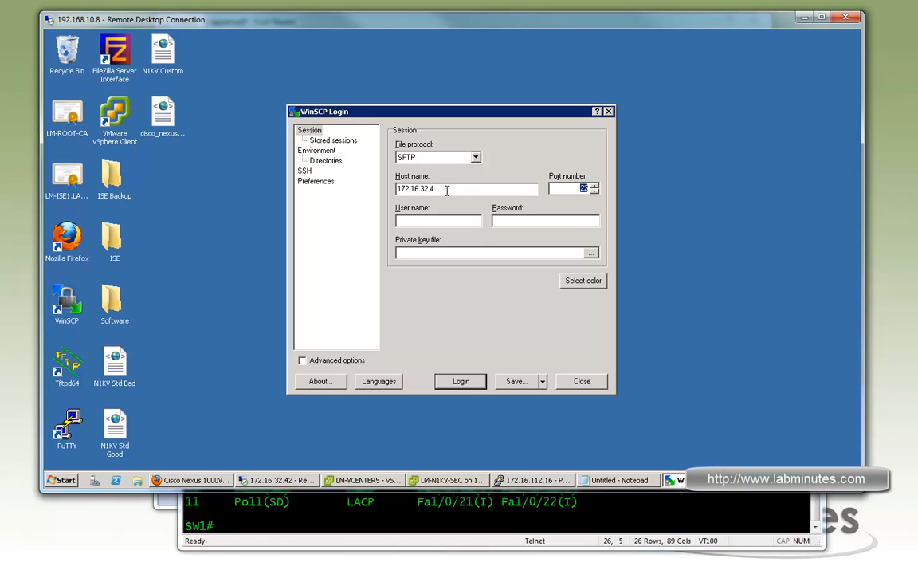
text(root)
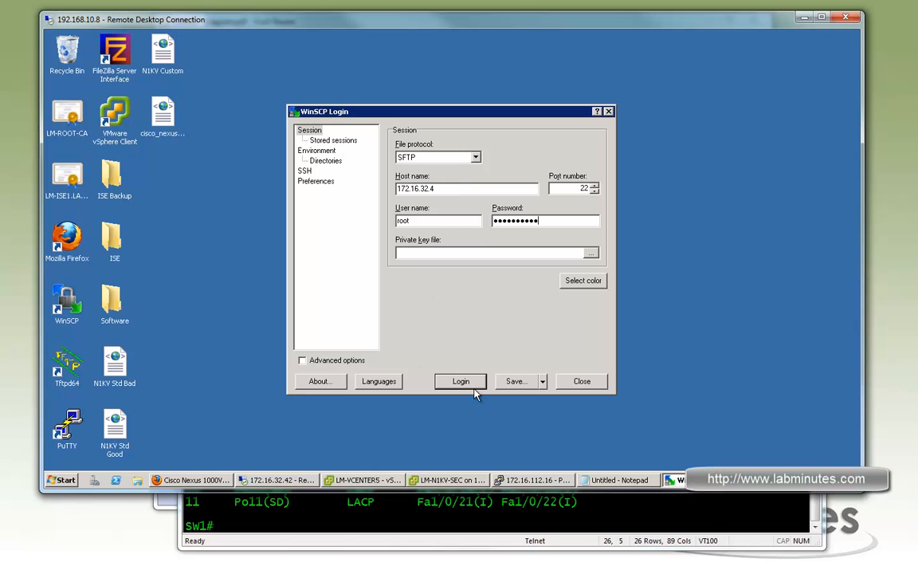
click(460, 380)
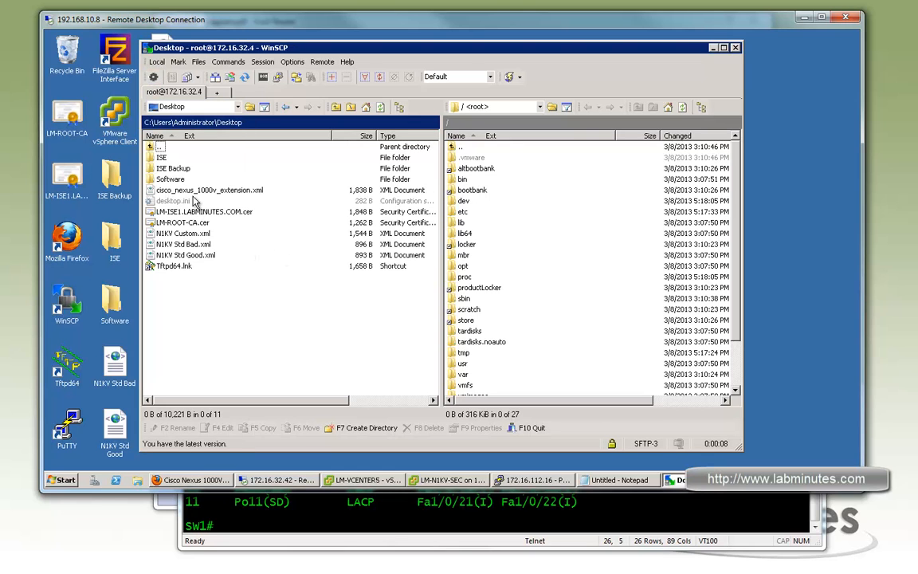
Open the local Software > VEM folder and select the 3.1.1 VIB file.
click(169, 179)
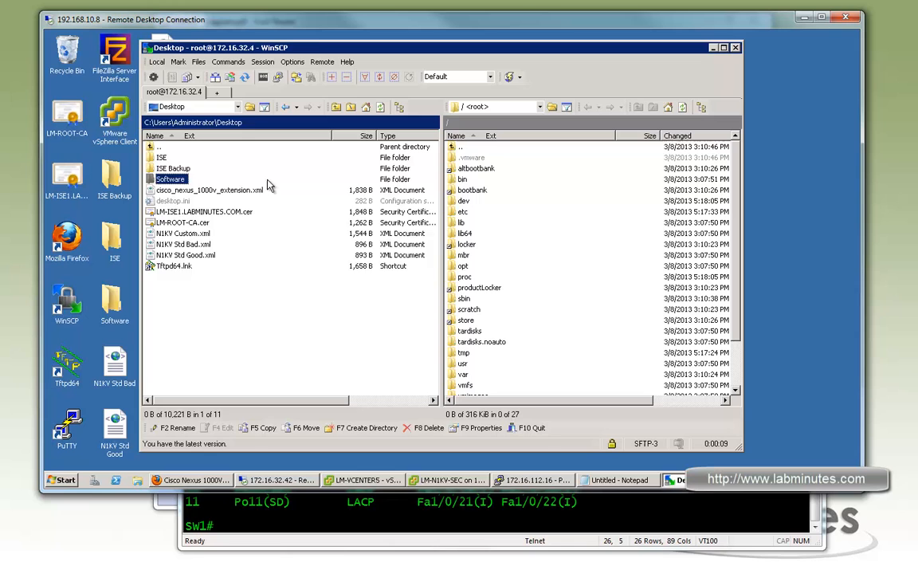
double_click(169, 178)
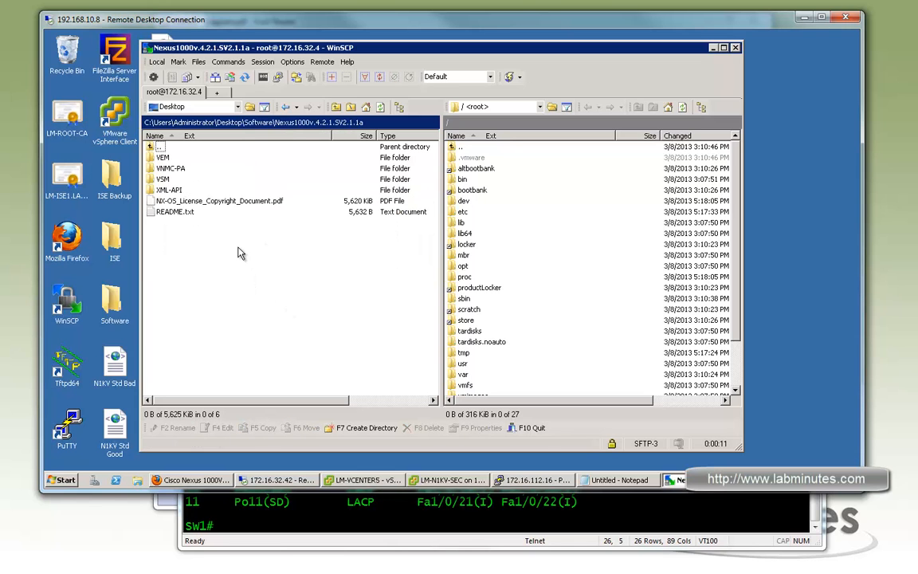
mouse_move(182, 172)
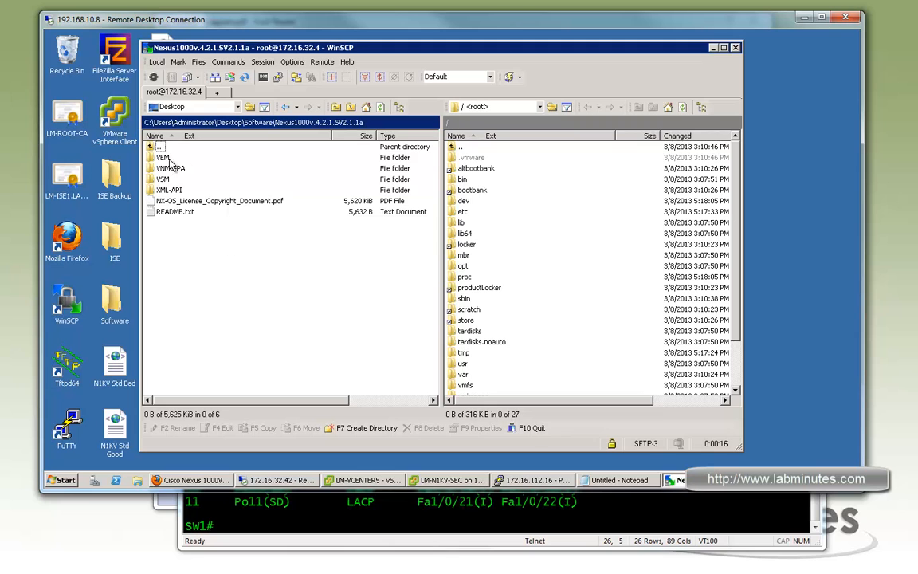
double_click(162, 157)
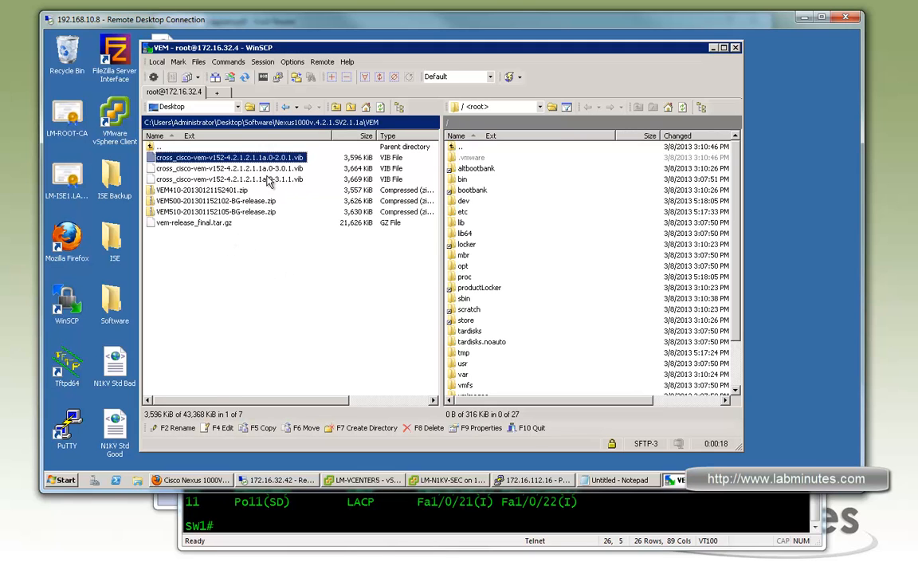
click(239, 179)
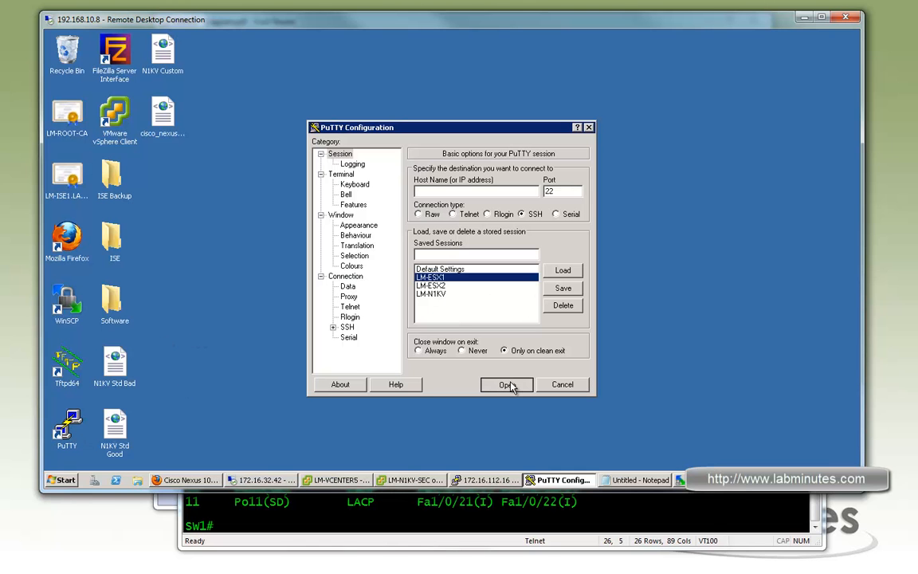
Log into the LM-ESX1 PuTTY session as root.
click(507, 384)
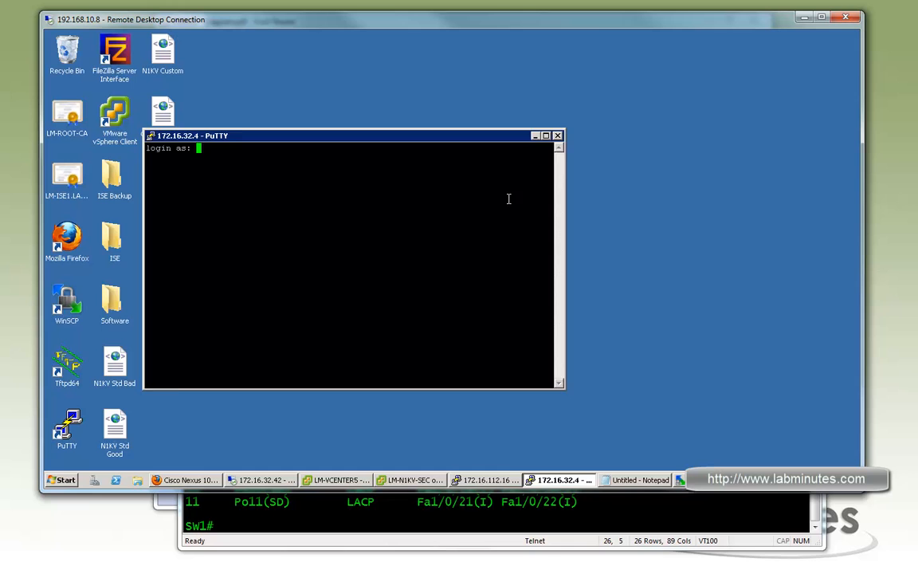
text(root)
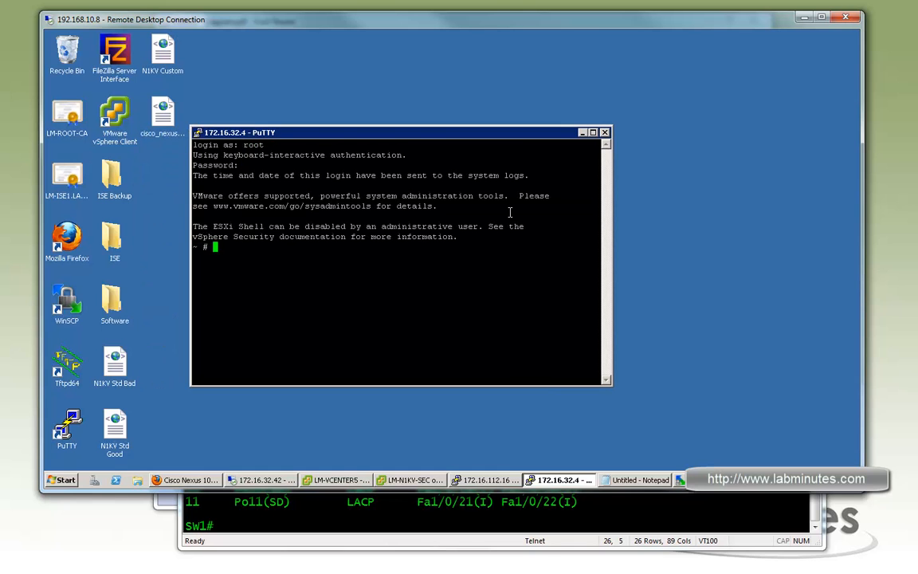
key(Return)
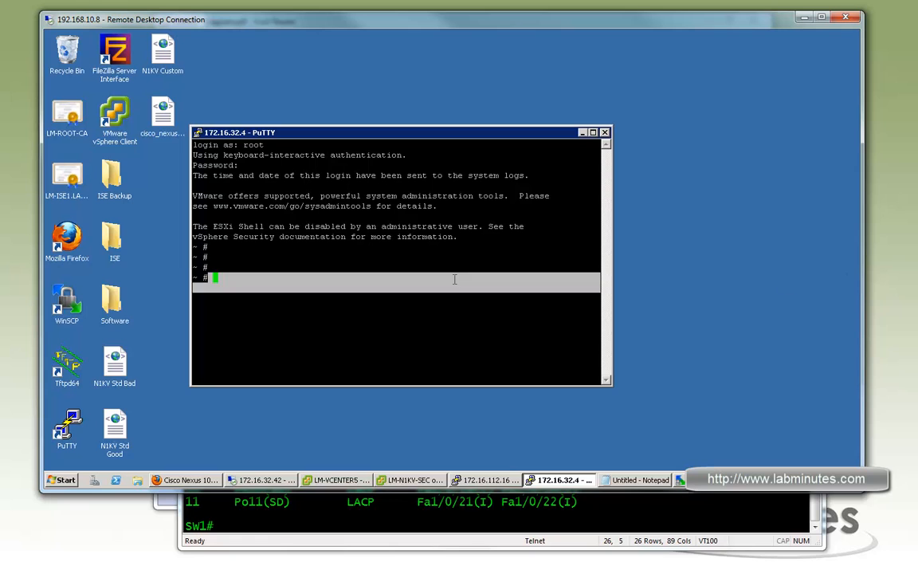
List /tmp, install the cross_cisco-vem-v152-4.2.1.2.1.1a.0-3.1.1 VIB, and check vem status.
text(ls -l /tmp)
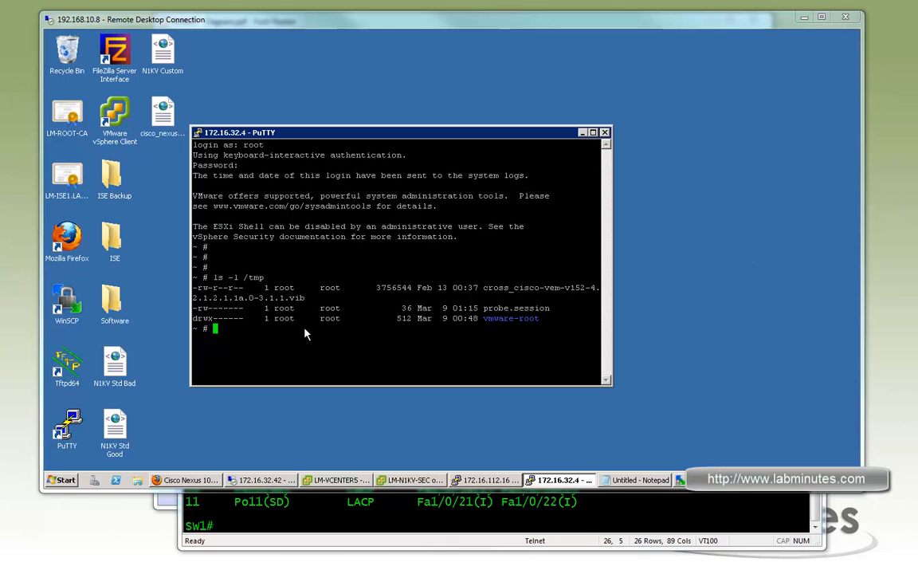
mouse_move(131, 351)
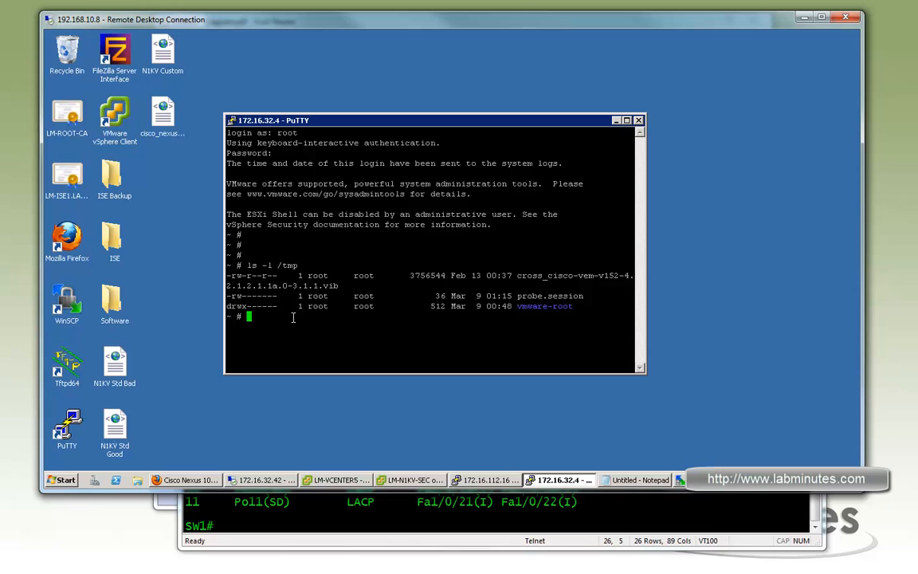
text(esxcli software vib install -v /tmp/cross_cisco-vem-v152-4.2.1.2.1.1a.0-3.1.1.vib)
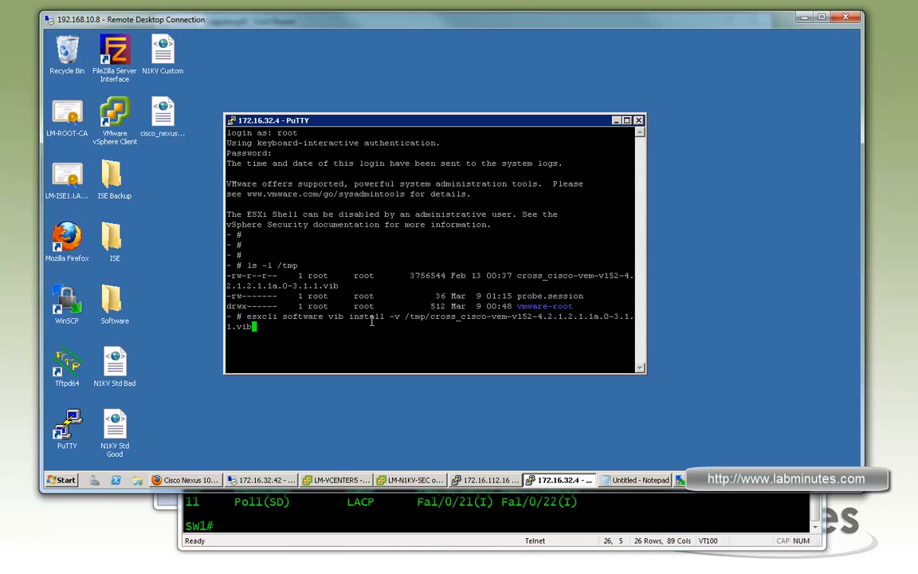
mouse_move(478, 327)
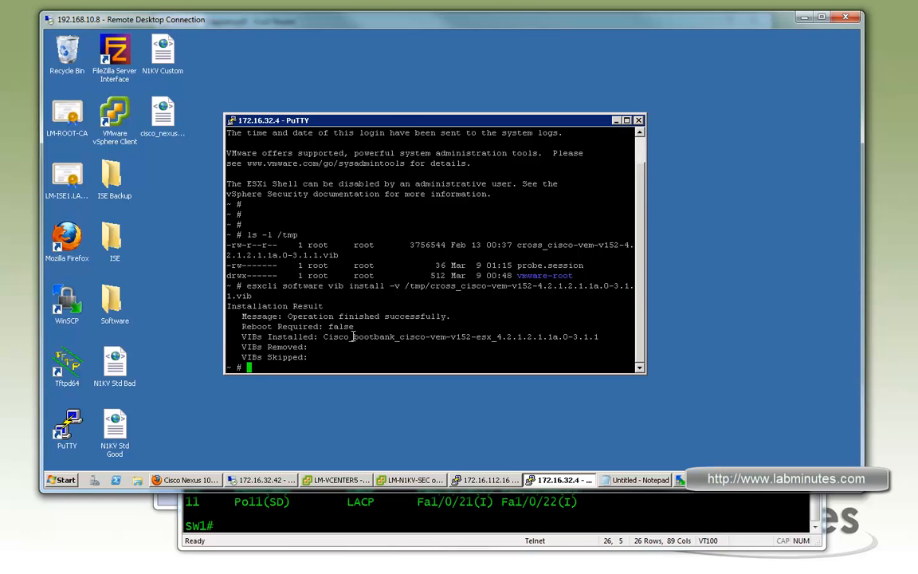
text(vem status -v)
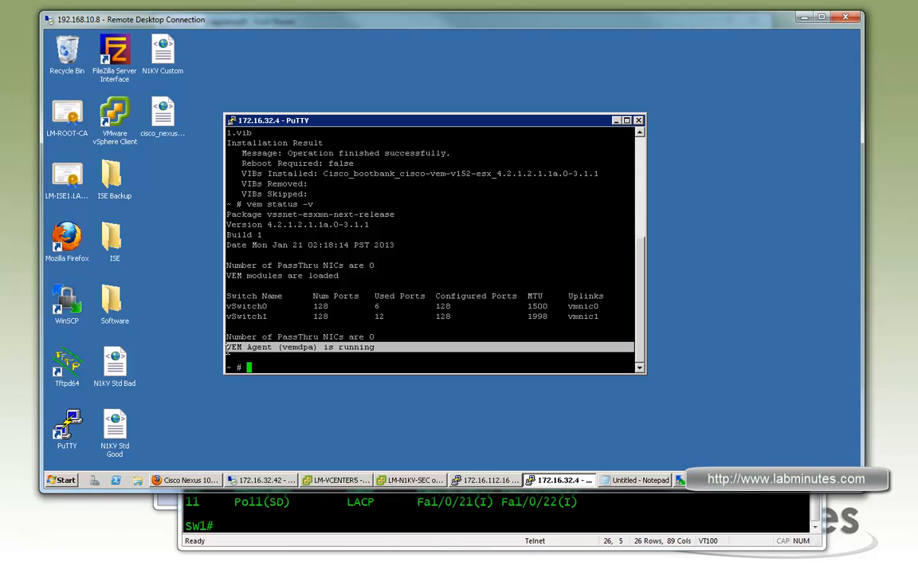
mouse_move(324, 479)
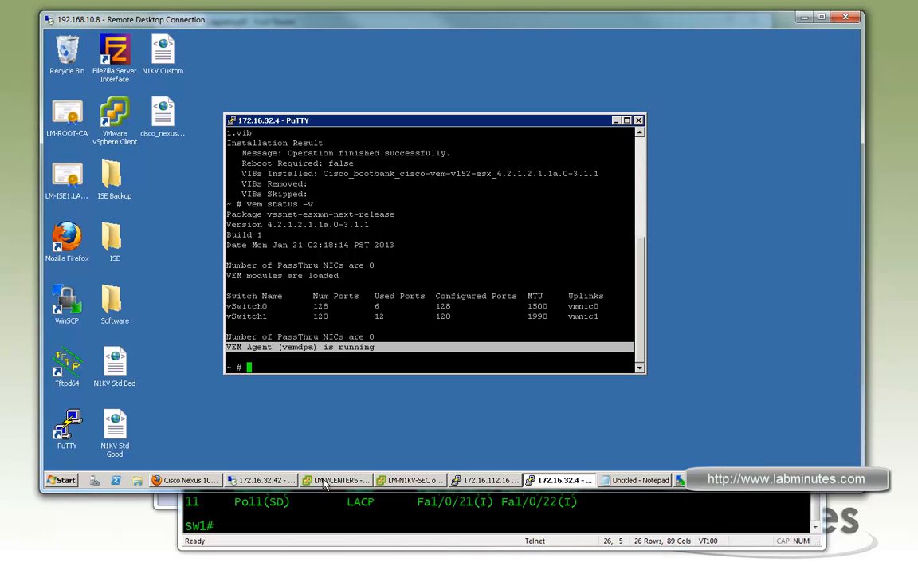
Launch Add Host on LM-N1KV and map 172.16.32.4's vmnic2 and vmnic3 to UPLINK_VEM.
click(337, 479)
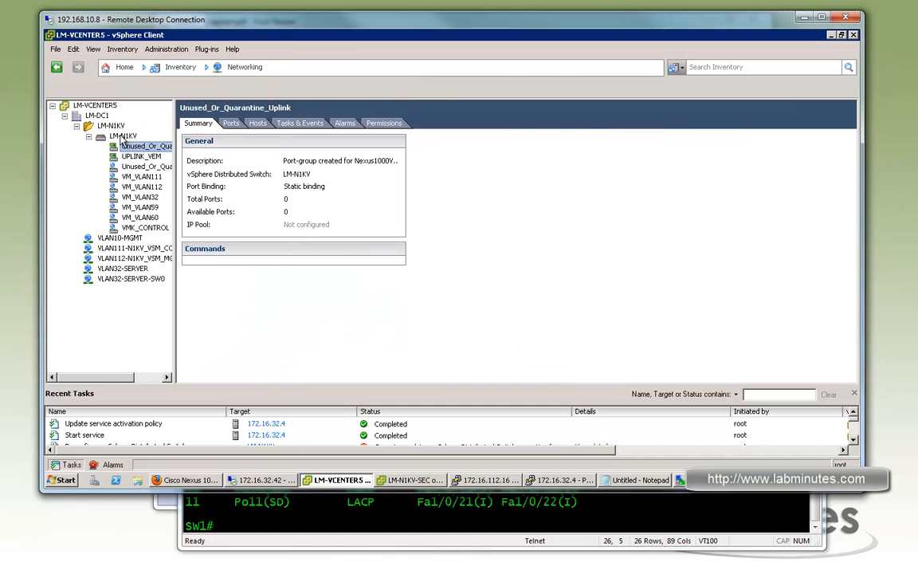
right_click(124, 136)
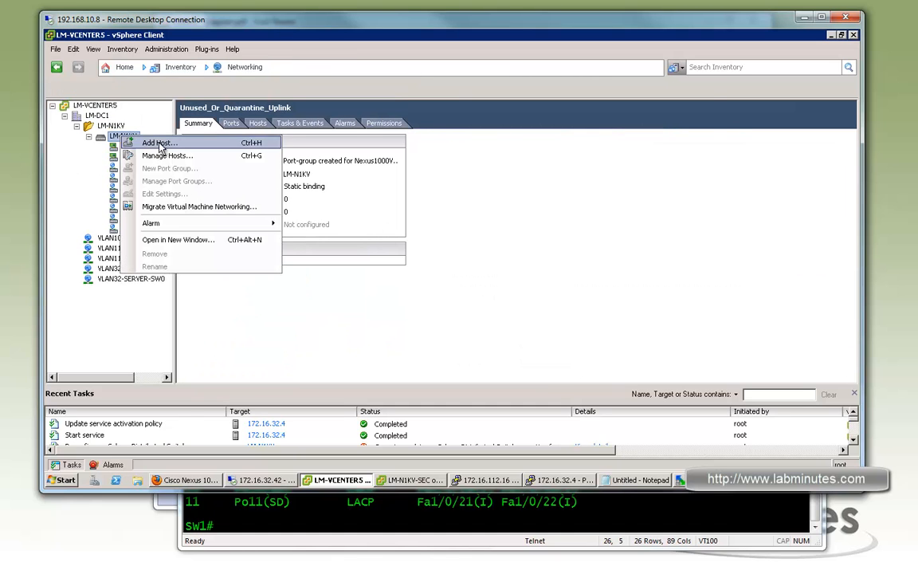
click(159, 142)
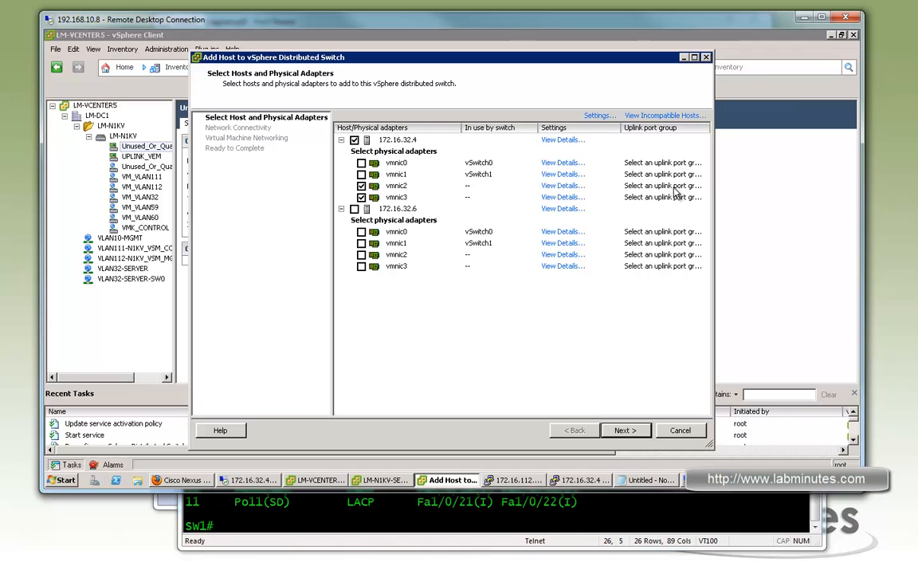
click(708, 185)
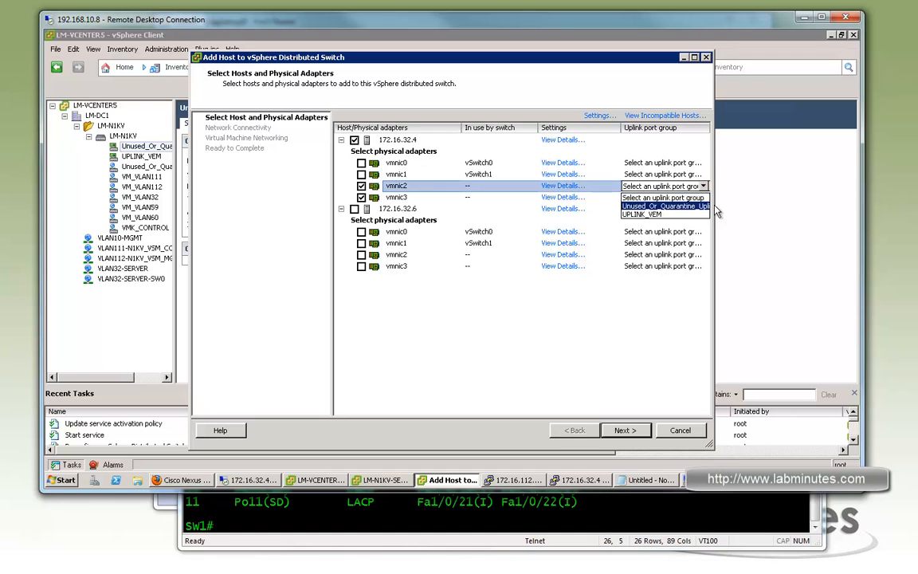
click(662, 214)
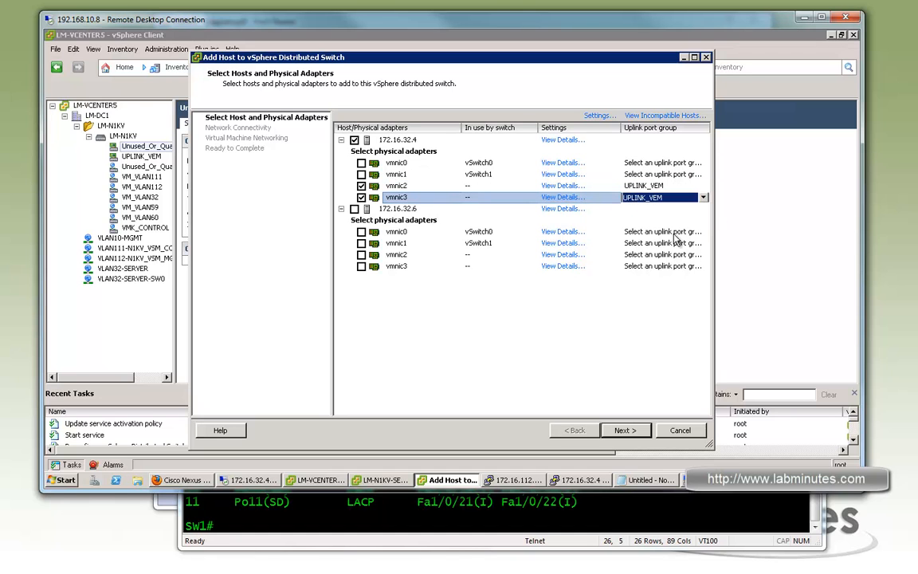
click(626, 430)
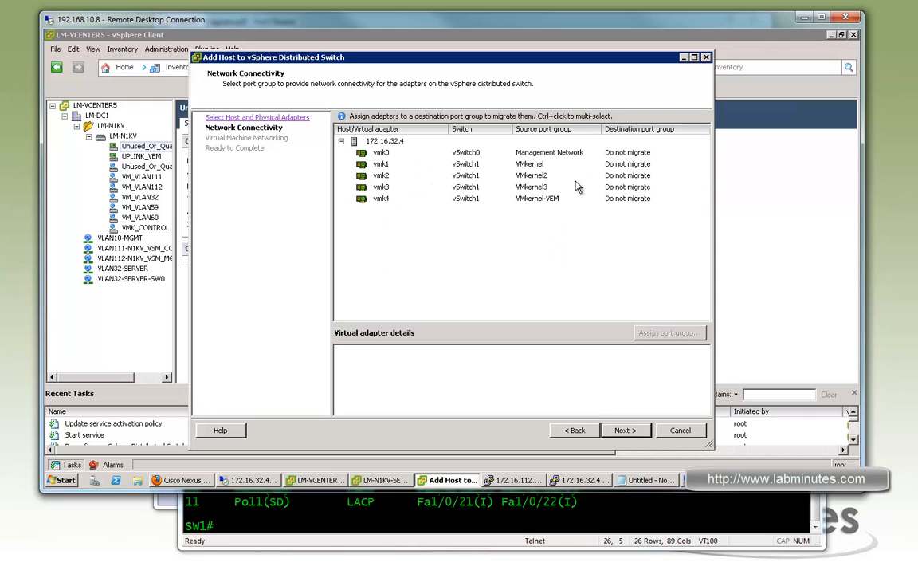
mouse_move(524, 239)
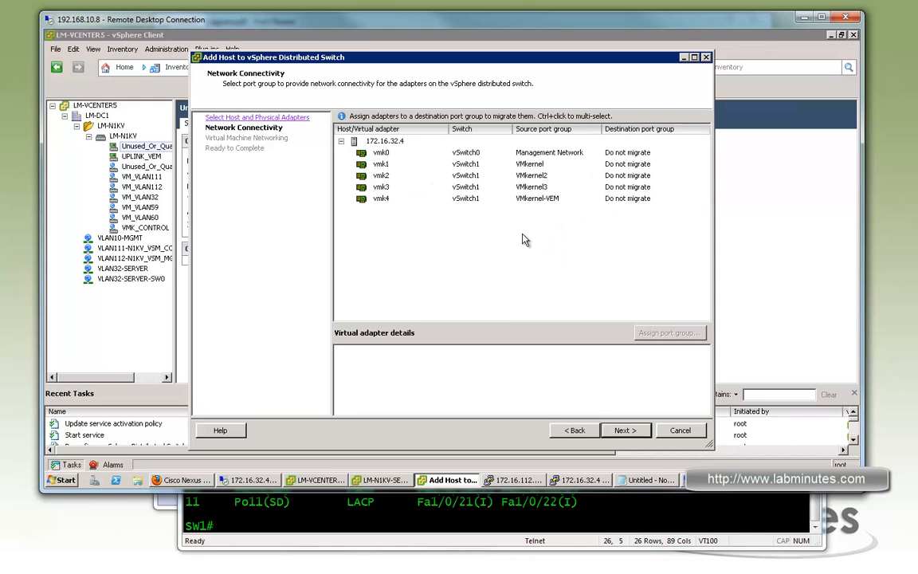
Map vmk4 to VMK_CONTROL, vmk1 to VM_VLAN32, vmk2 to VM_VLAN60, vmk3 to VM_VLAN59.
click(381, 198)
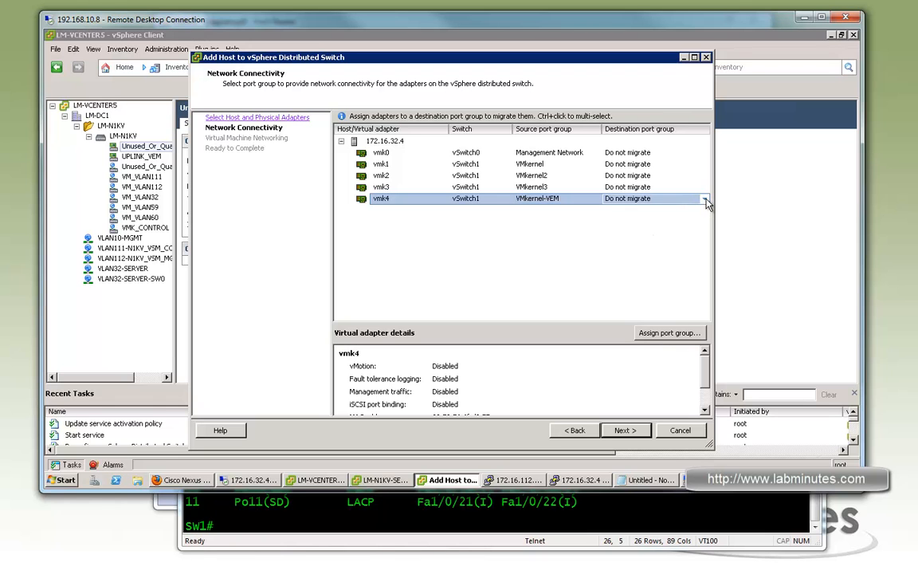
click(703, 198)
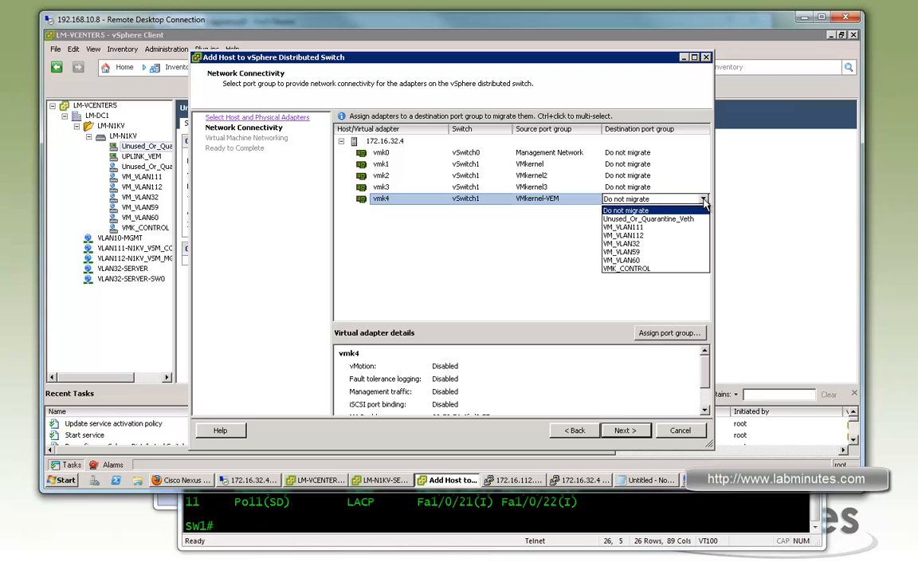
mouse_move(625, 268)
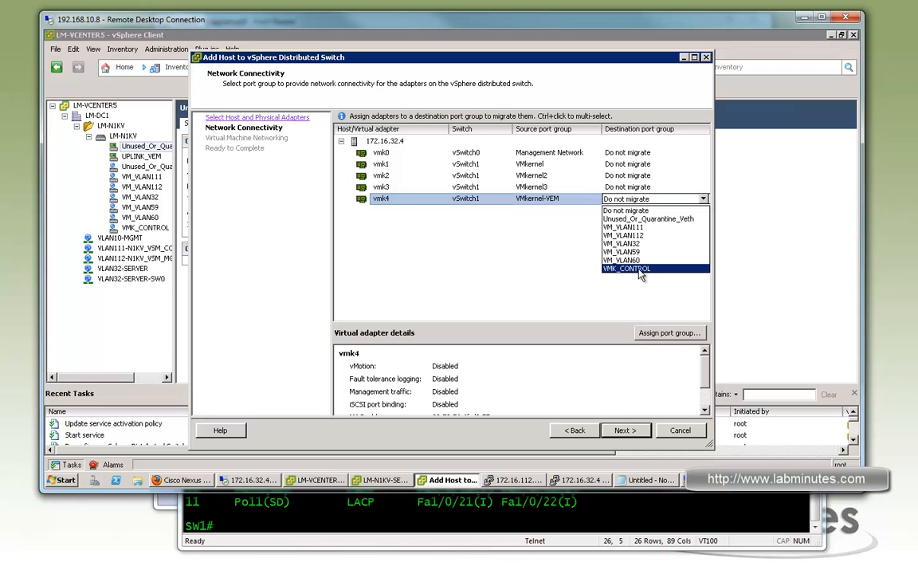
click(626, 267)
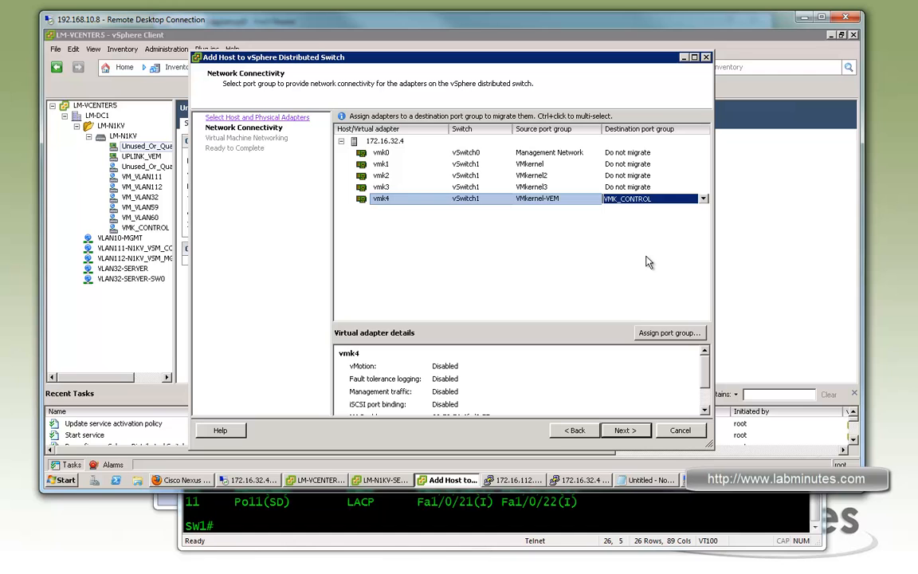
mouse_move(673, 200)
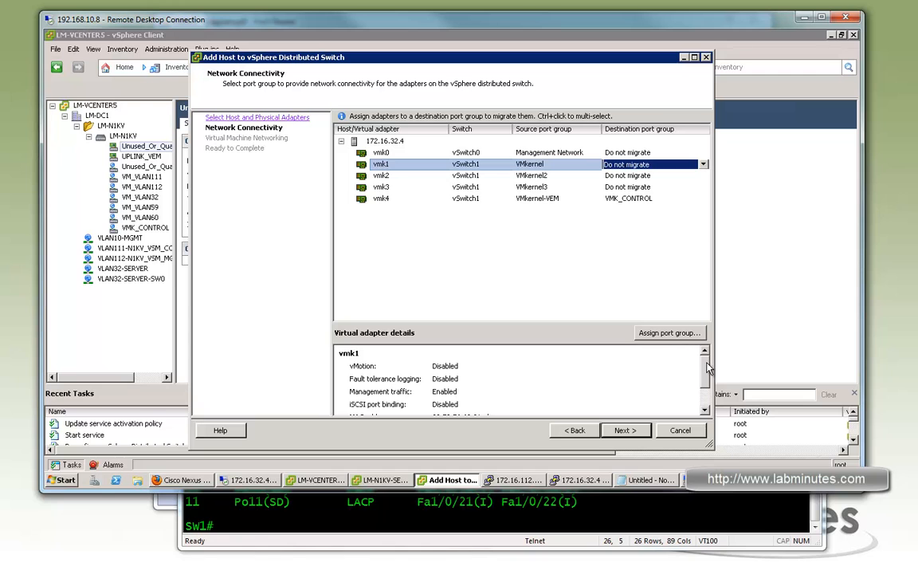
scroll(down, 3)
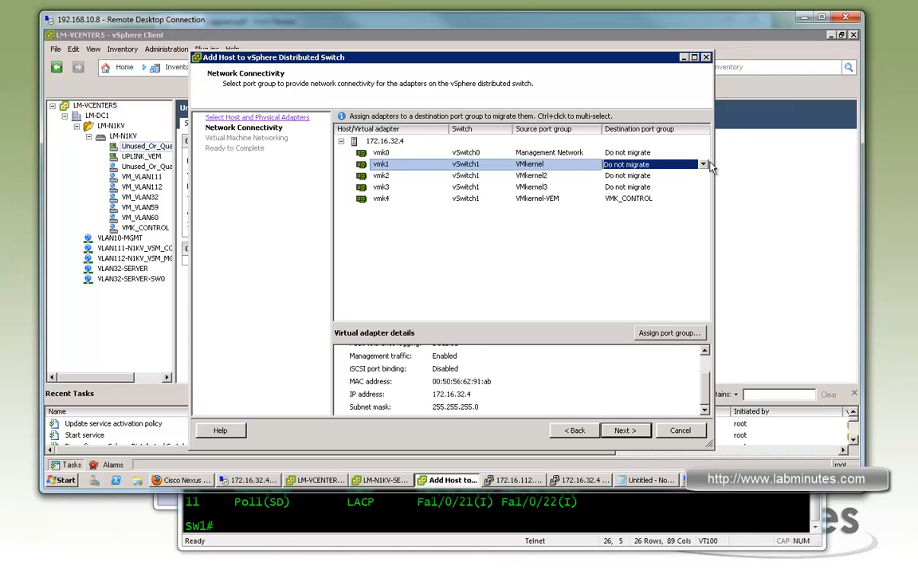
click(702, 165)
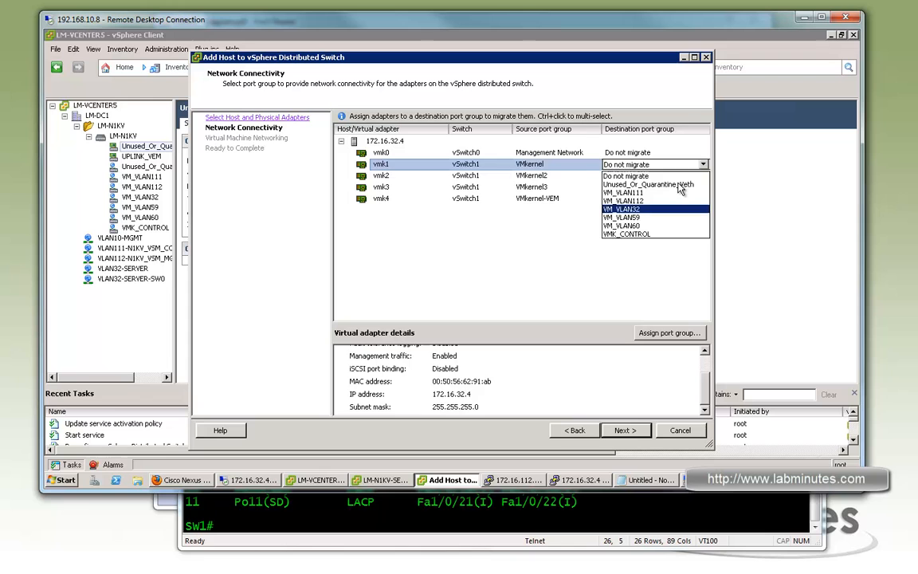
click(704, 176)
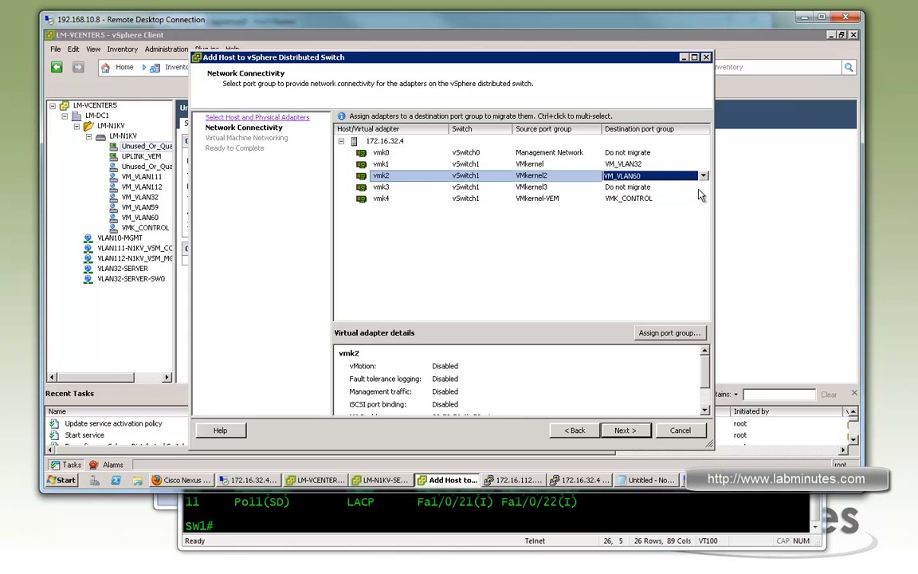
click(702, 186)
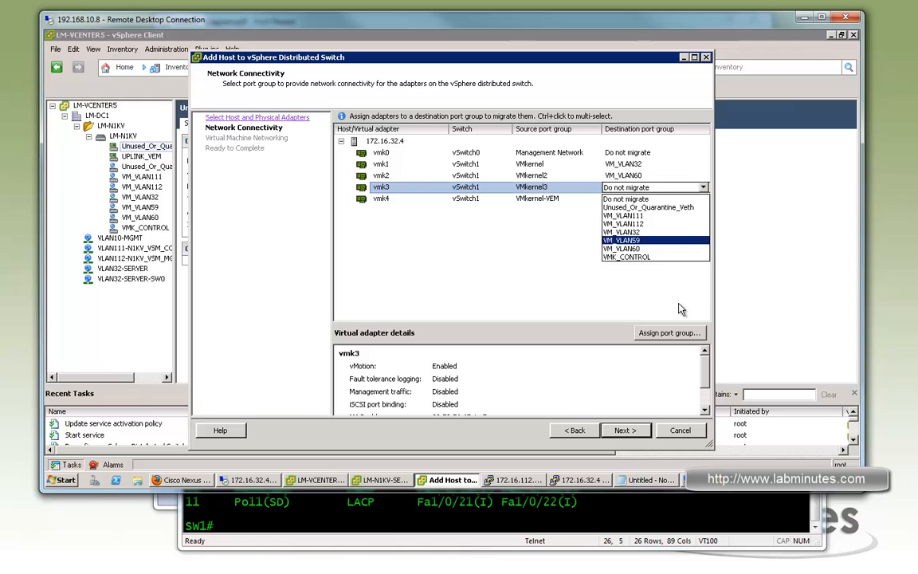
click(627, 240)
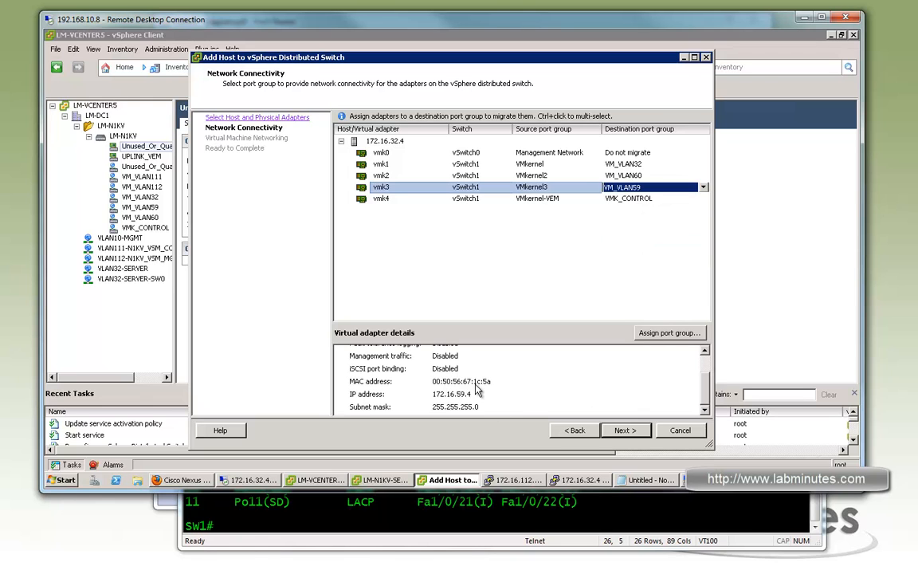
click(626, 429)
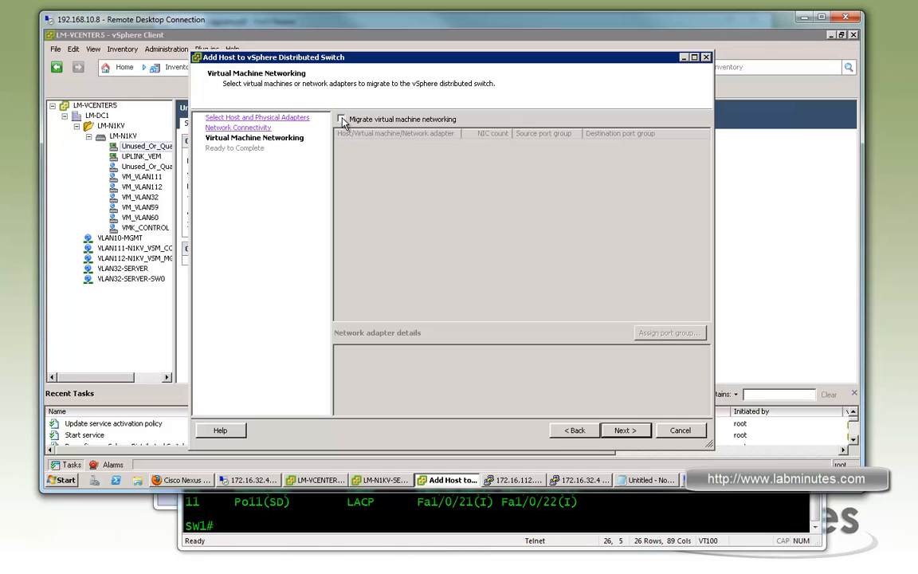
Enable VM networking migration, leave every VM as Do not migrate, and finish.
click(341, 119)
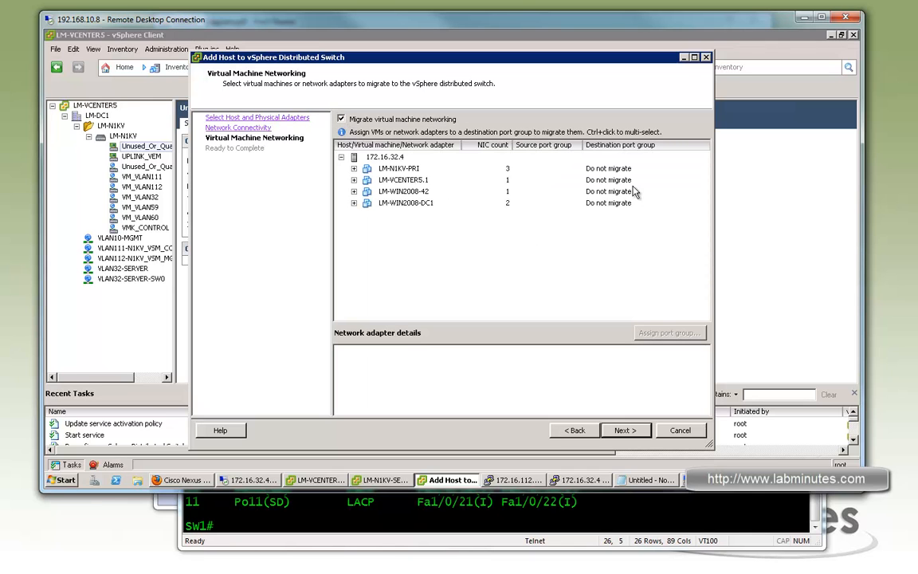
mouse_move(647, 430)
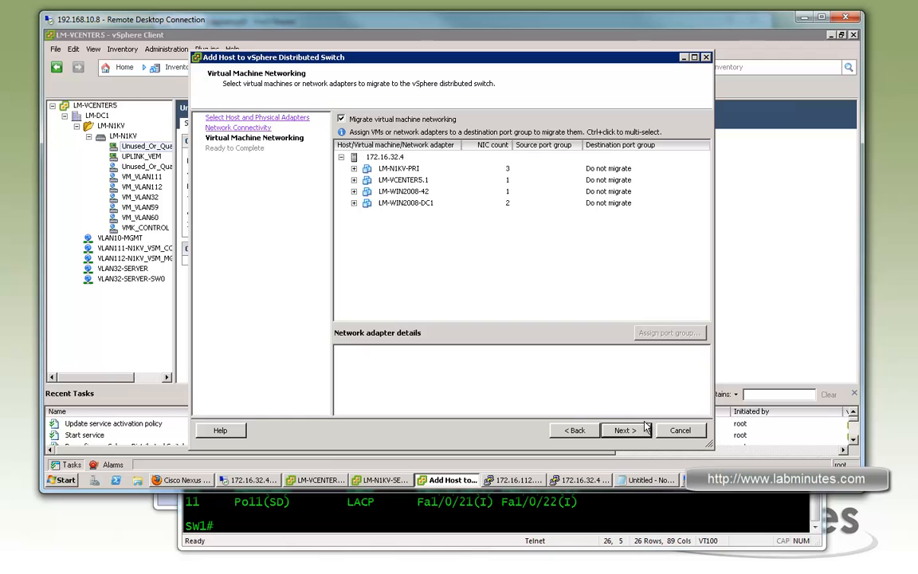
click(627, 430)
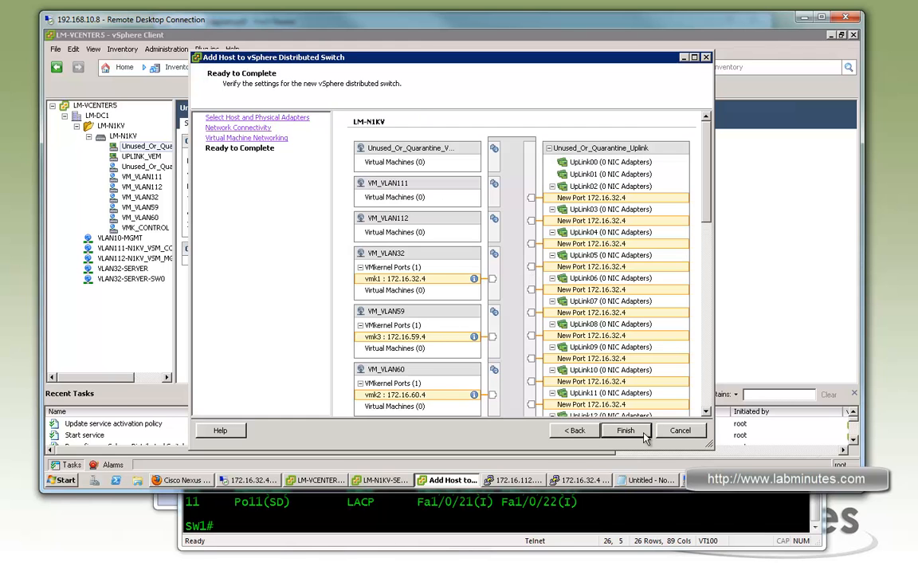
click(625, 429)
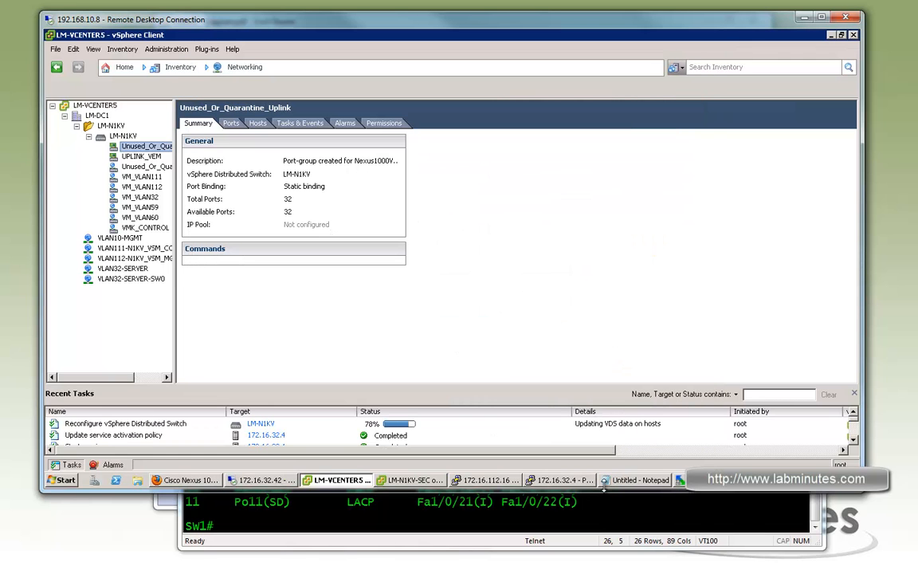
On the N1KV console, review the syslog and run show module and show interface virtual.
click(486, 478)
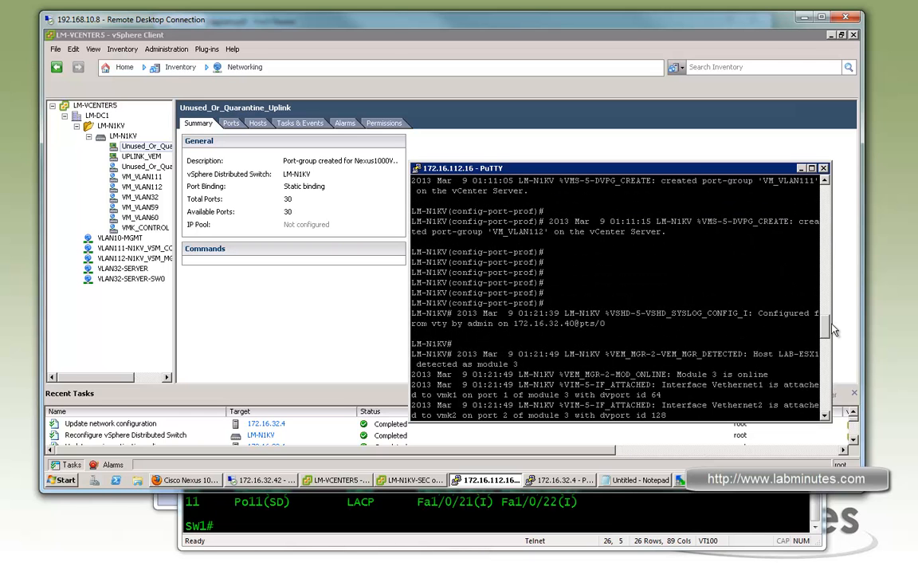
scroll(down, 3)
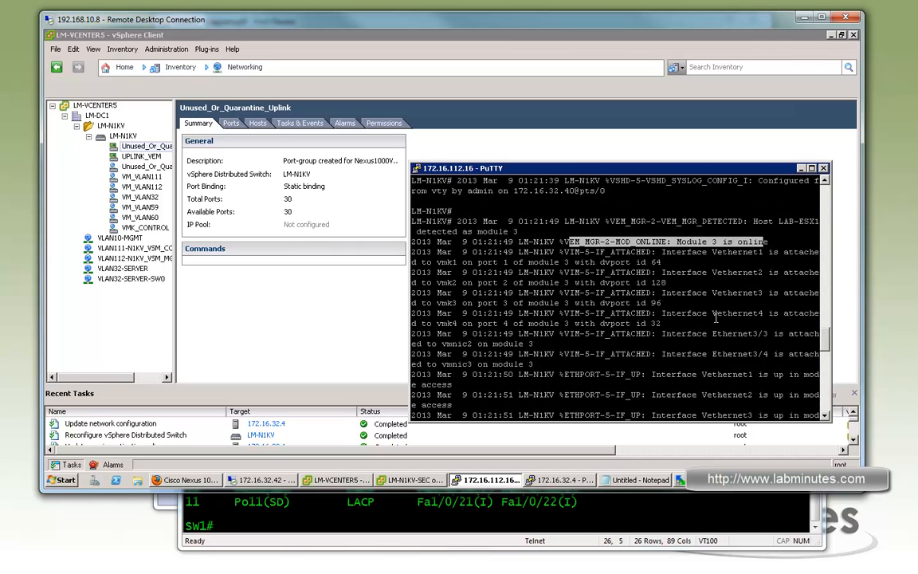
mouse_move(737, 372)
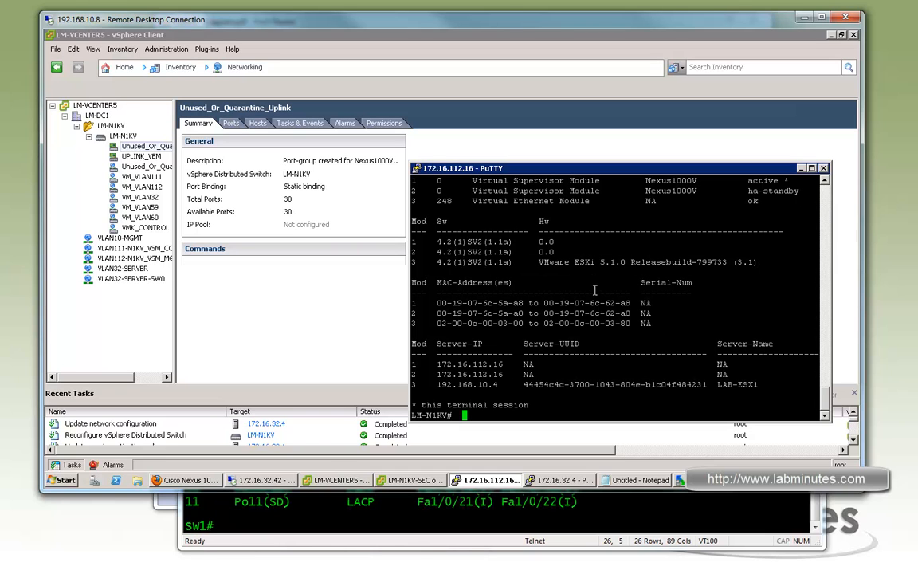
text(sh int)
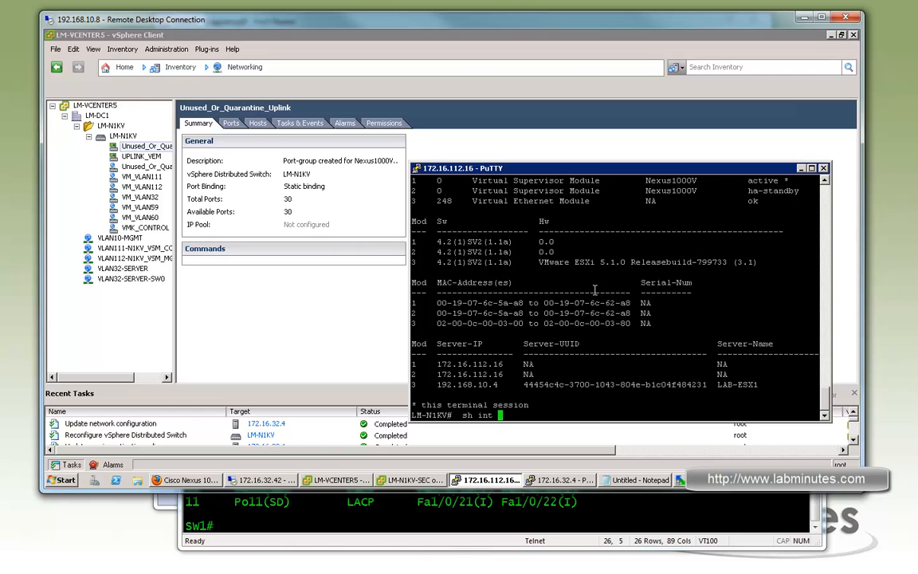
text(sh int vir)
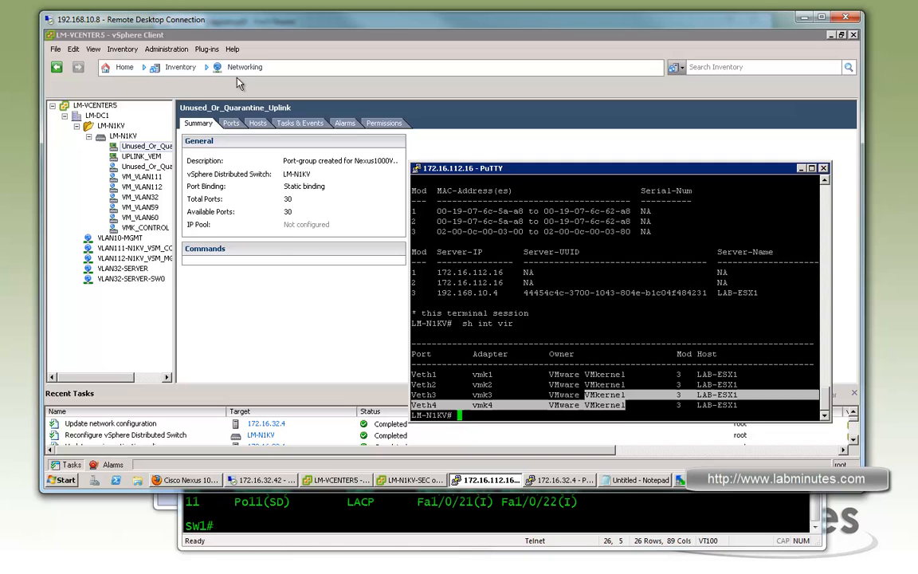
Switch to Hosts and Clusters and back to Networking, then choose Manage Hosts on LM-N1KV.
click(223, 67)
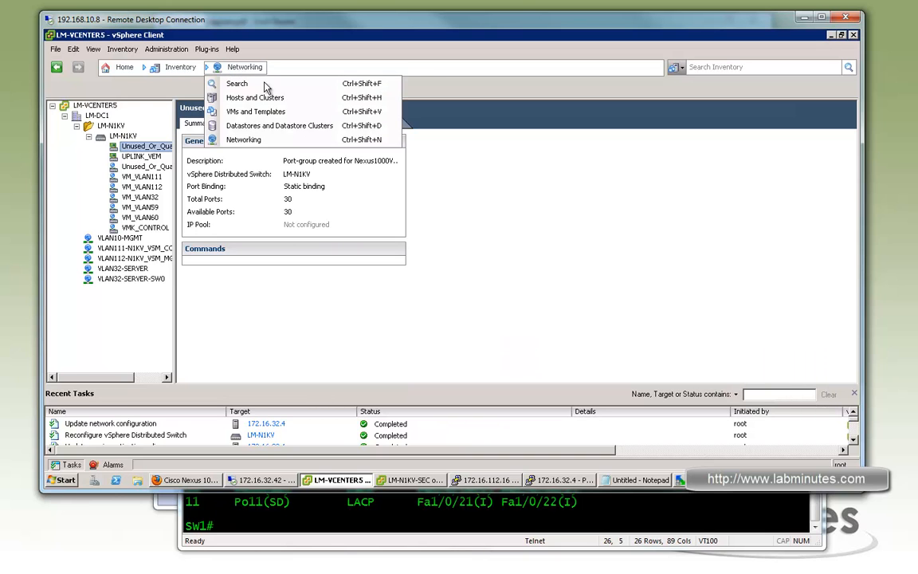
click(255, 97)
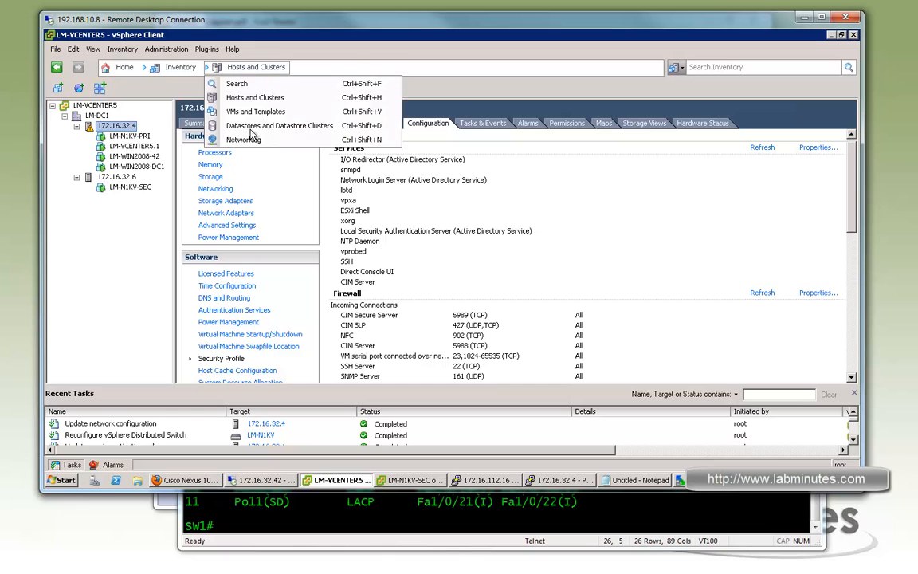
click(243, 139)
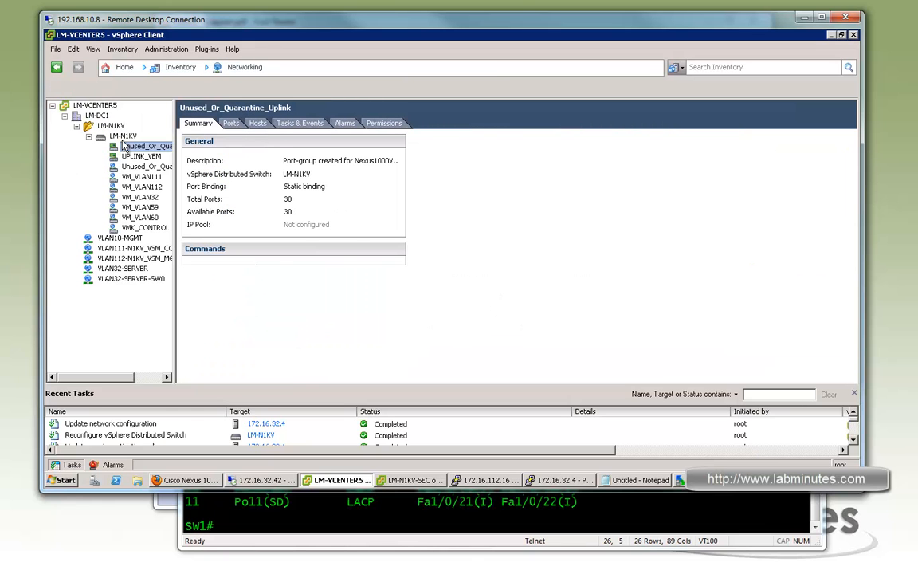
right_click(123, 135)
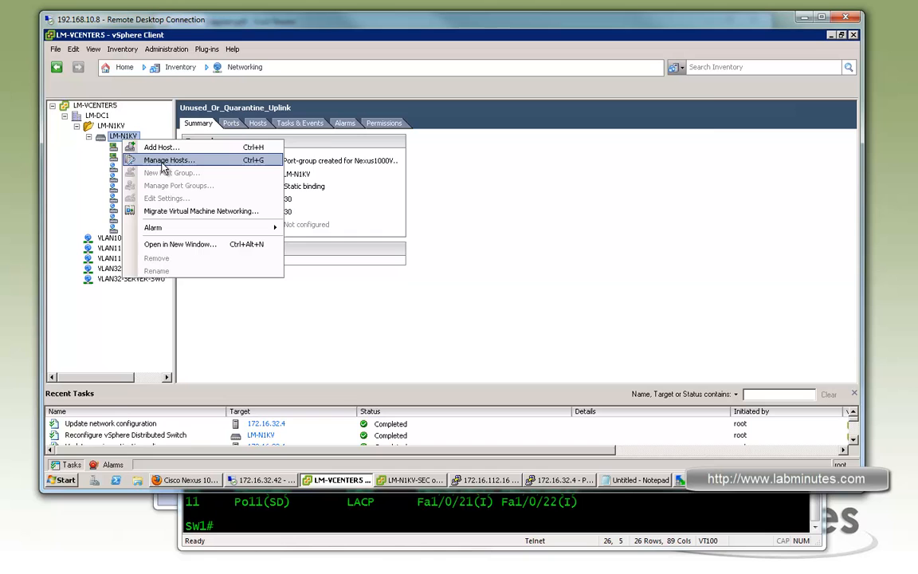
click(169, 160)
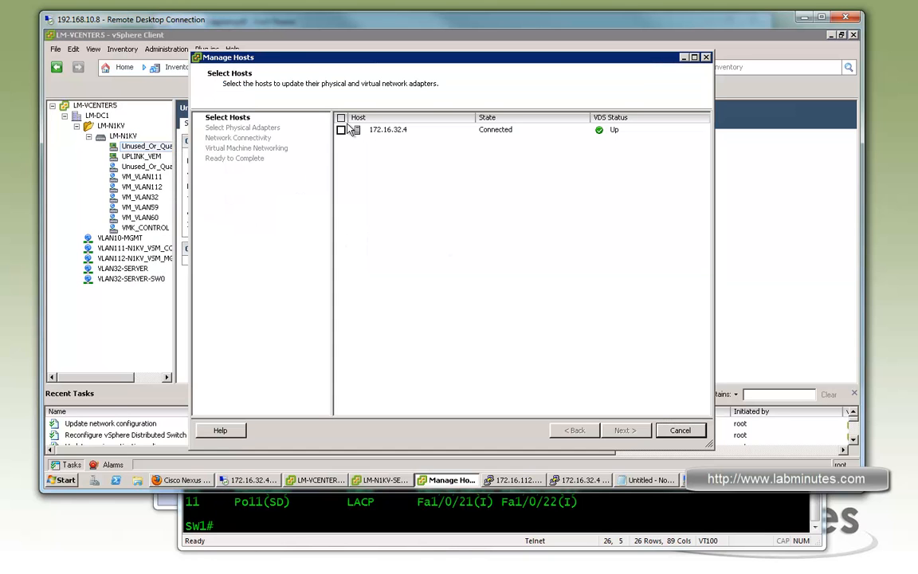
Select host 172.16.32.4 and advance to VM networking with adapters and connectivity unchanged.
click(341, 129)
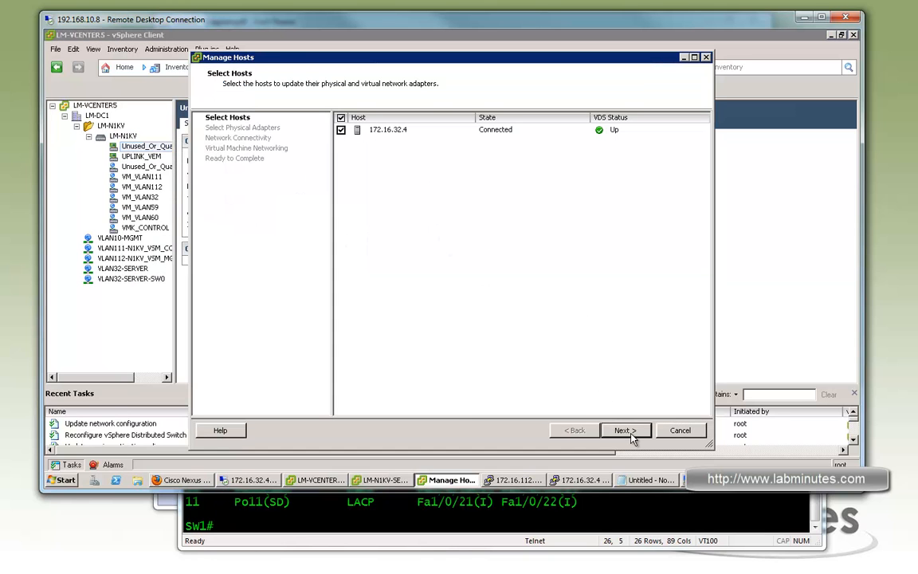
click(626, 430)
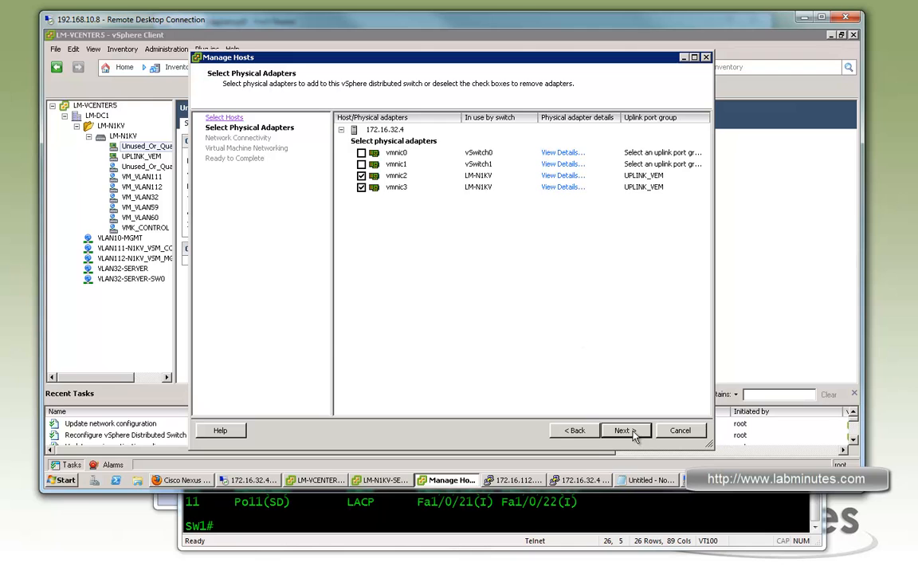
click(625, 429)
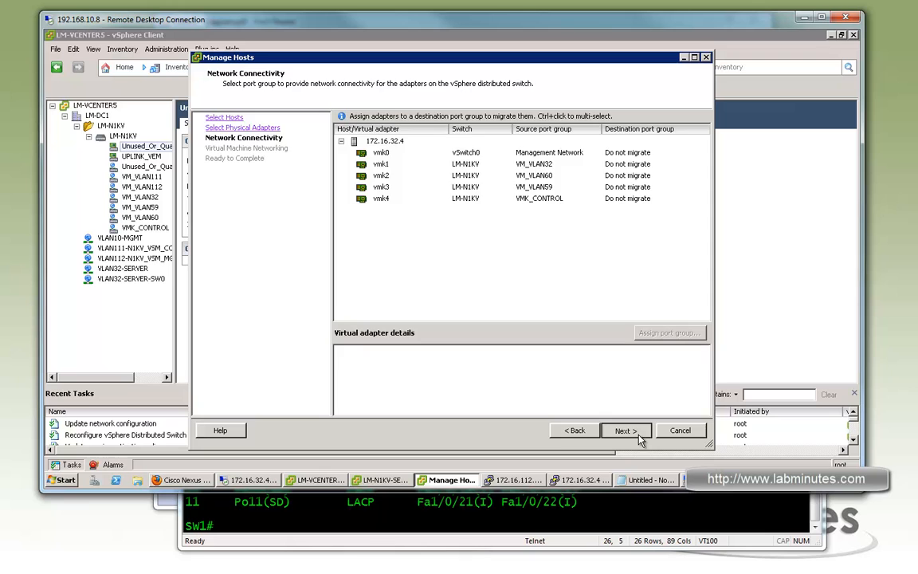
click(625, 429)
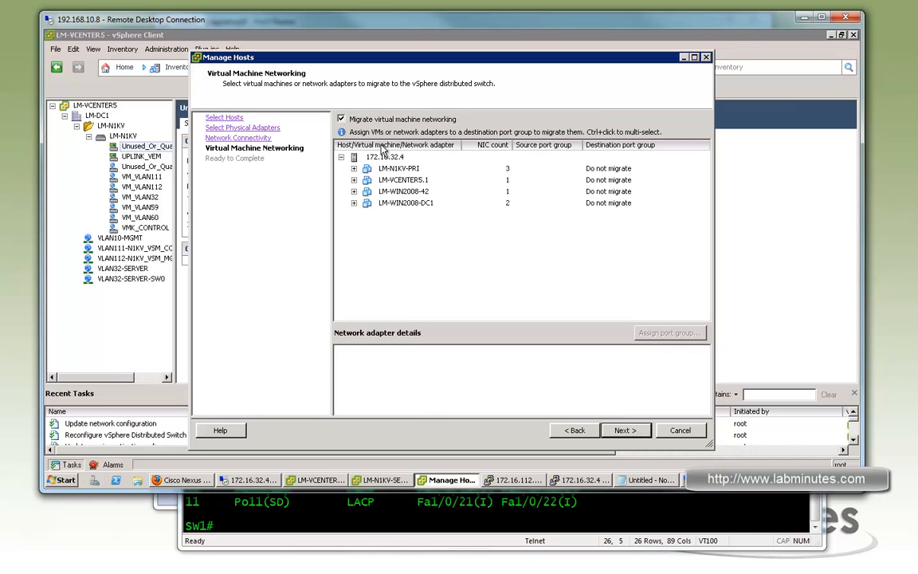
Map LM-N1KV-PRI's adapters 1 and 2 to VM_VLAN111 and VM_VLAN112, and set adapter 3.
click(398, 168)
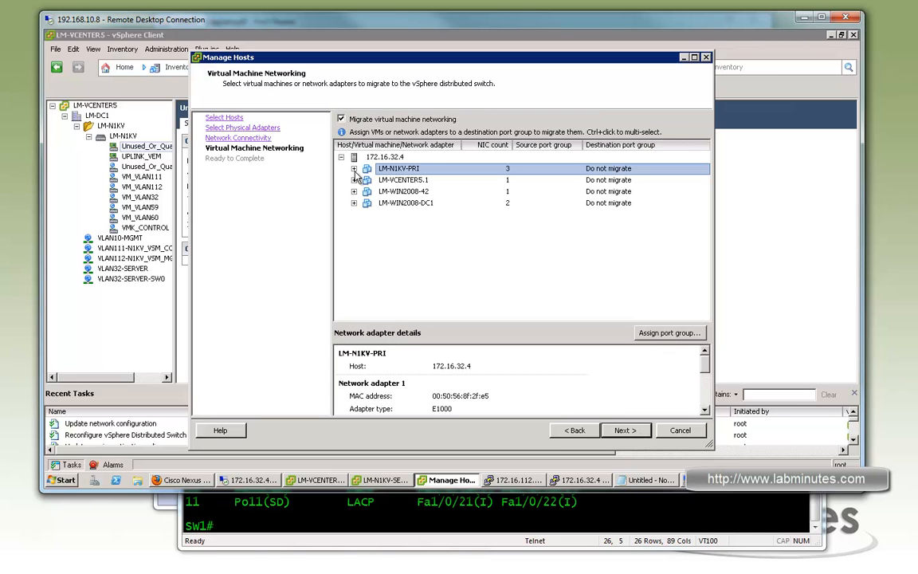
click(352, 168)
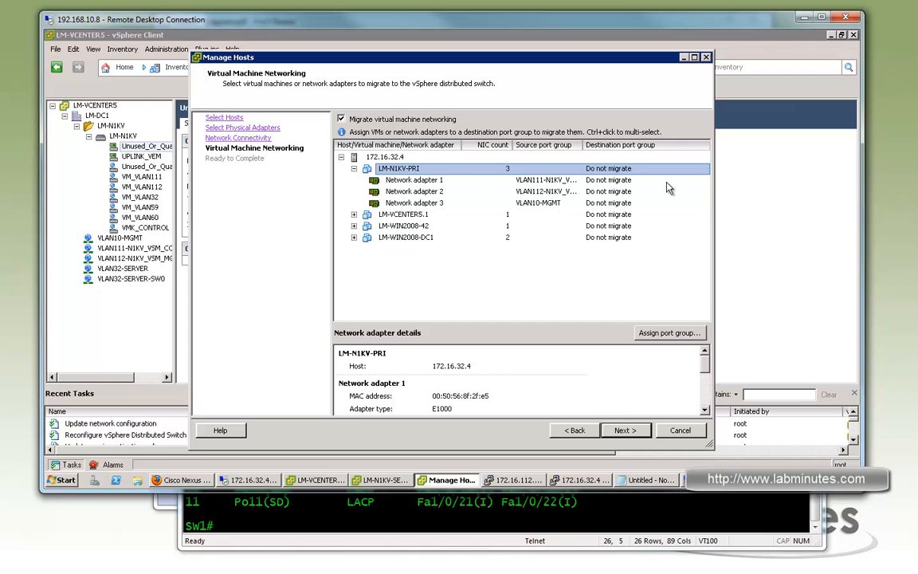
click(413, 179)
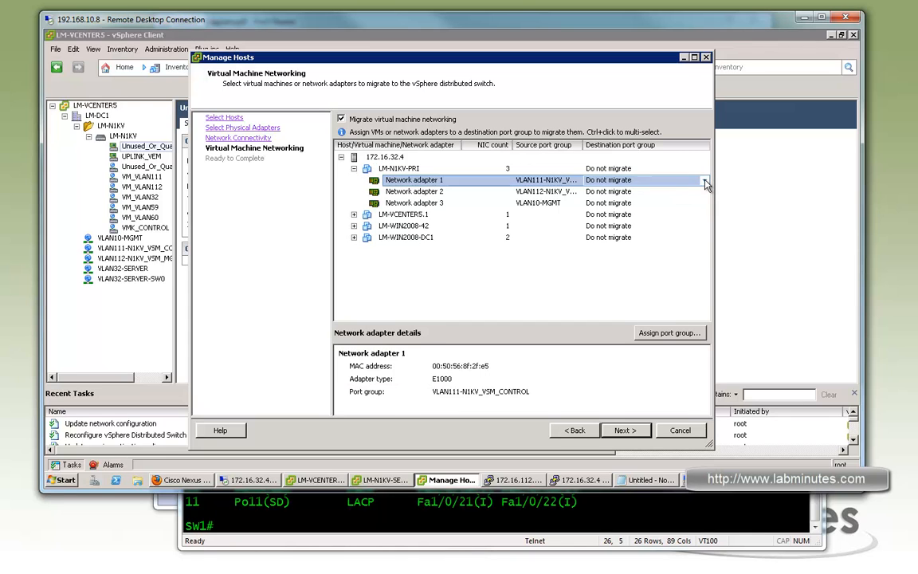
click(703, 180)
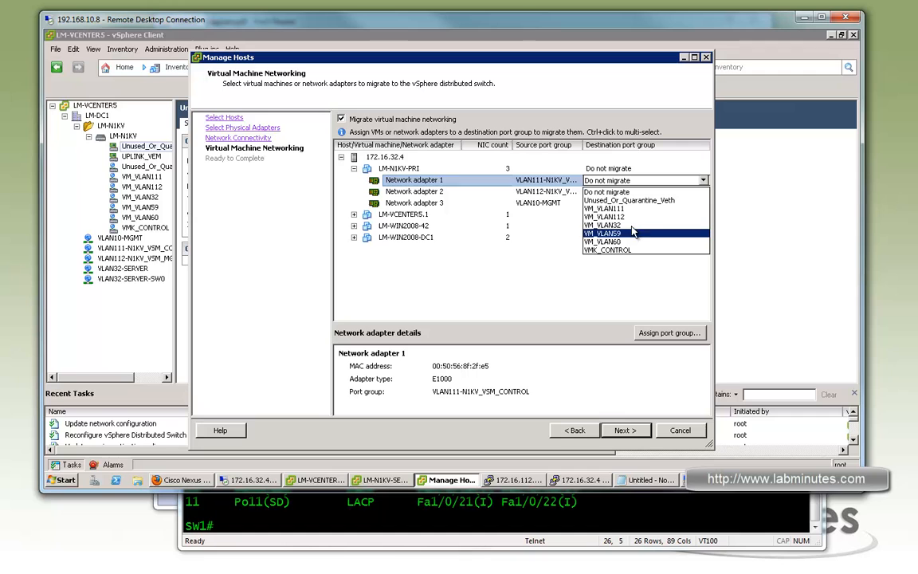
click(607, 208)
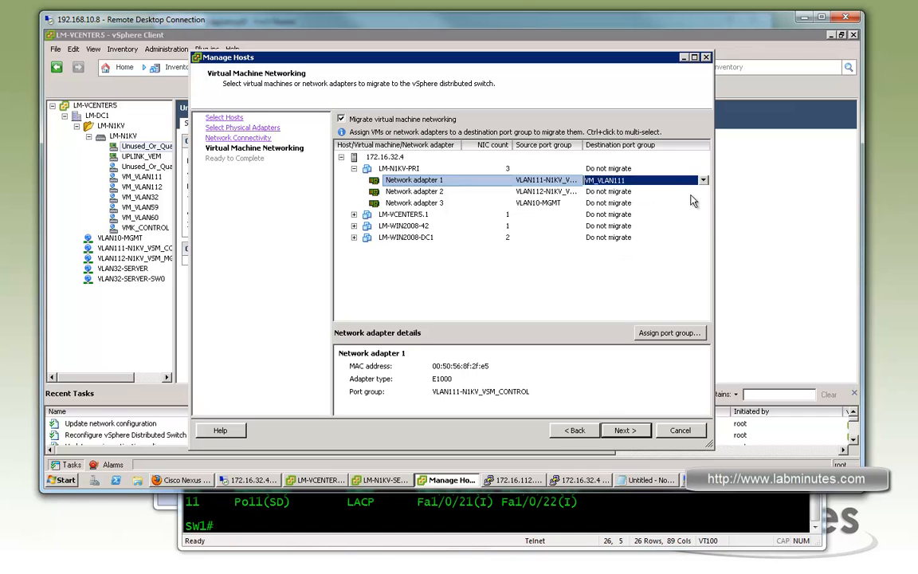
click(701, 191)
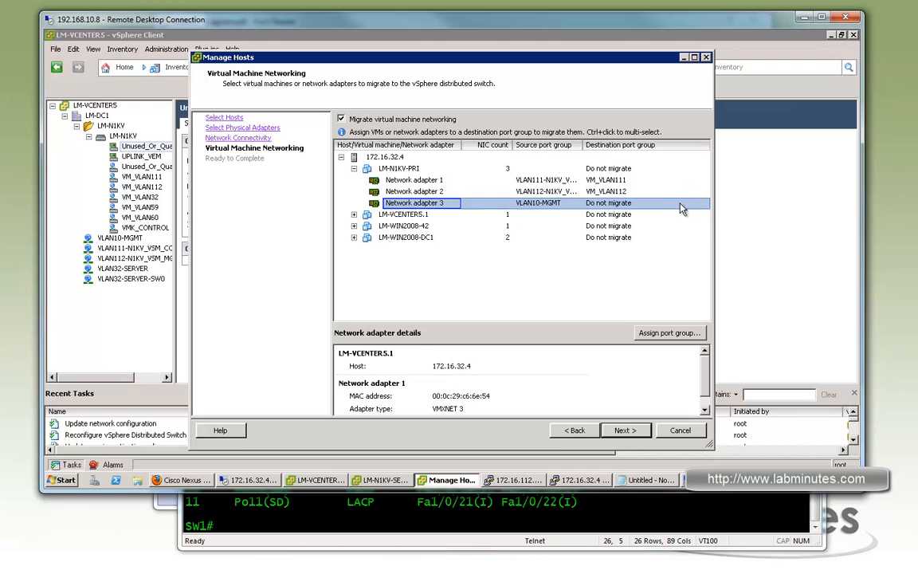
click(405, 202)
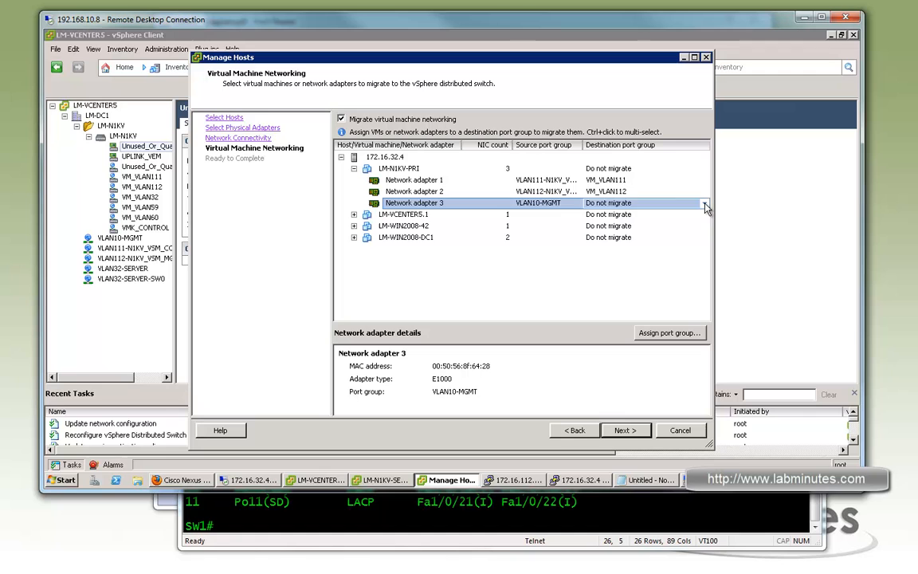
click(703, 202)
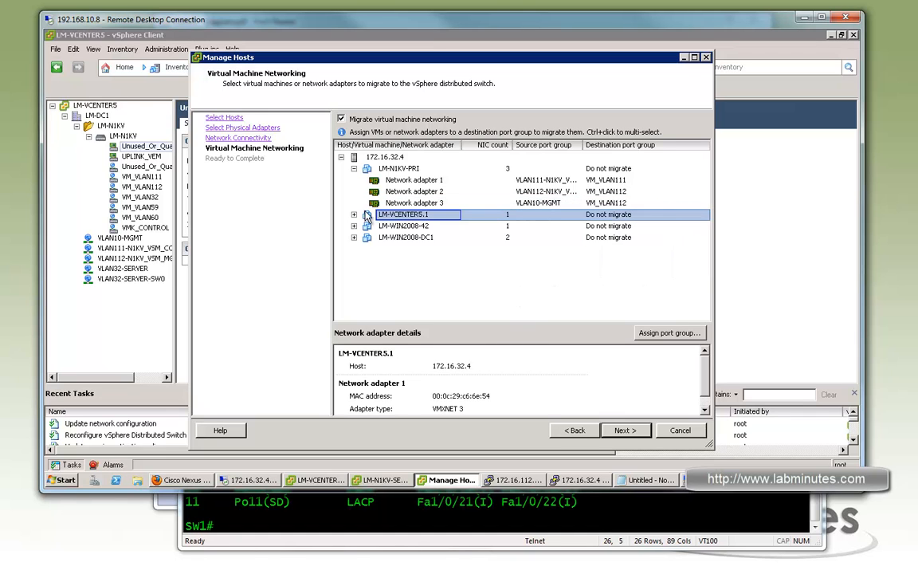
Set destinations for LM-VCENTER5.1, and VM_VLAN32 for LM-WIN2008-42 and LM-WIN2008-DC1 adapters.
click(353, 215)
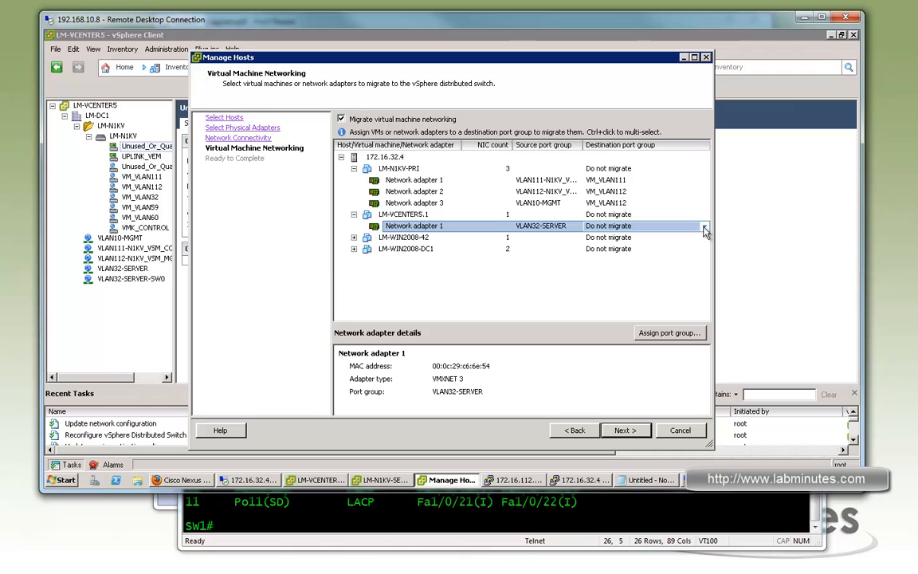
click(702, 226)
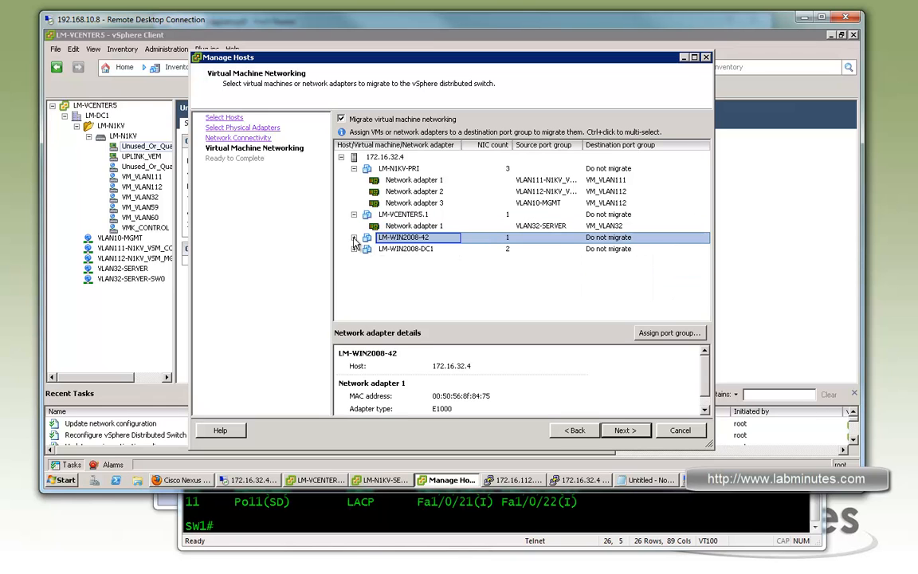
click(353, 237)
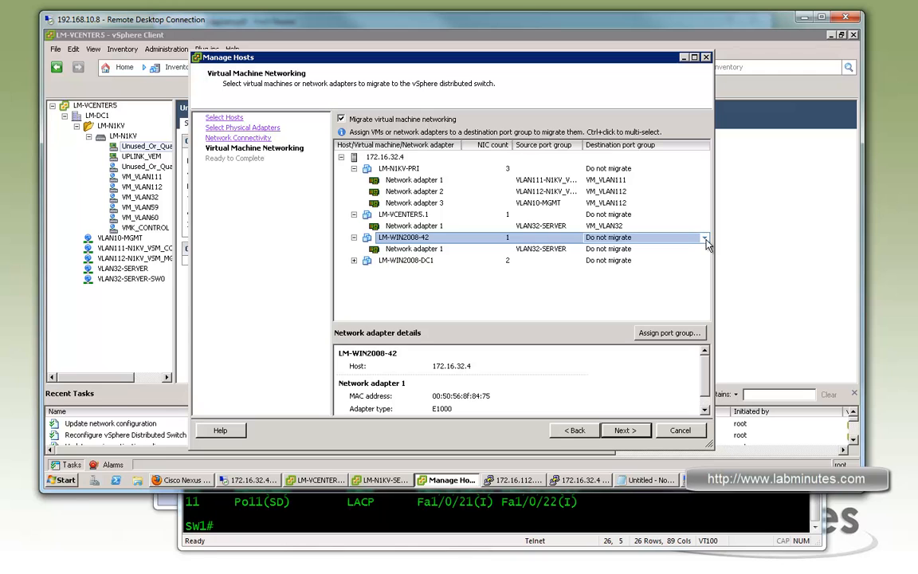
click(703, 237)
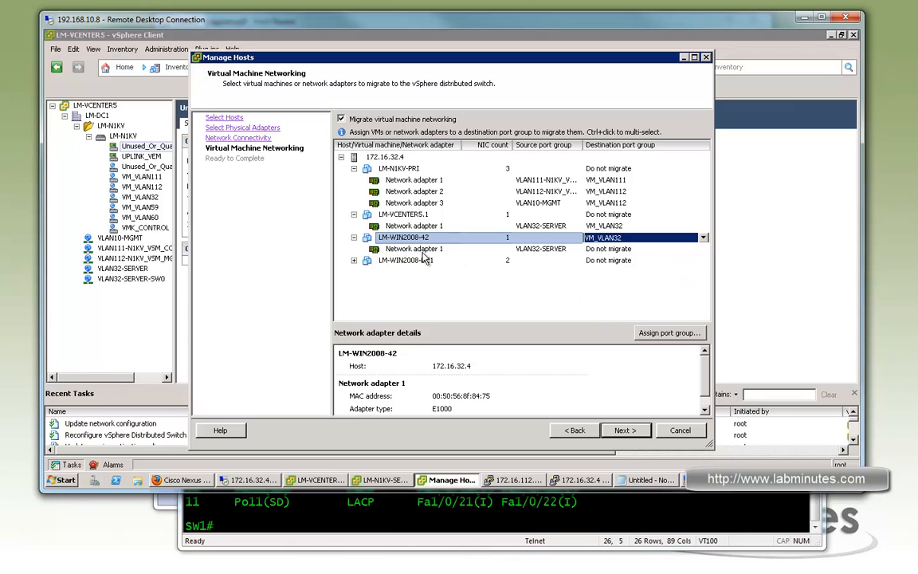
click(703, 261)
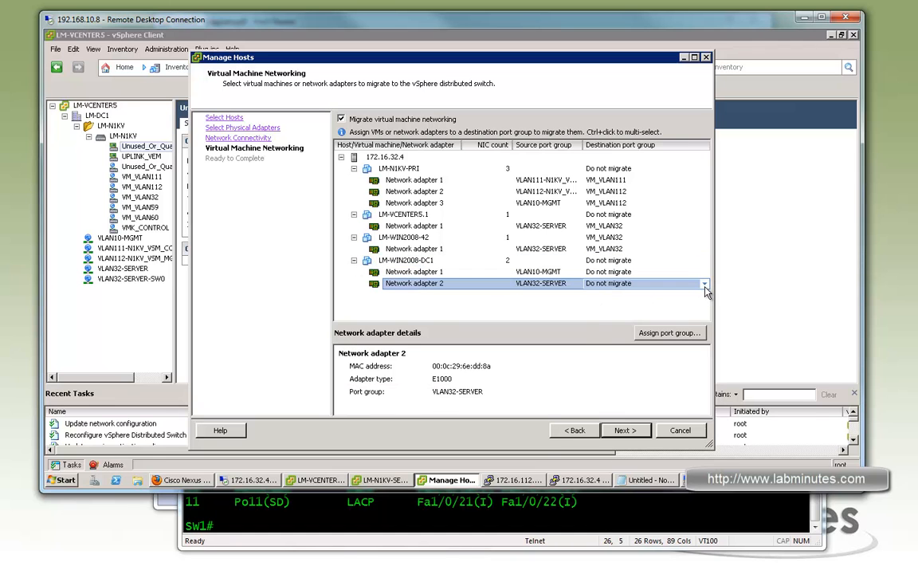
click(702, 283)
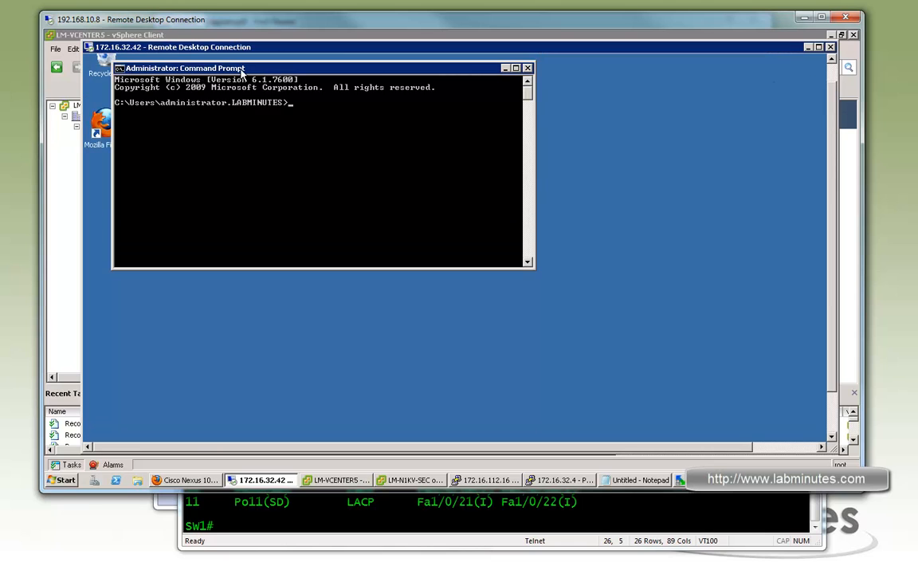
Reposition the Command Prompt and enter 'ping 4.2.2.2 -t' for a continuous ping.
drag(186, 68, 221, 108)
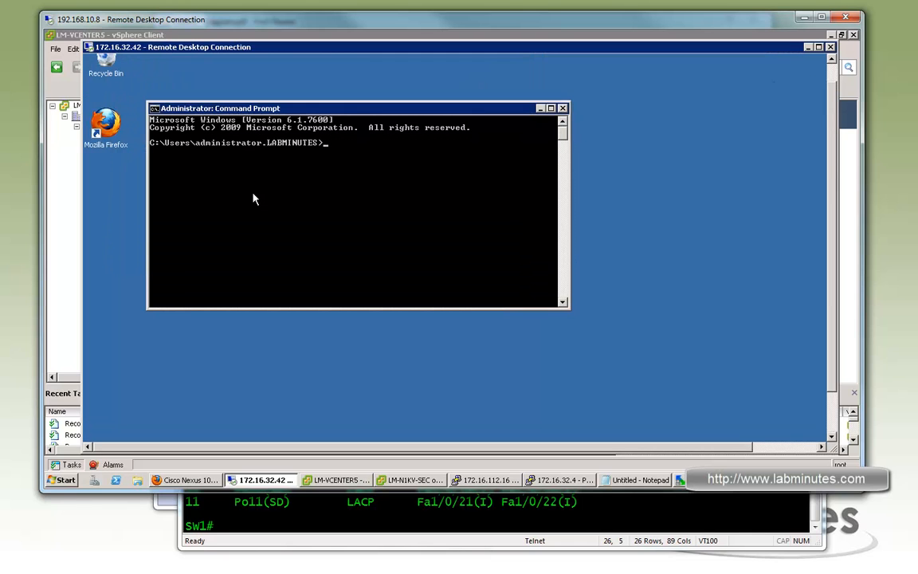
text(ping)
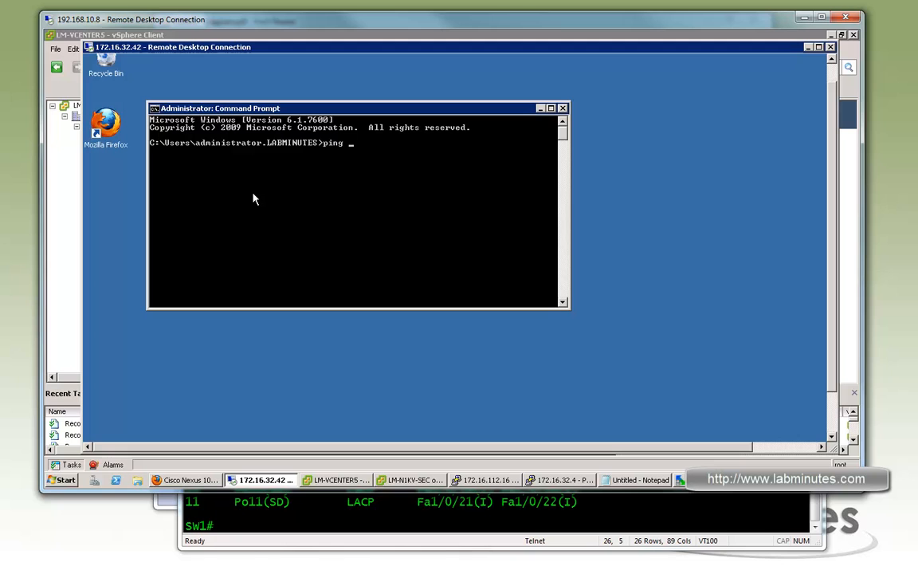
text(4.2.2.2)
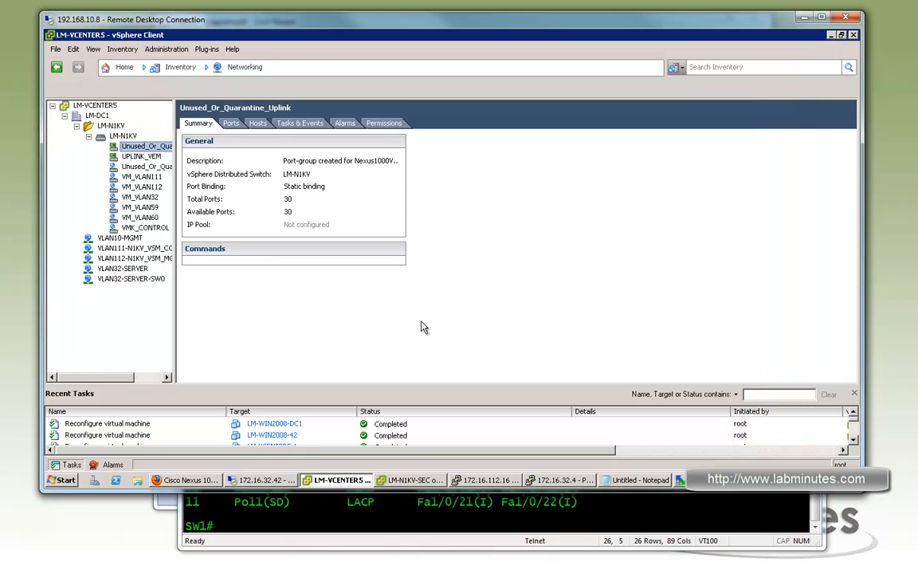
In Hosts and Clusters, view host 172.16.32.4's vSphere Distributed Switch networking.
click(243, 68)
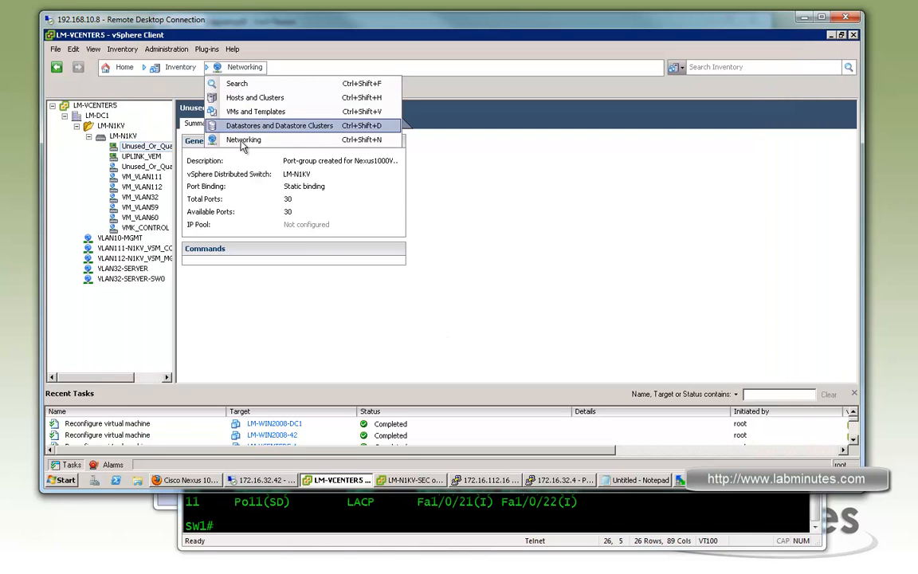
mouse_move(255, 97)
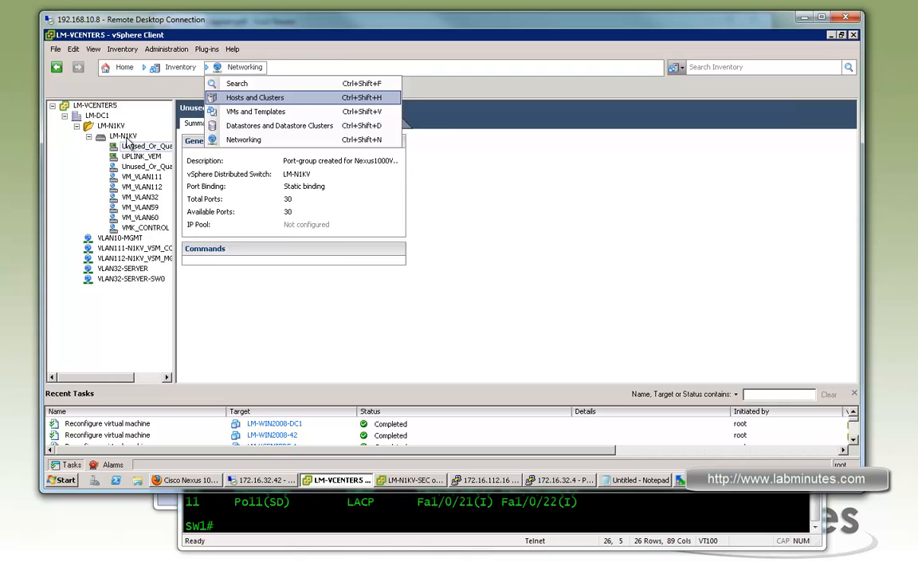
click(256, 97)
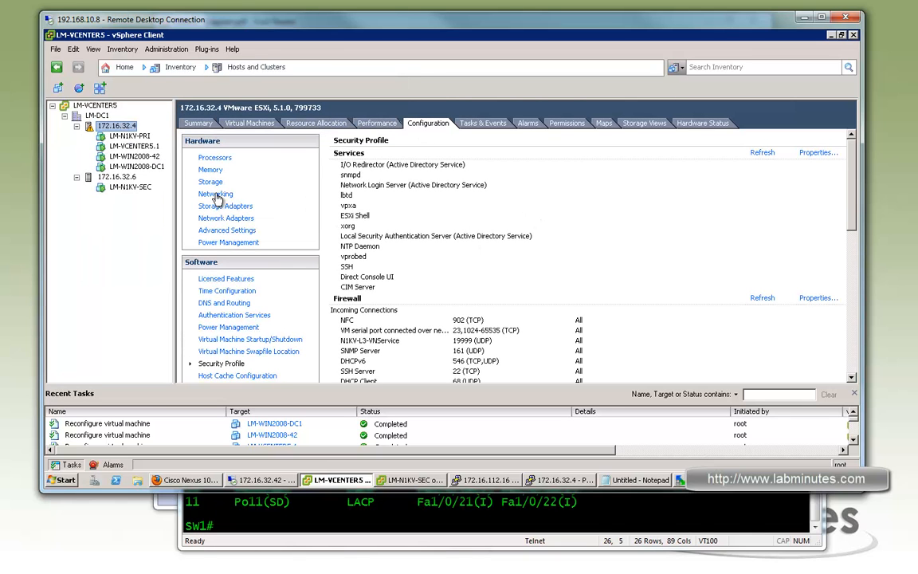
click(215, 194)
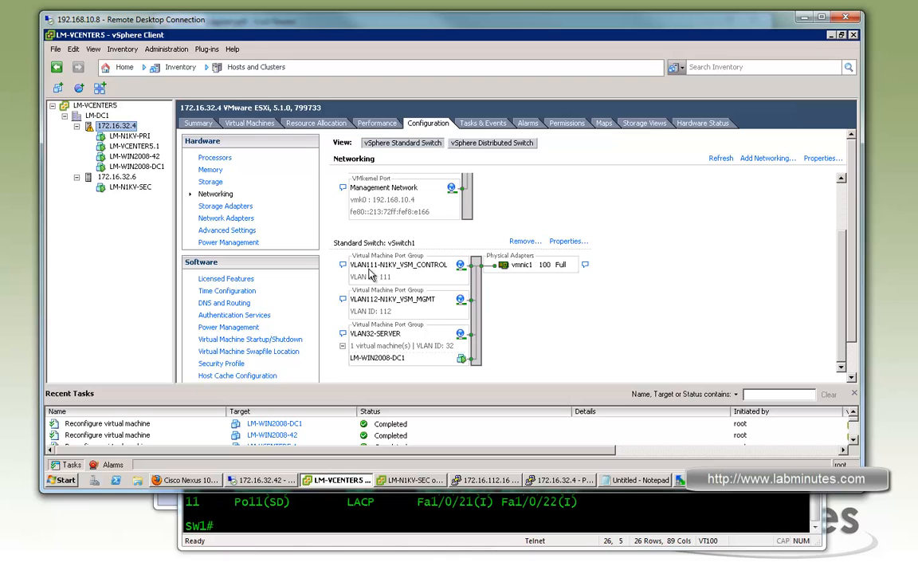
mouse_move(464, 298)
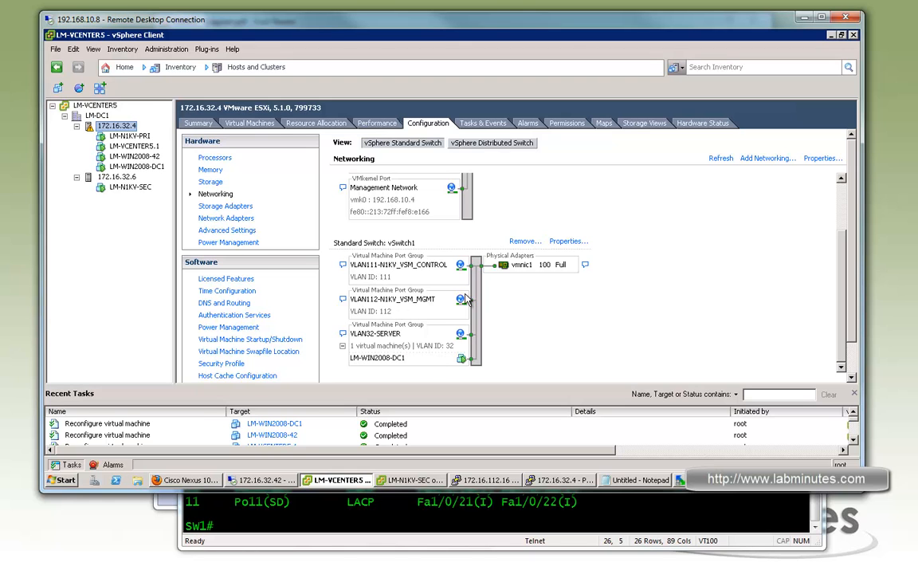
click(492, 142)
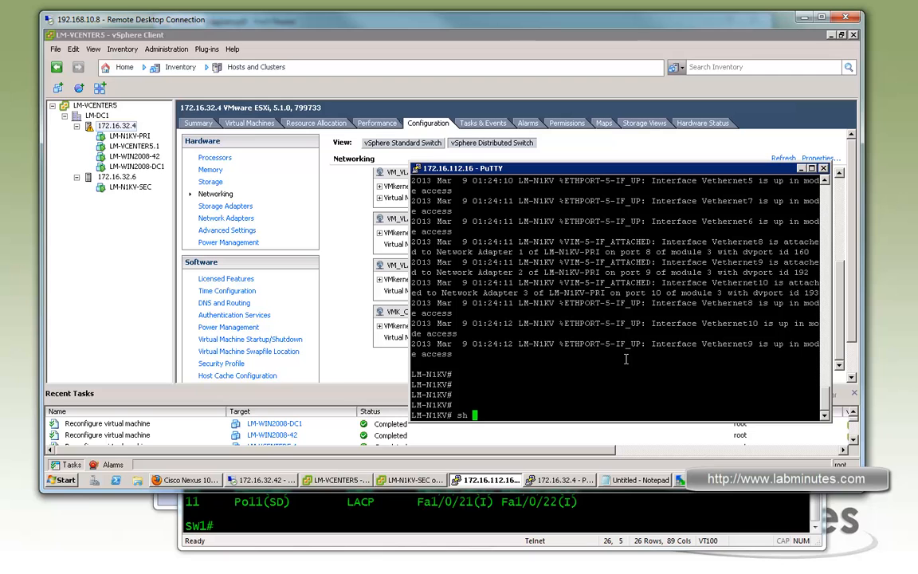
Run 'show interface virtual' on the VSM to list the Veth interfaces.
text(int vir)
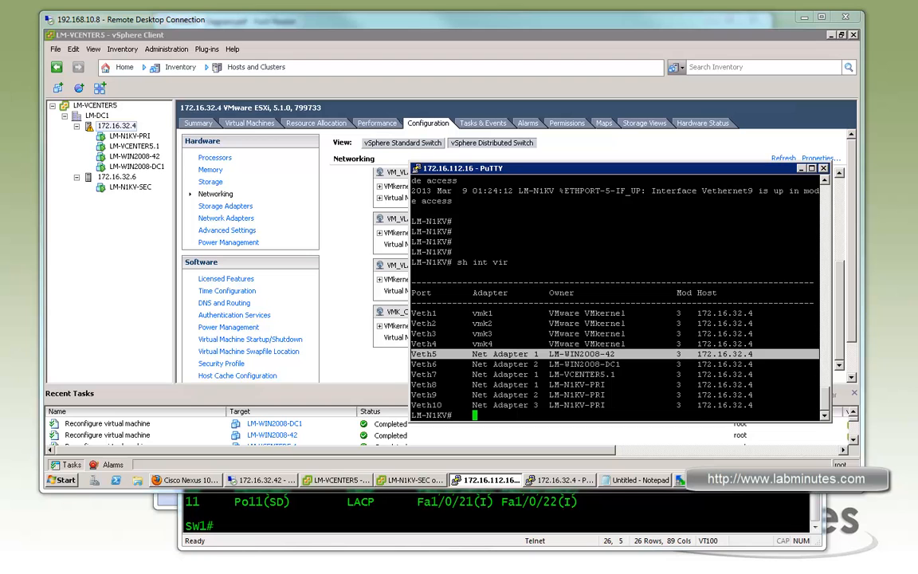
mouse_move(255, 62)
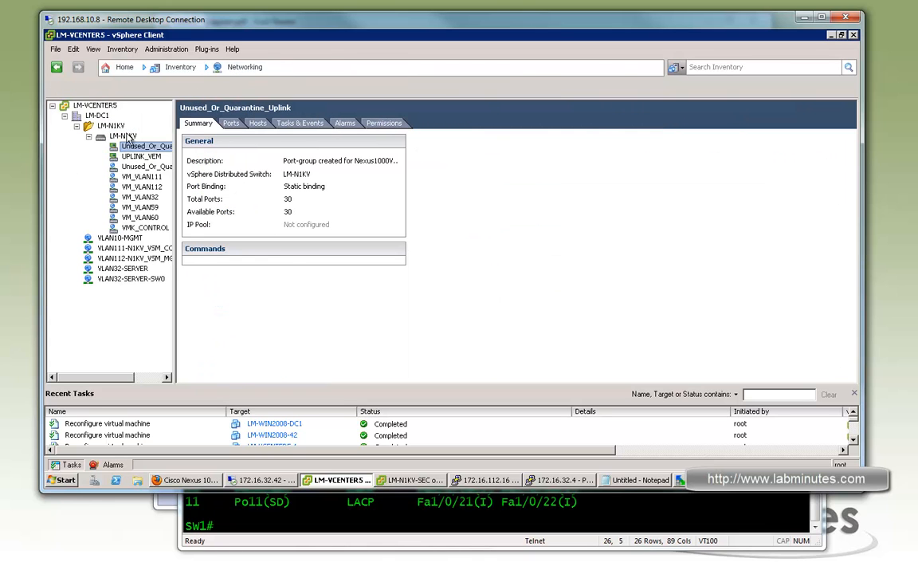
Add host 172.16.32.6 to LM-N1KV with vmnic2 and vmnic3 on UPLINK_VEM, then finish.
right_click(124, 135)
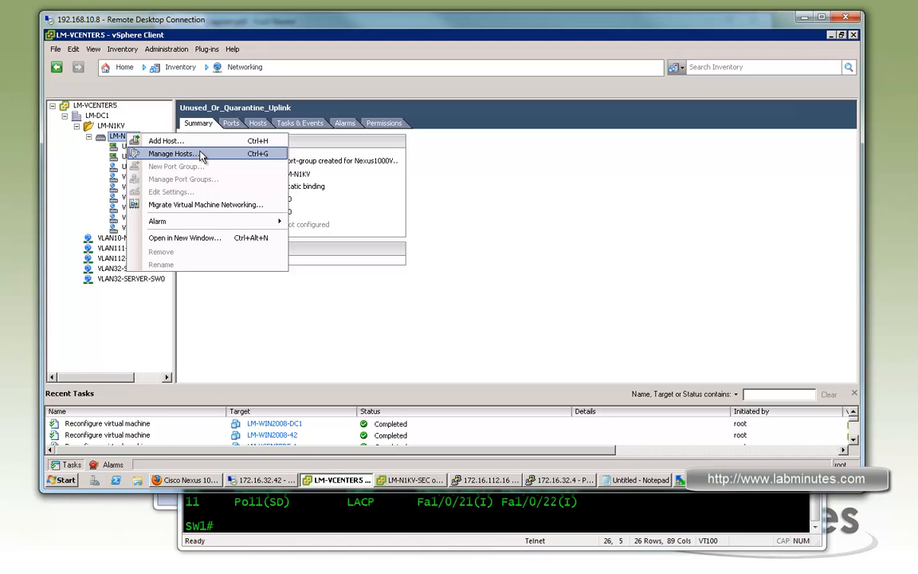
mouse_move(183, 163)
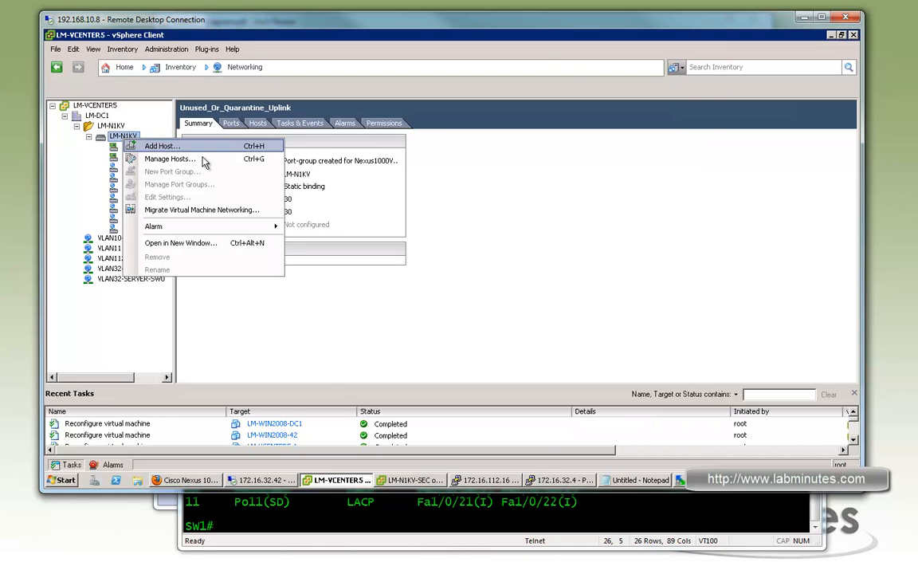
click(161, 145)
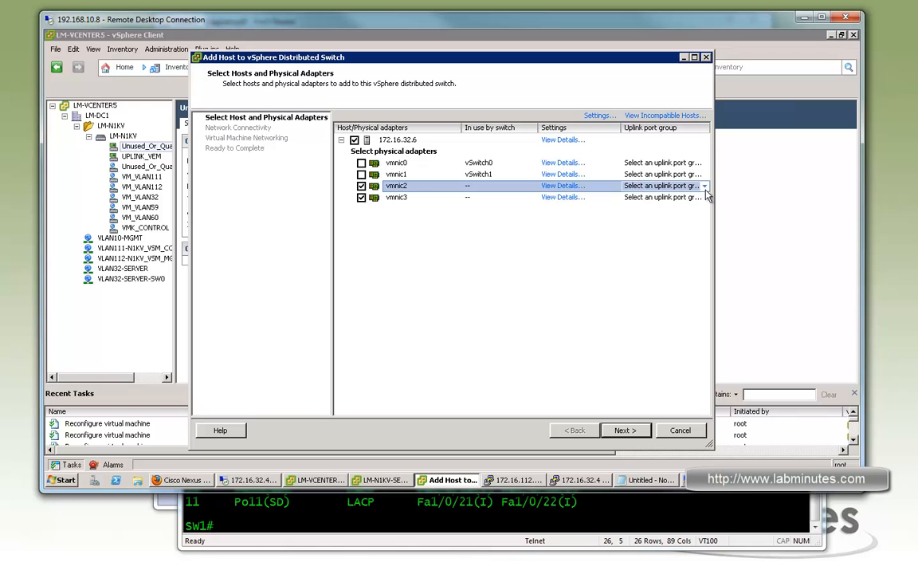
click(705, 185)
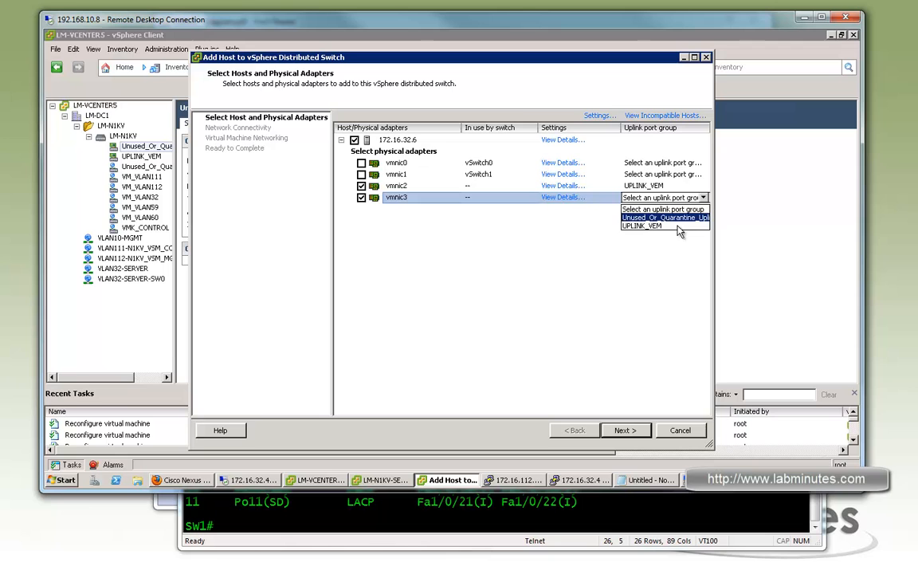
click(626, 429)
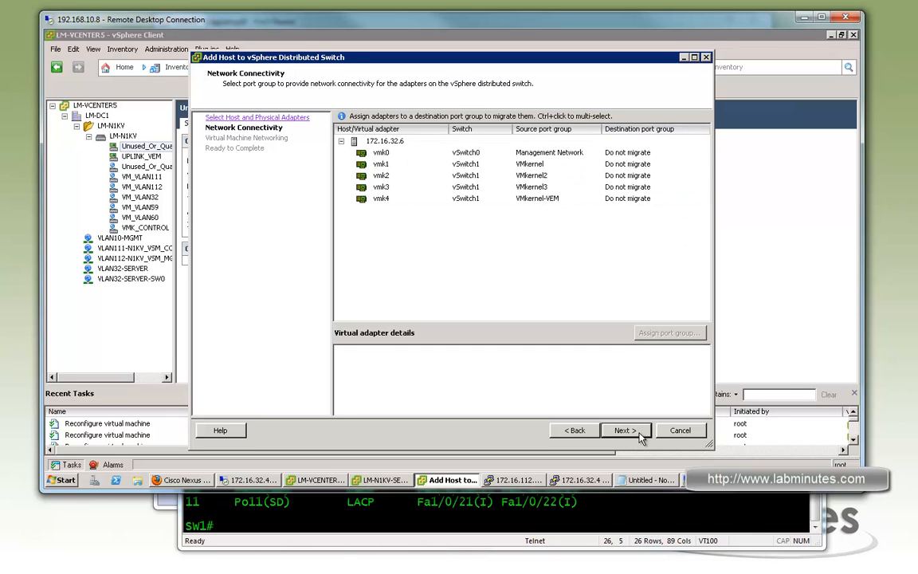
click(626, 429)
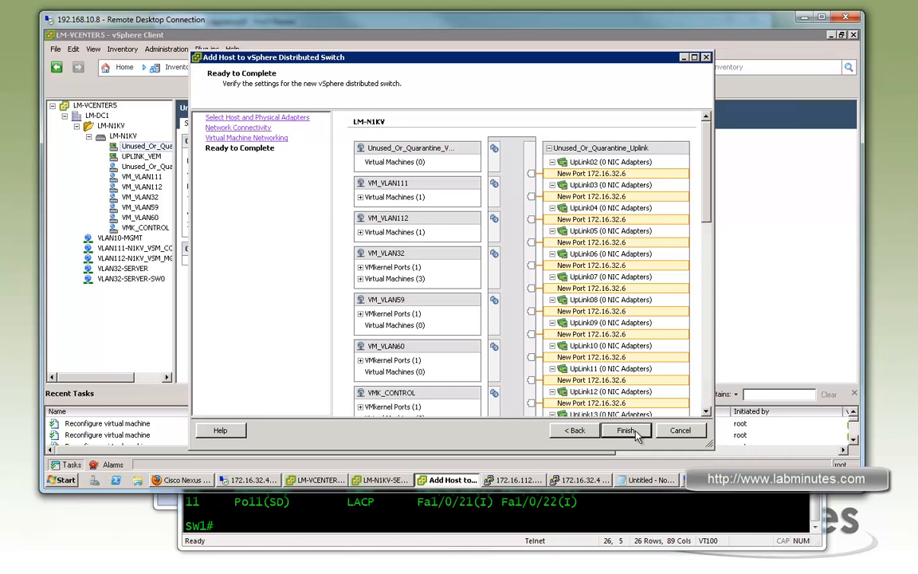
click(625, 430)
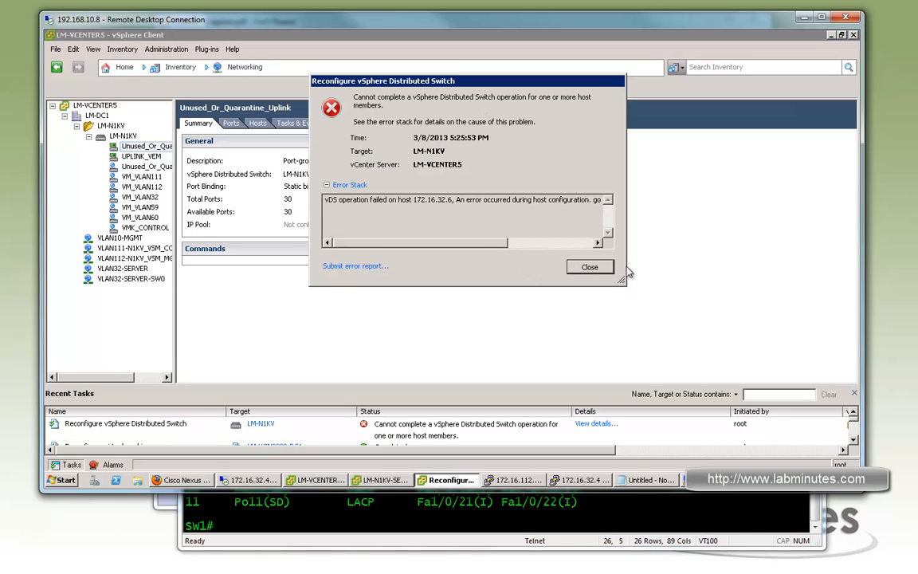
mouse_move(554, 250)
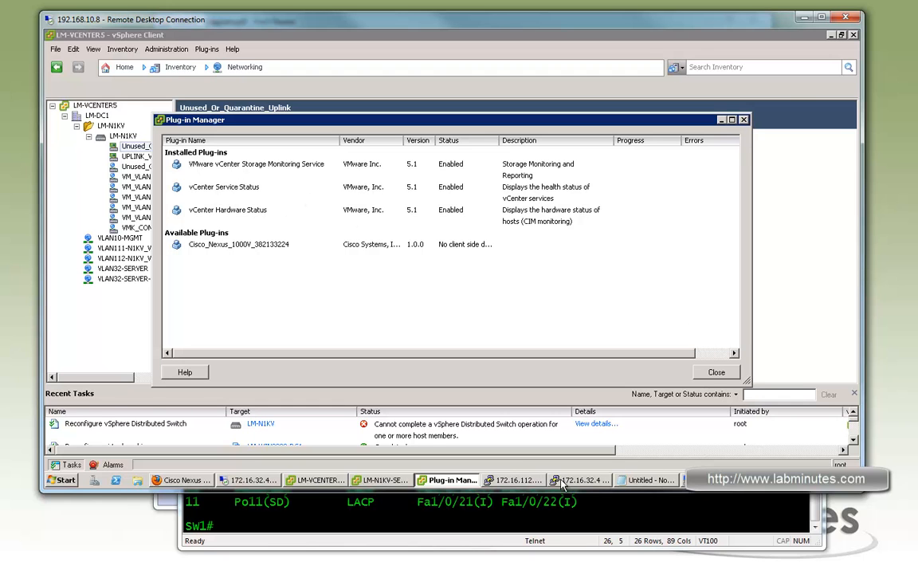
Switch back to the 172.16.32.42 remote desktop session to check the ping.
click(249, 480)
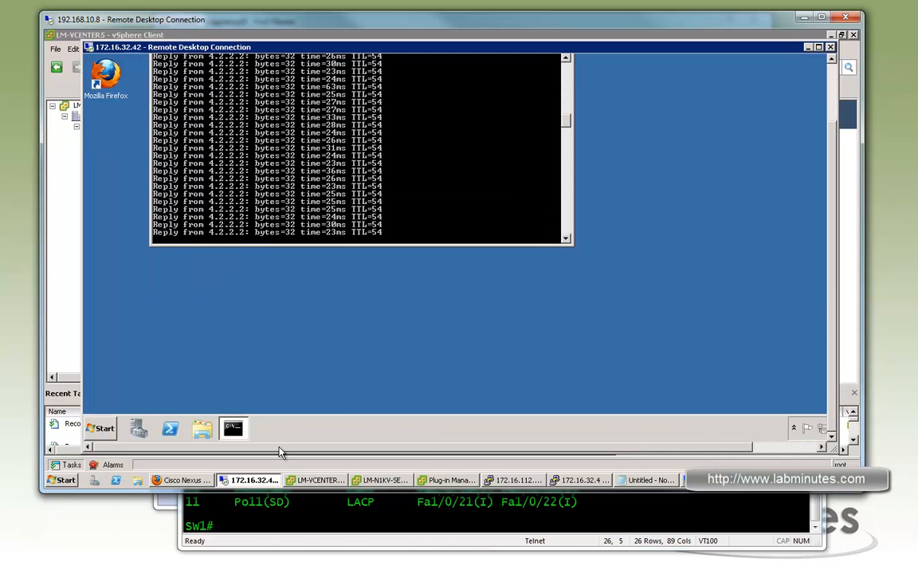
In a second Command Prompt, paste the Update Manager folder cd and registration commands.
click(100, 427)
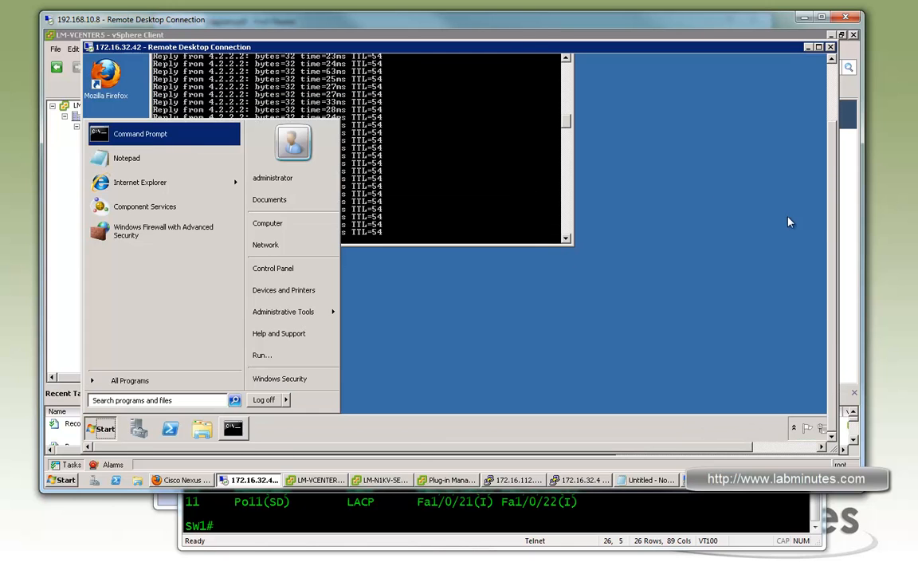
click(140, 134)
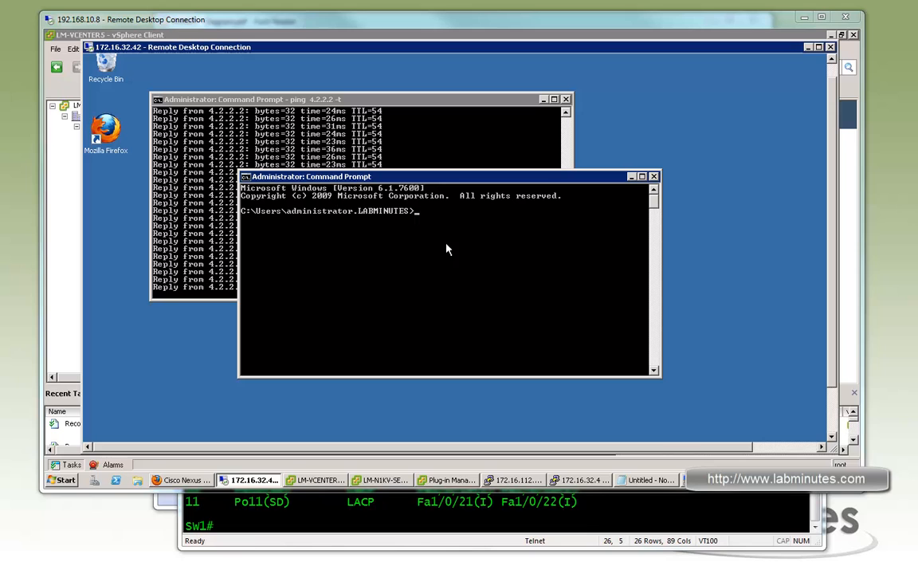
right_click(448, 248)
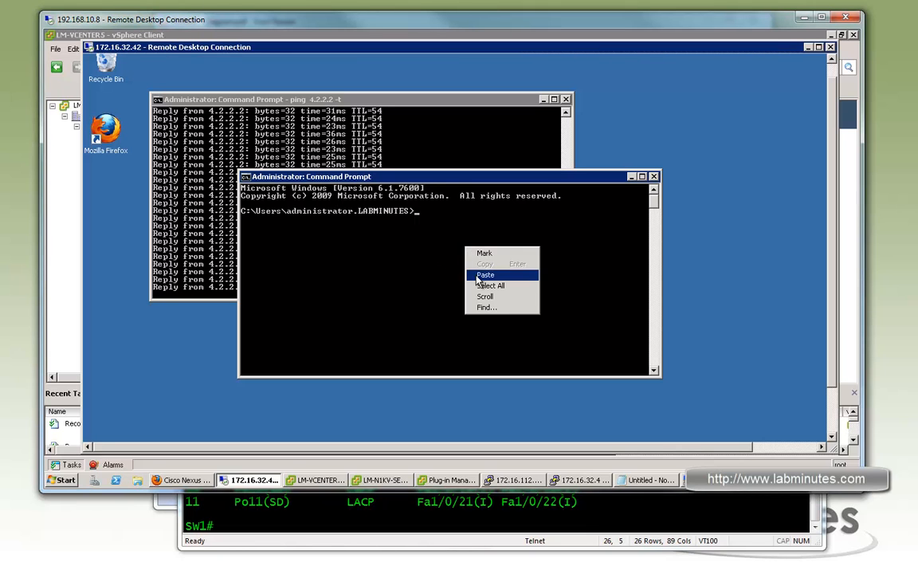
click(486, 274)
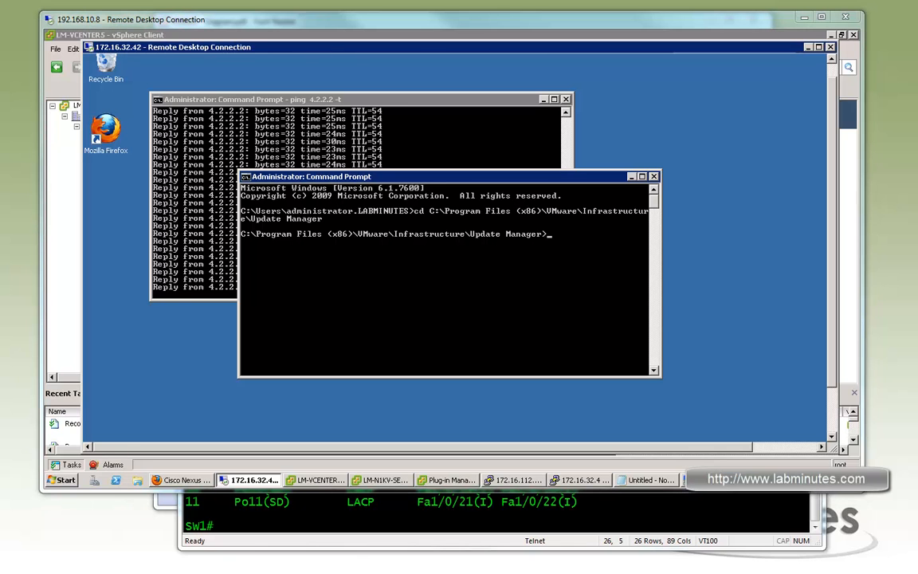
right_click(468, 261)
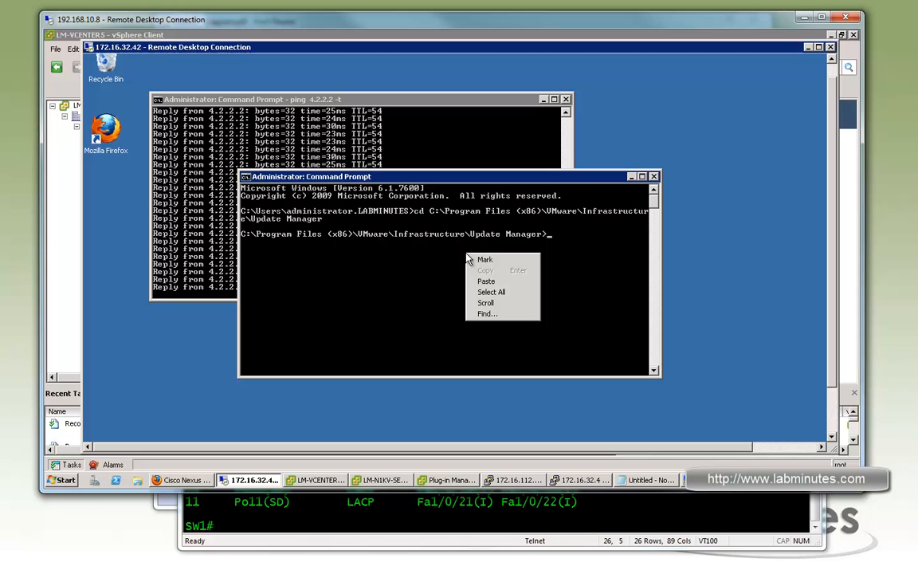
mouse_move(496, 288)
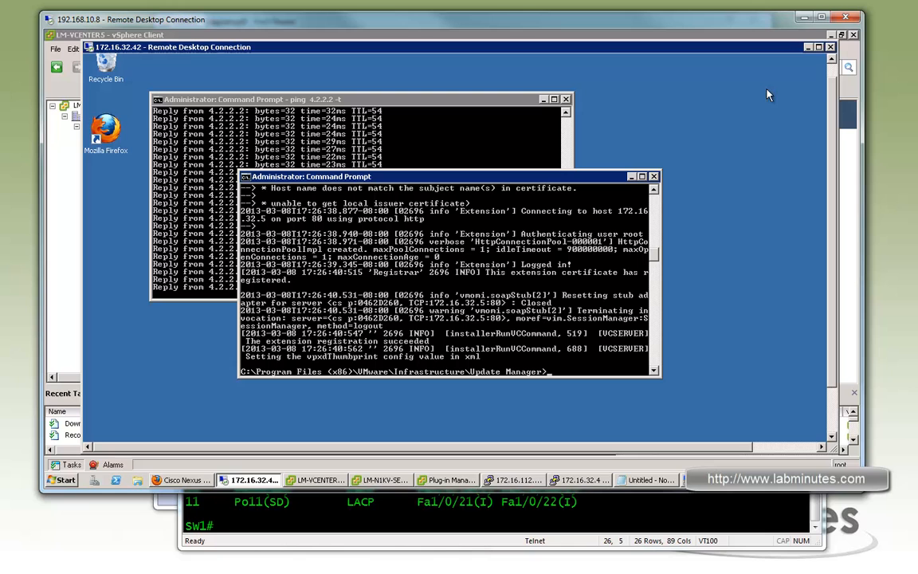
click(446, 479)
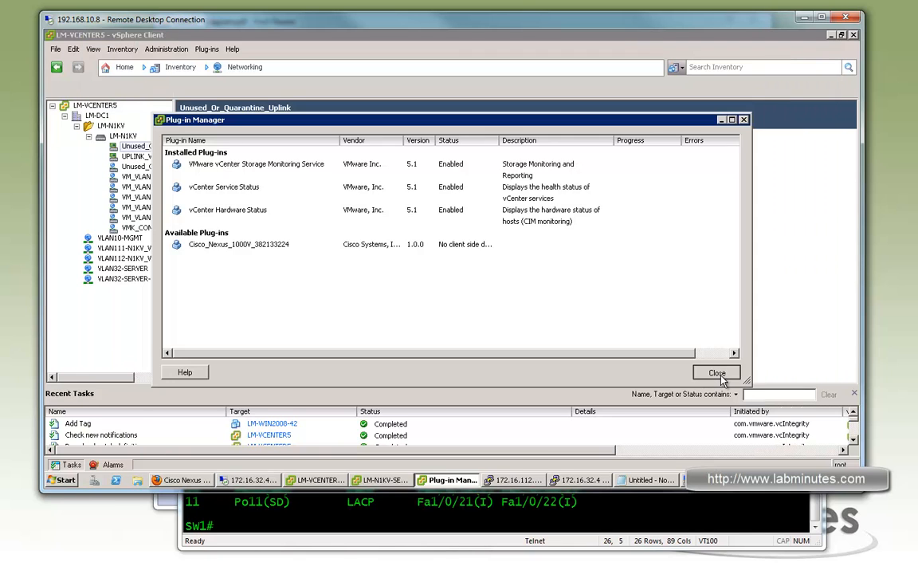
Reopen Manage Plug-ins to confirm the Update Manager Extension installed, then right-click LM-N1KV.
click(716, 373)
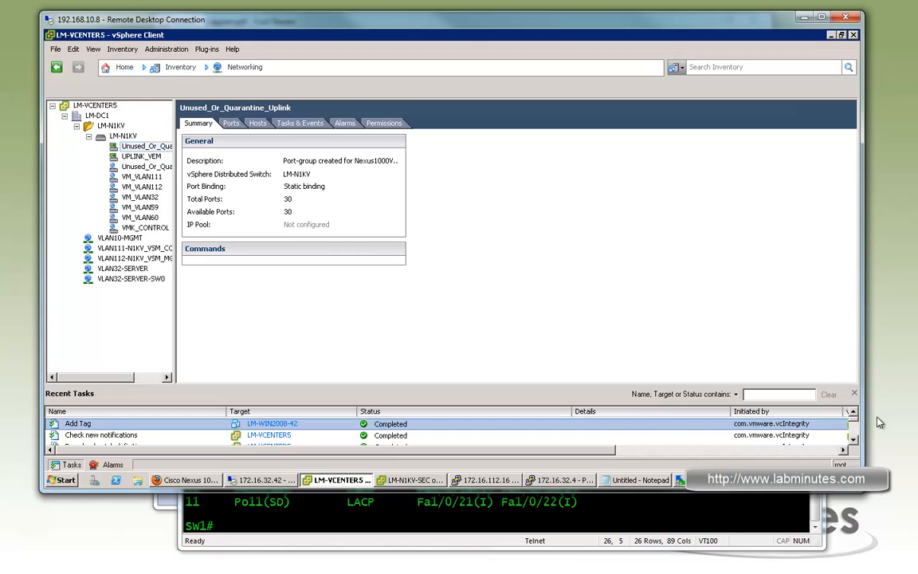
mouse_move(786, 444)
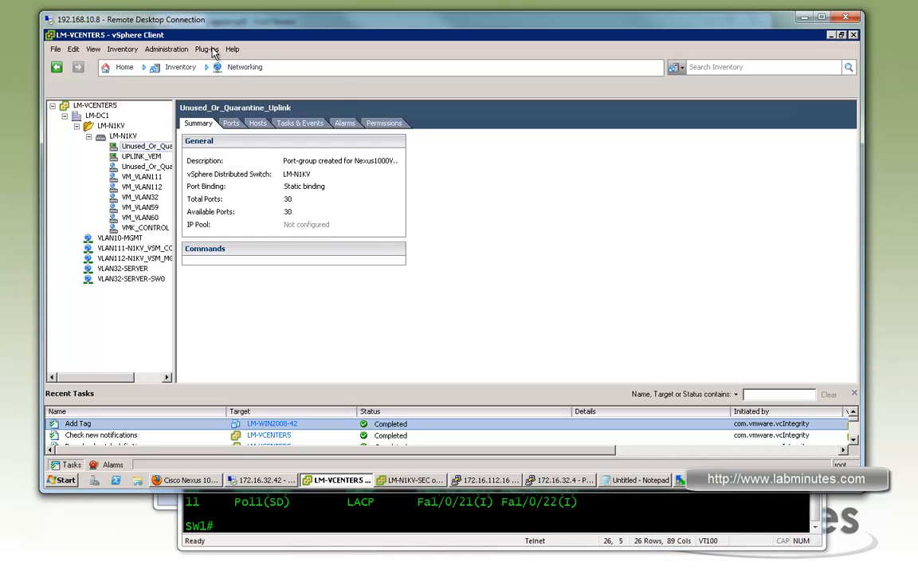
click(205, 49)
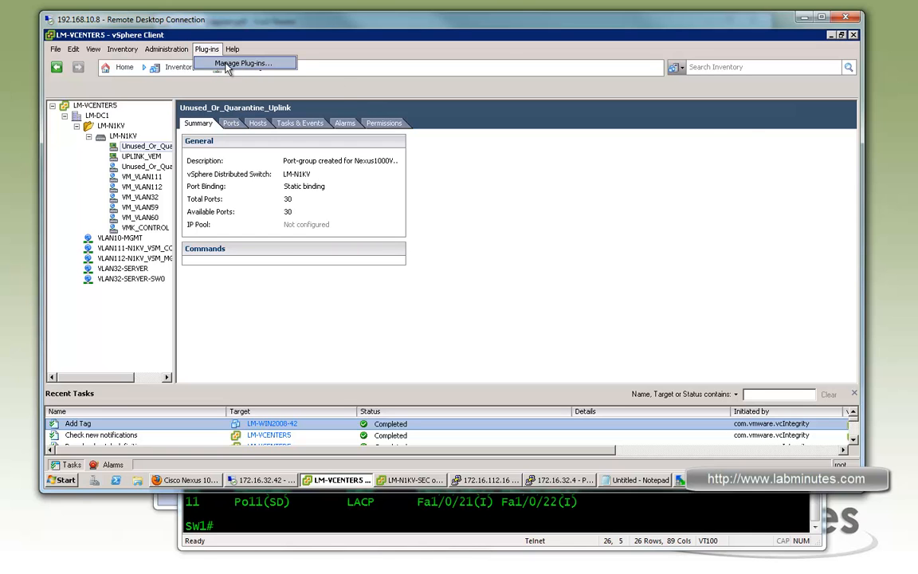
click(248, 63)
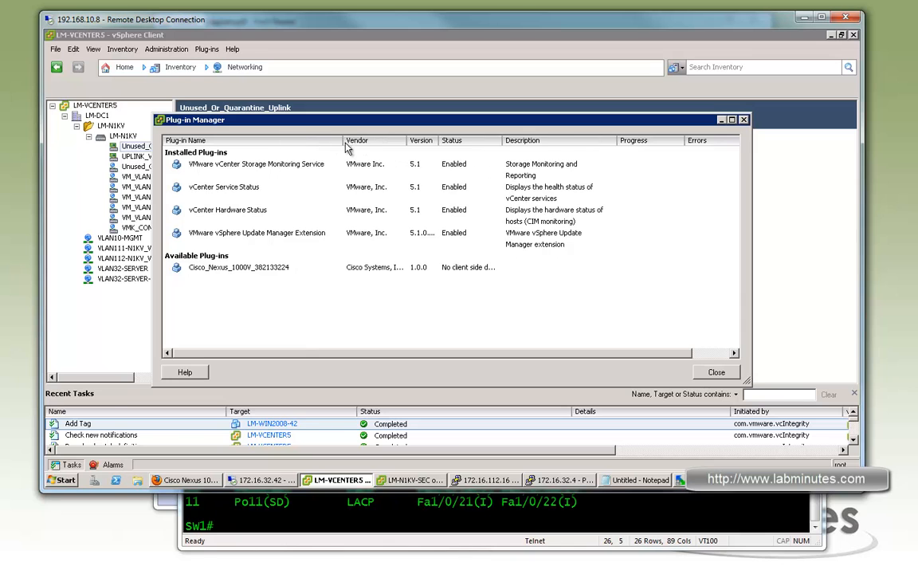
click(259, 233)
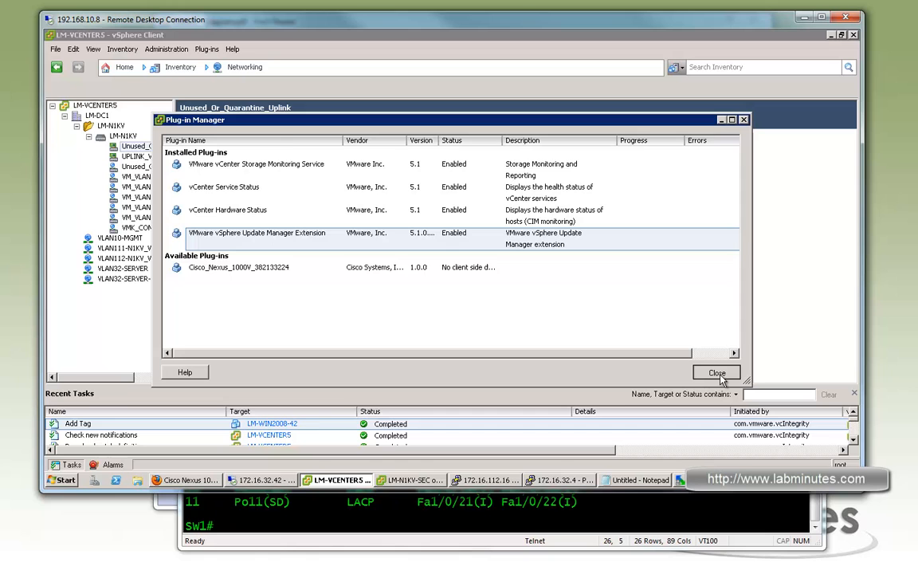
click(716, 373)
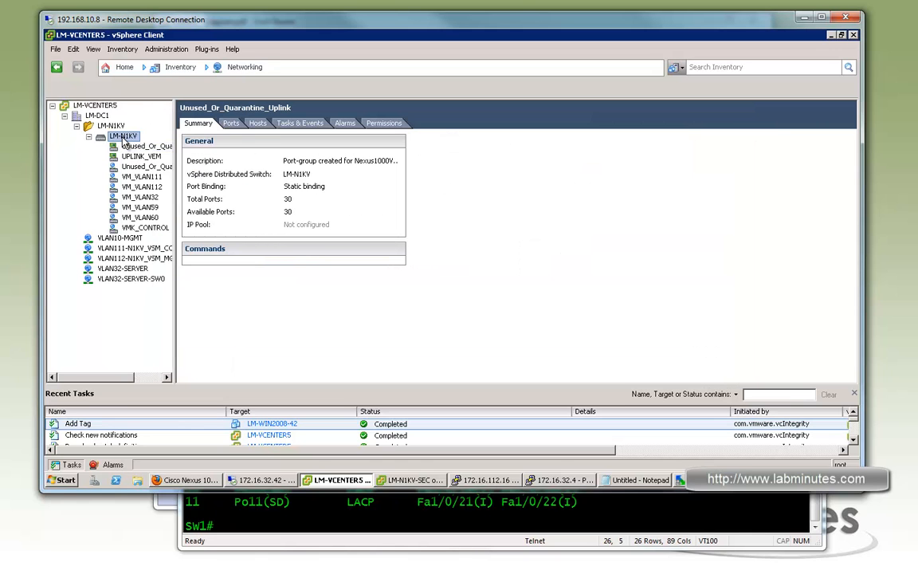
right_click(123, 135)
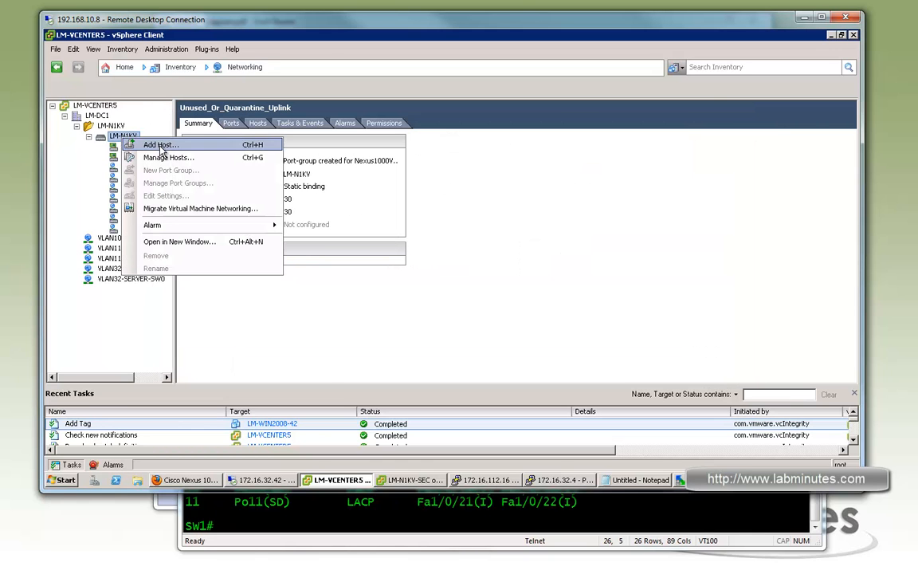
Start Add Host for 172.16.32.6, selecting vmnic3 as an uplink and migrating vmk1 and vmk3.
click(159, 144)
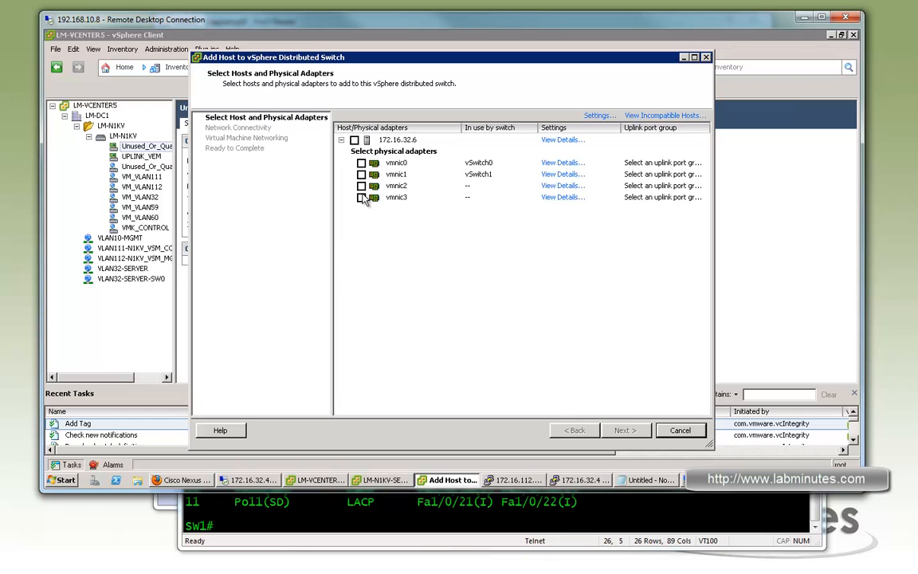
click(361, 196)
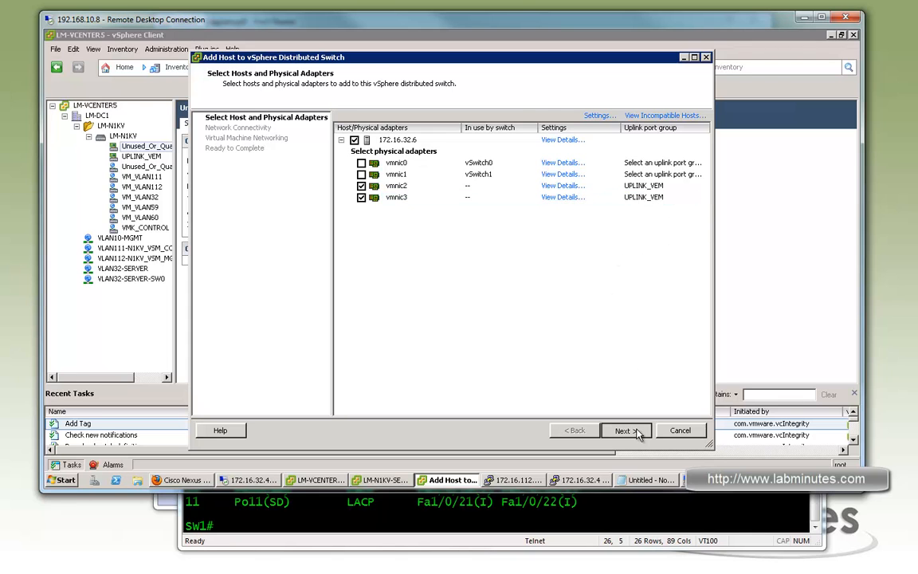
click(626, 429)
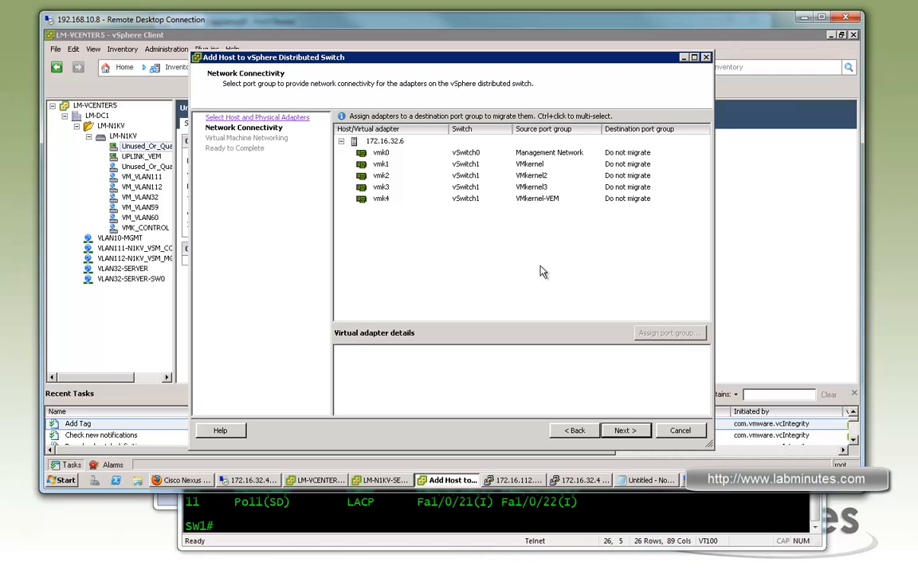
mouse_move(406, 160)
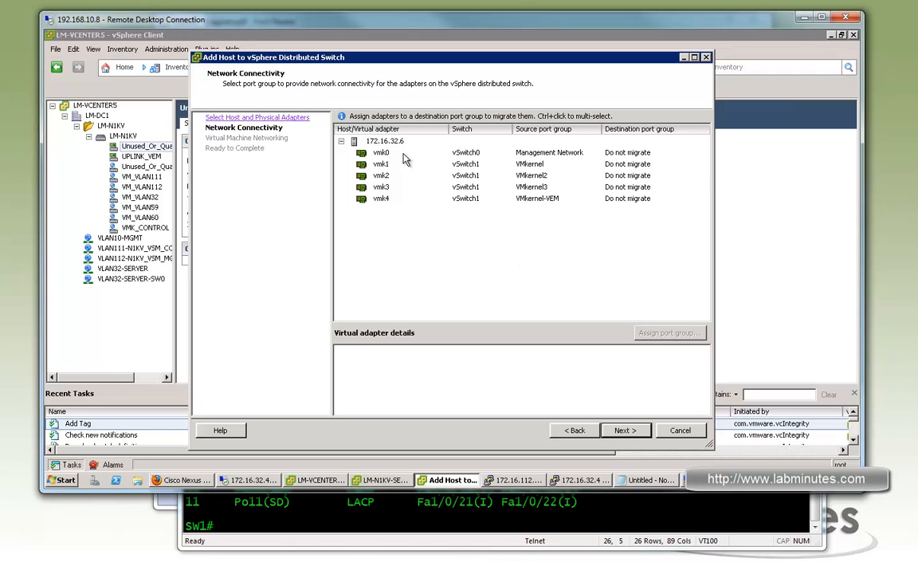
click(379, 165)
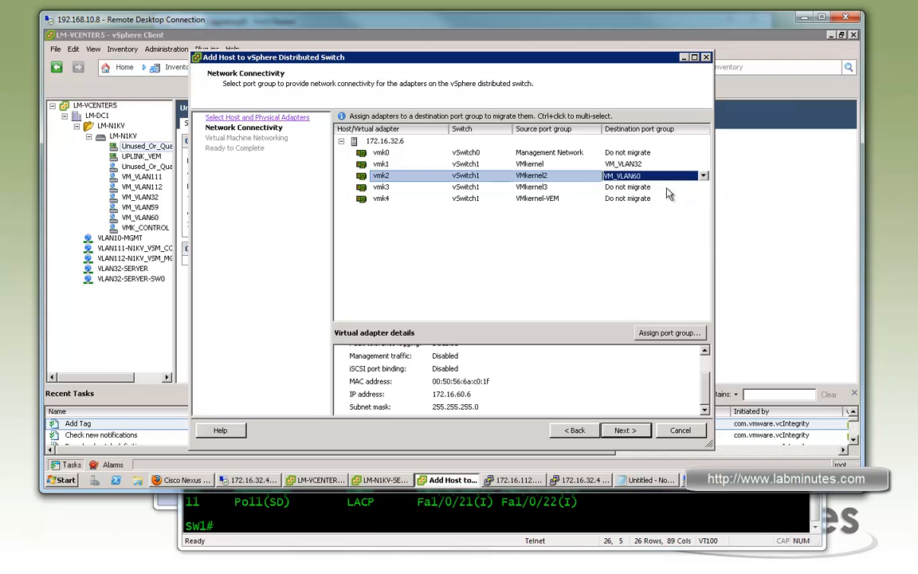
click(702, 187)
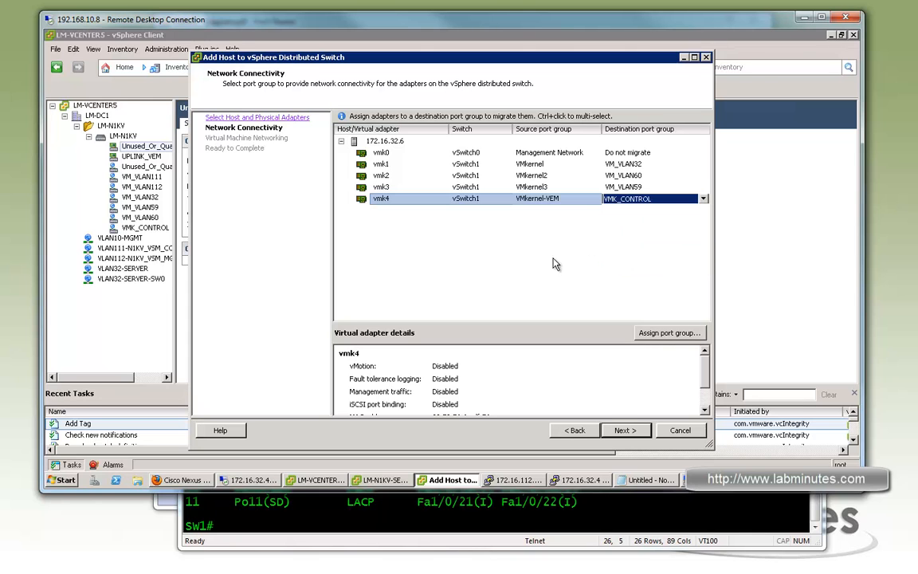
click(626, 430)
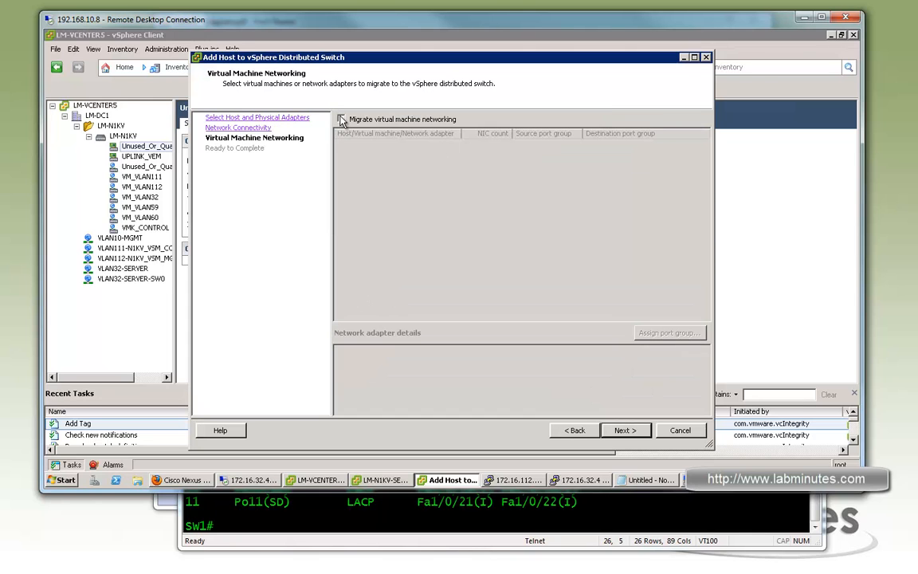
Migrate VM network adapters 1–3 to VM_VLAN111, VM_VLAN112 and VM_VLAN112, and finish.
click(341, 119)
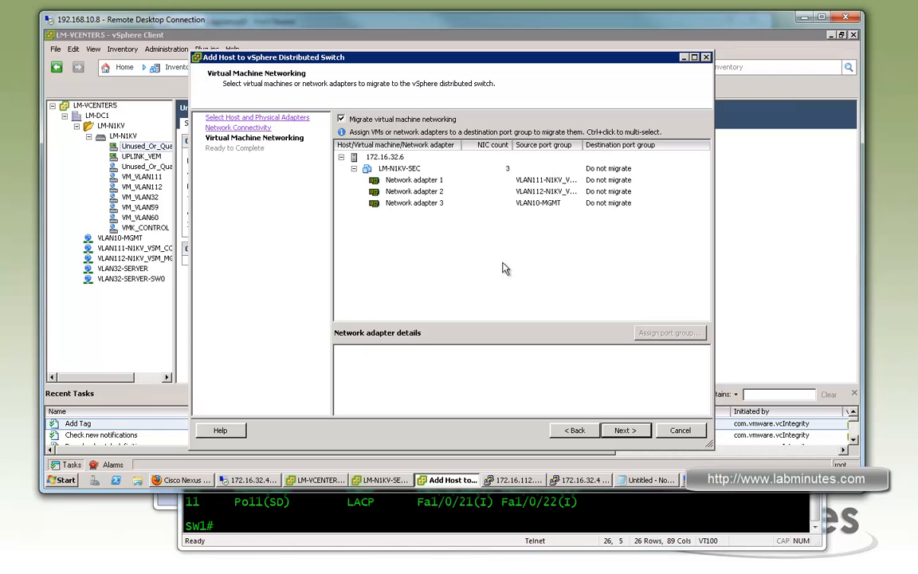
mouse_move(629, 191)
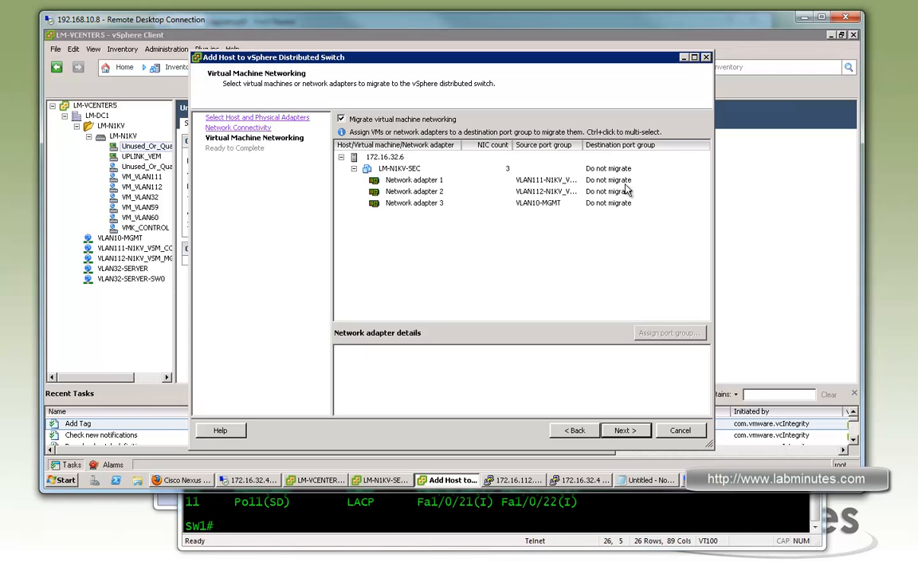
click(415, 179)
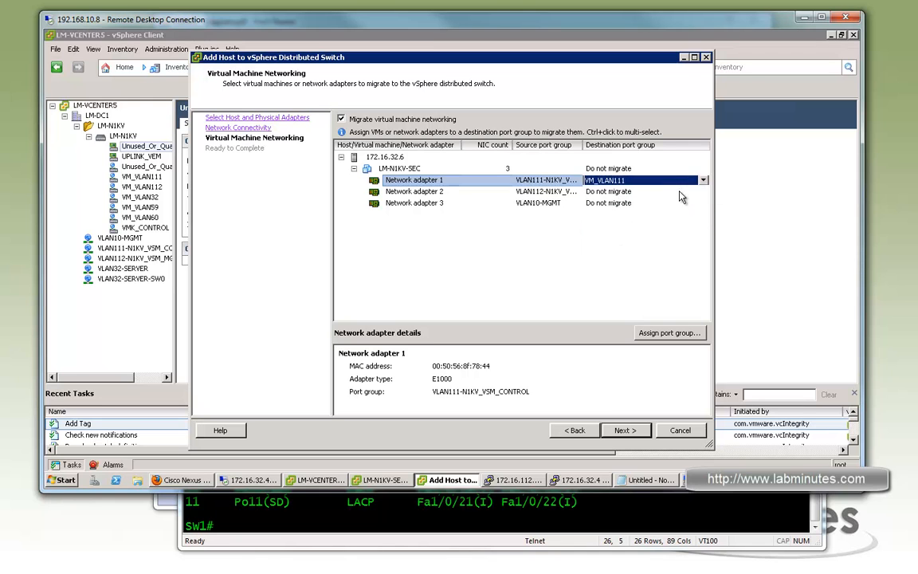
click(414, 192)
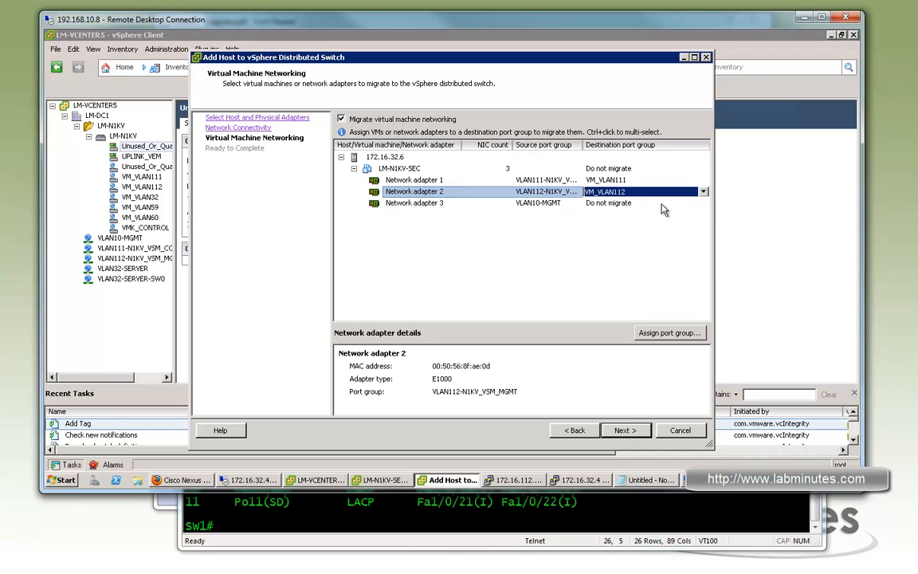
click(701, 203)
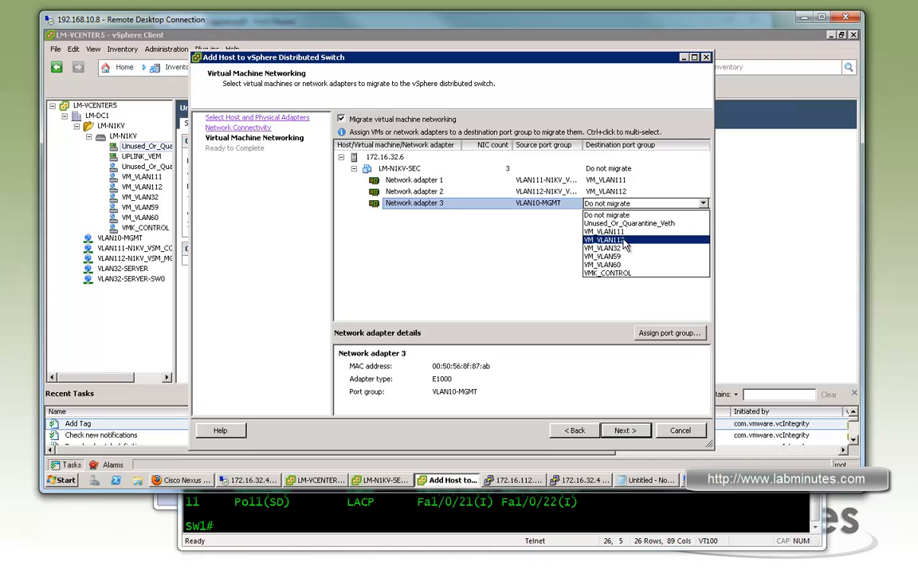
click(608, 239)
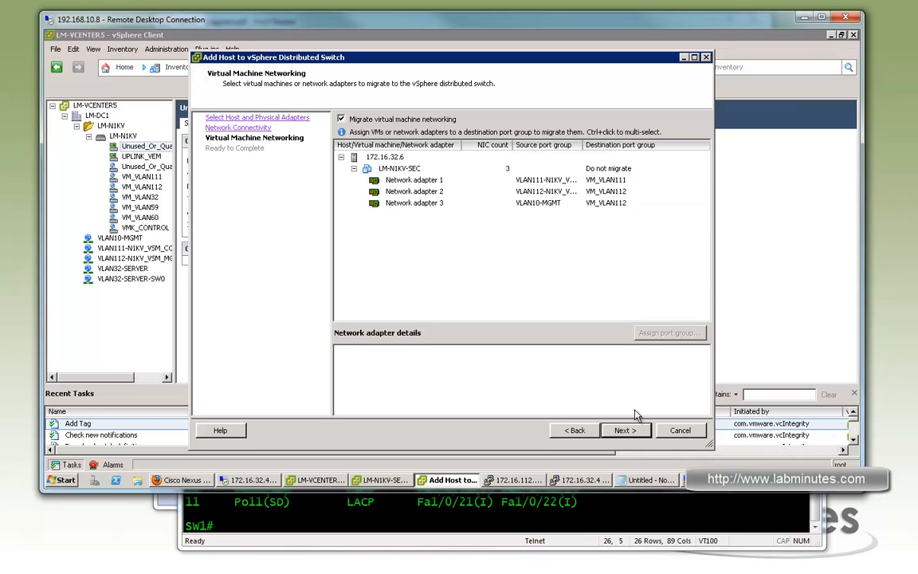
click(626, 430)
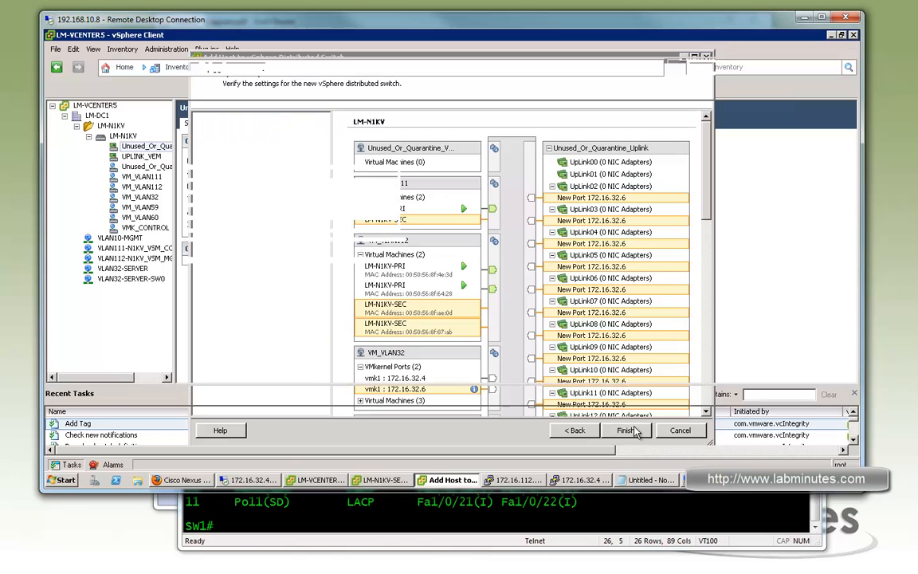
click(626, 430)
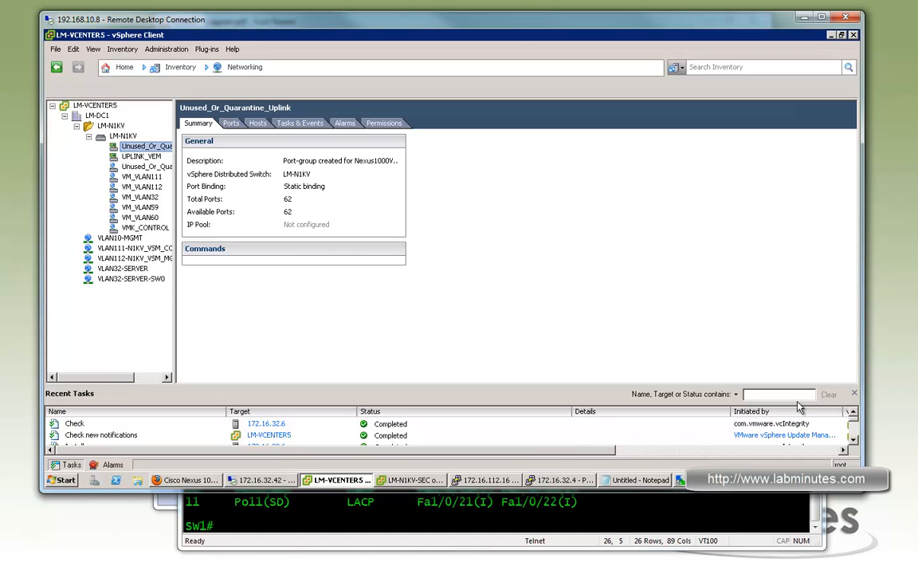
mouse_move(451, 413)
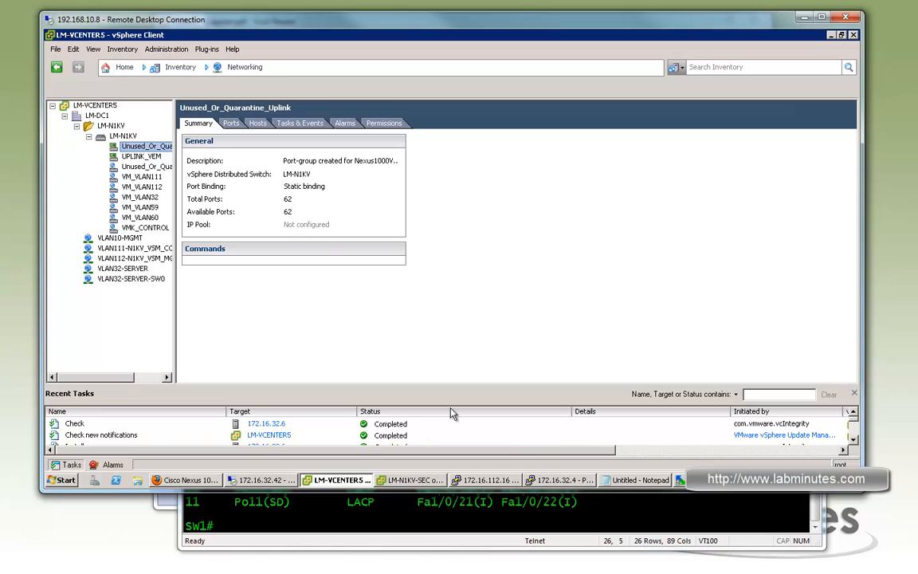
View host 172.16.32.6's LM-N1KV distributed switch networking and scroll through its port groups.
click(246, 67)
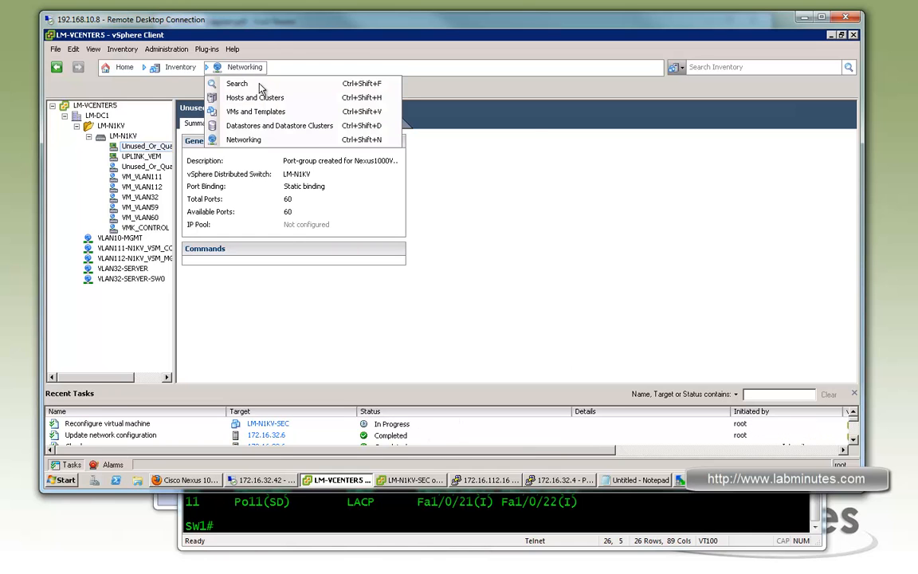
click(257, 98)
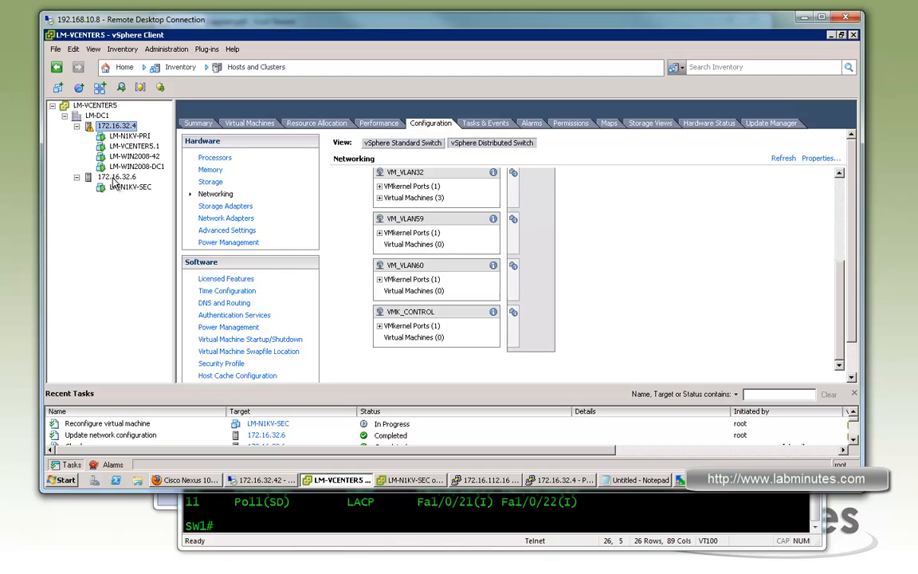
click(116, 176)
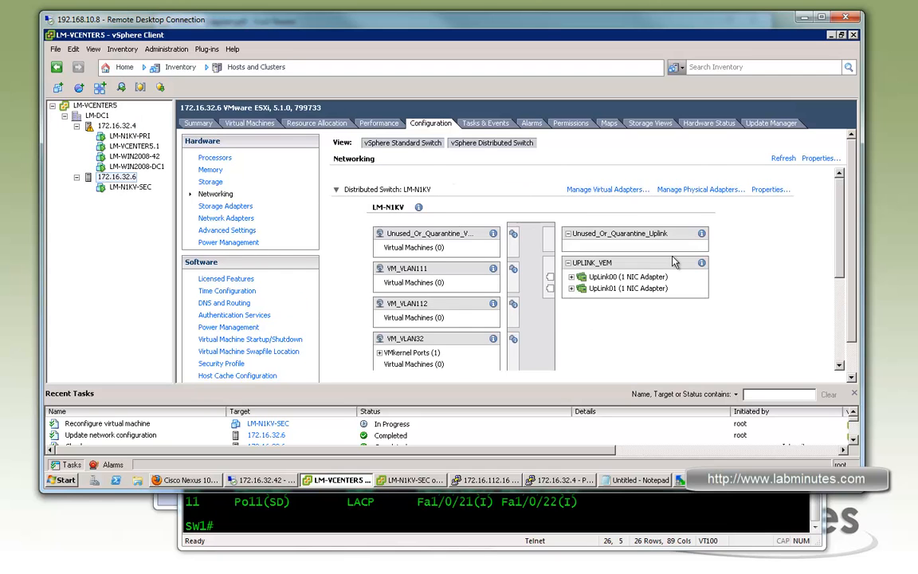
click(403, 142)
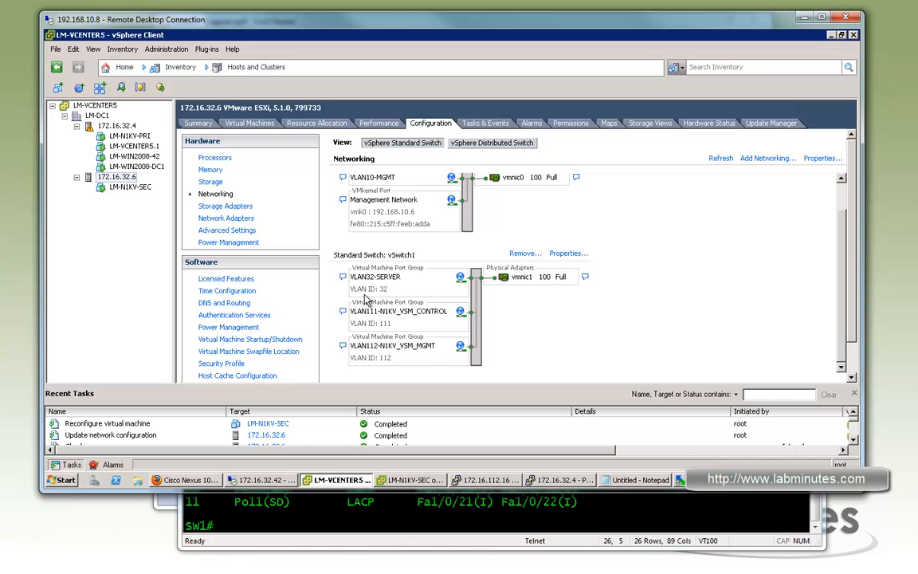
mouse_move(591, 173)
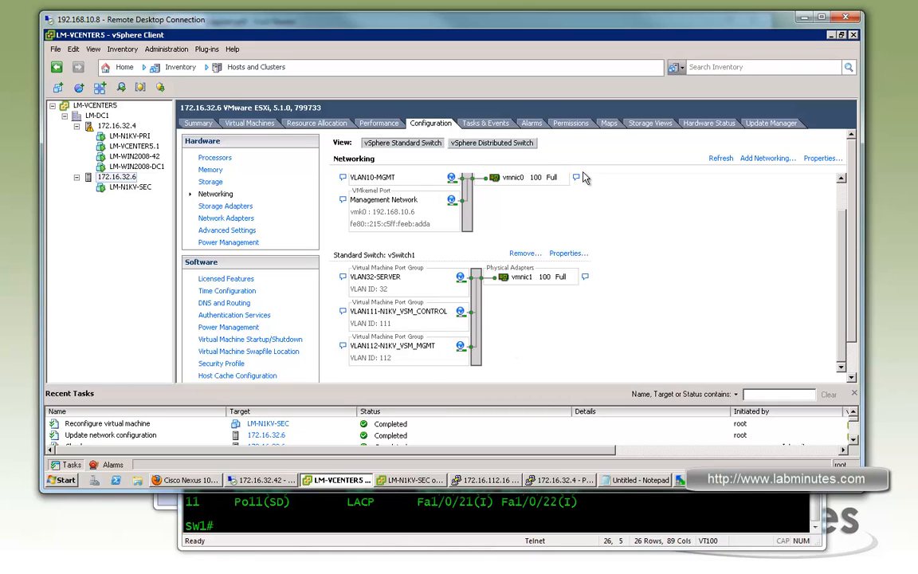
click(491, 142)
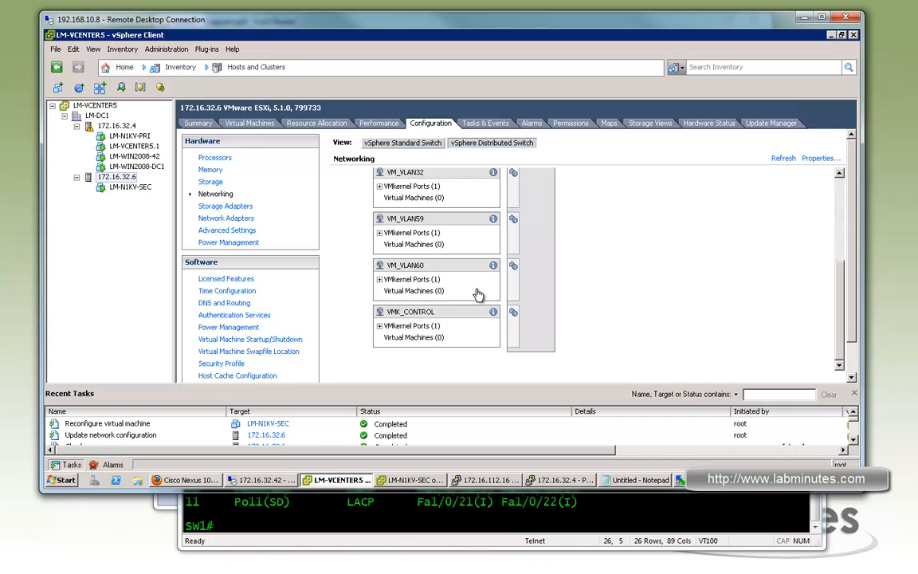
mouse_move(398, 247)
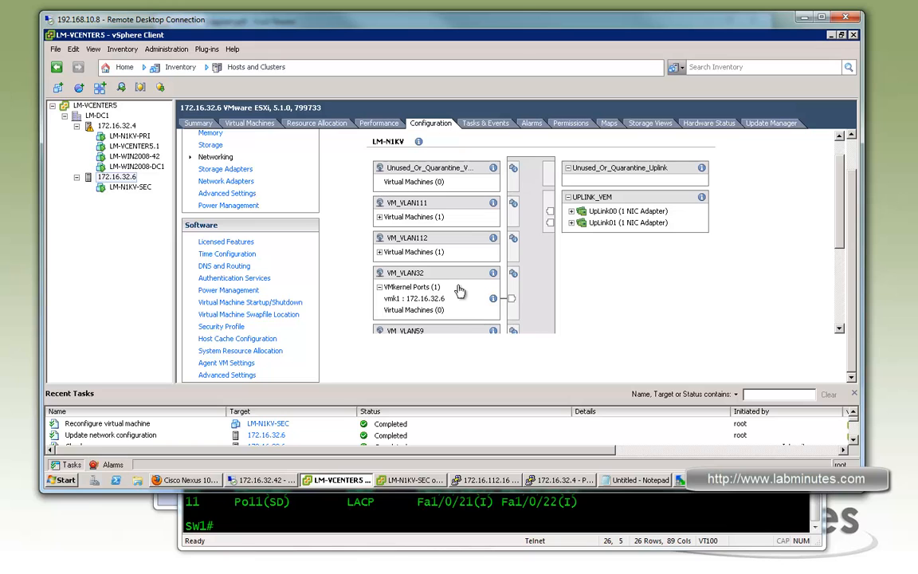
mouse_move(454, 310)
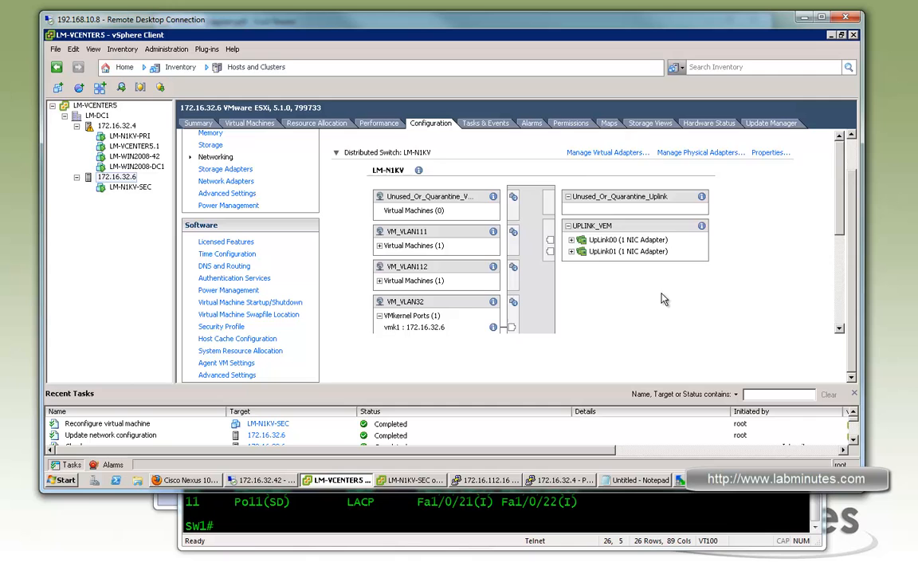
scroll(down, 3)
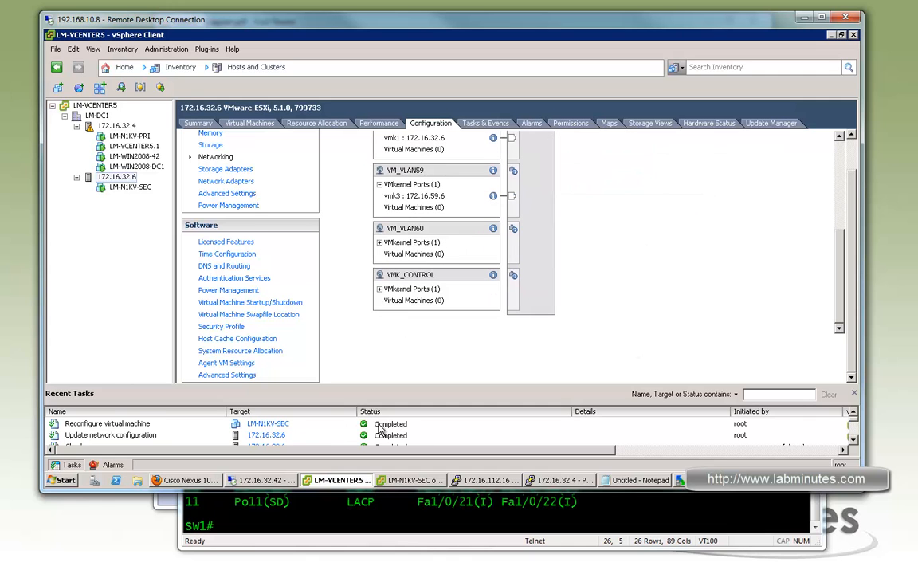
click(483, 480)
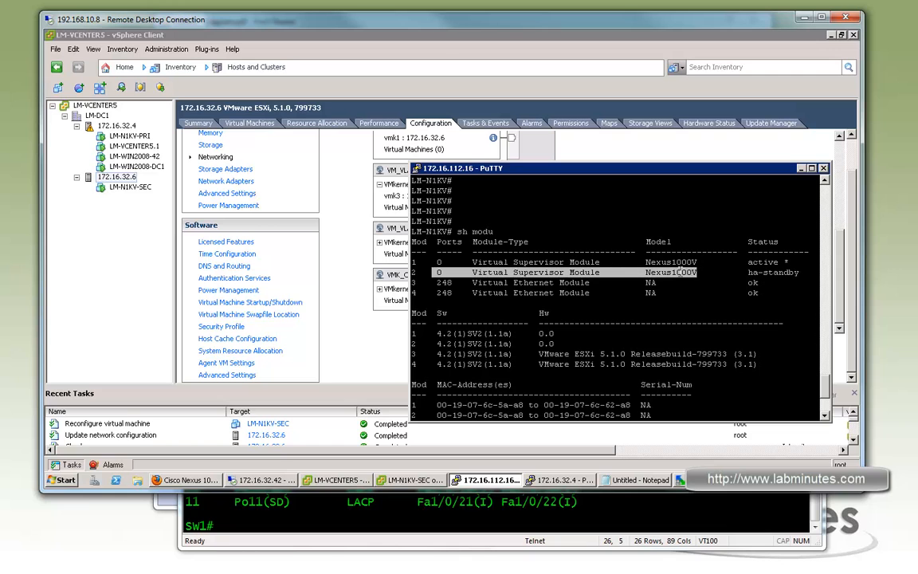
mouse_move(462, 297)
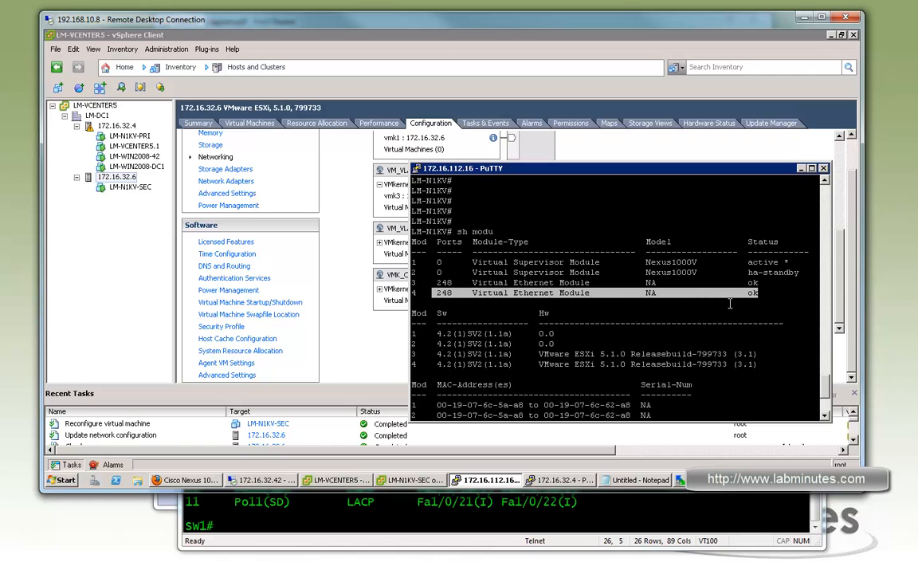
mouse_move(712, 301)
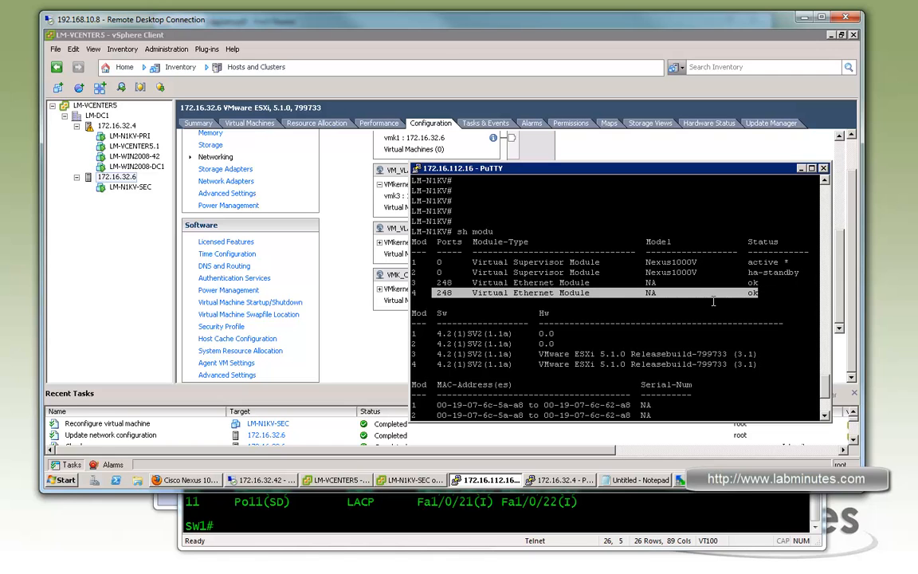
Scroll the module list, then run 'sh int vir' and 'sh port' on the VSM.
scroll(down, 3)
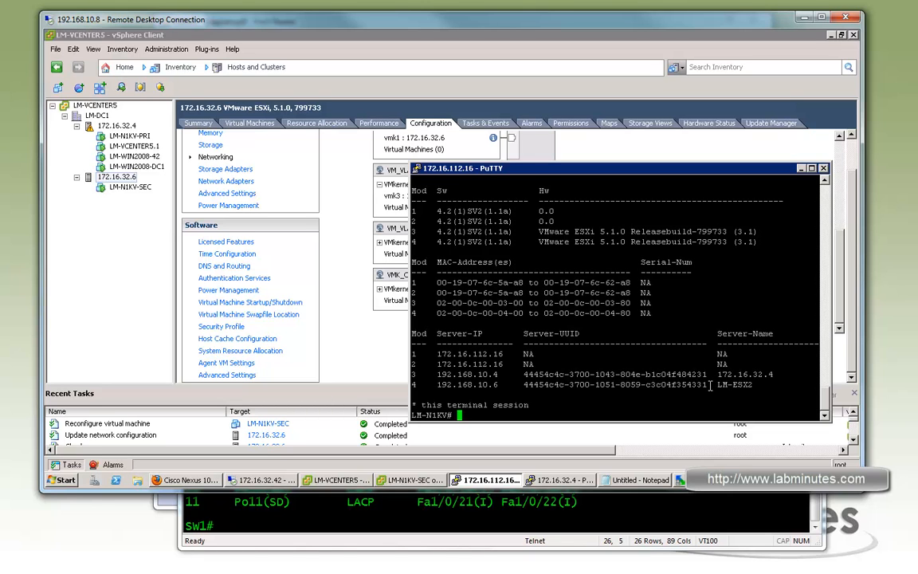
text(sh int vir)
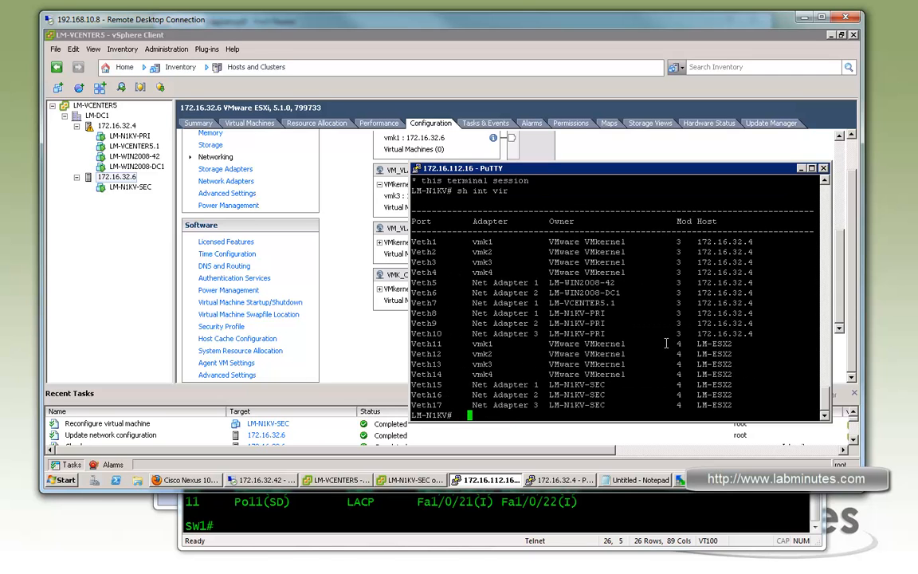
mouse_move(667, 320)
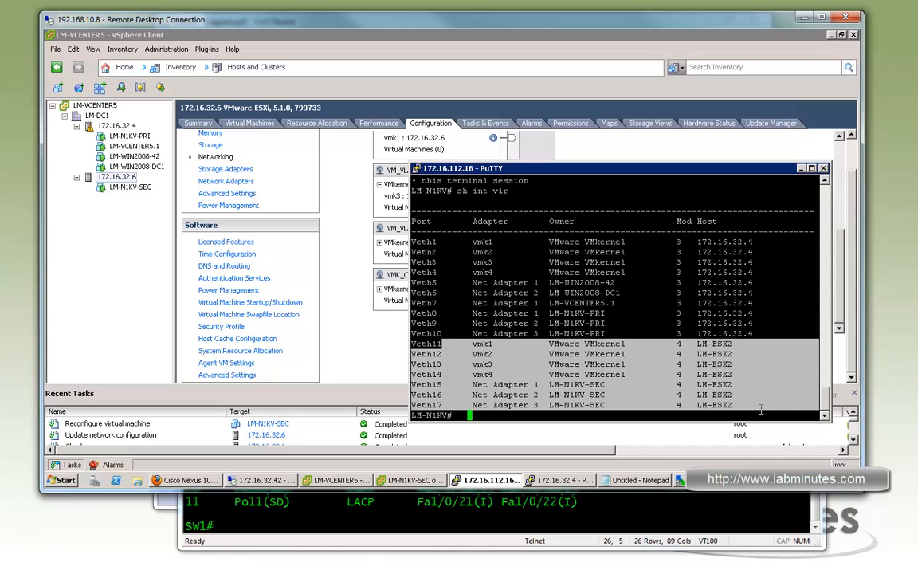
mouse_move(754, 395)
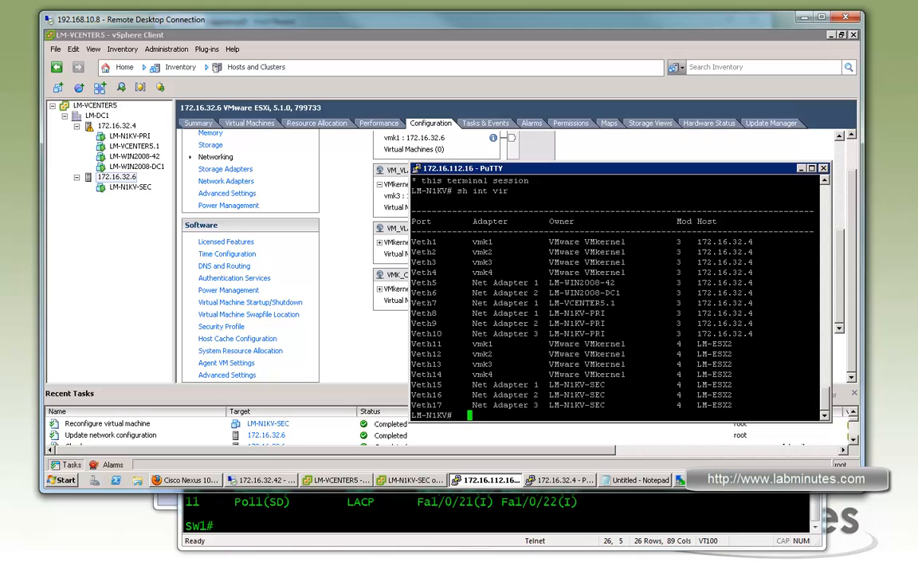
text(sh port)
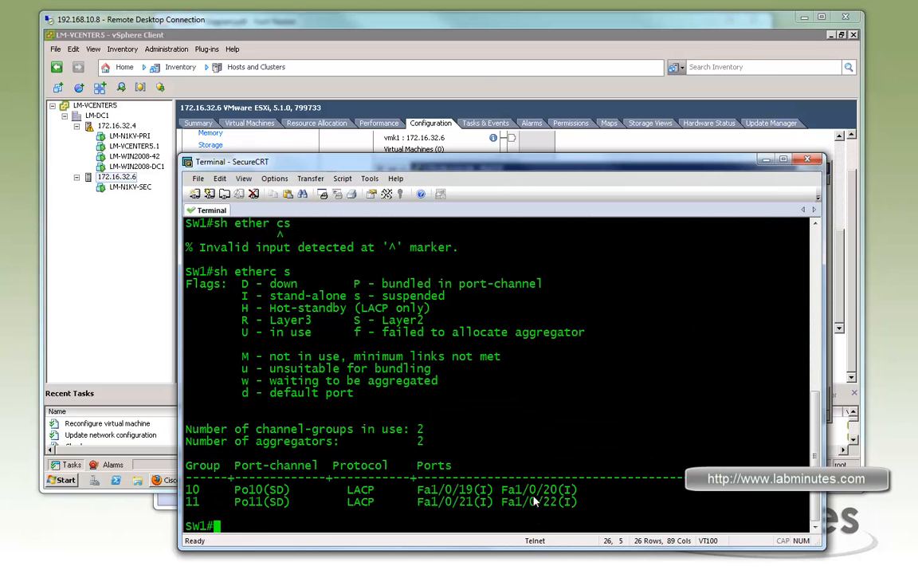
Run 'sh etherc s' on SW1 to show Po11 bundling Fa1/0/21–22.
text(sh etherc s)
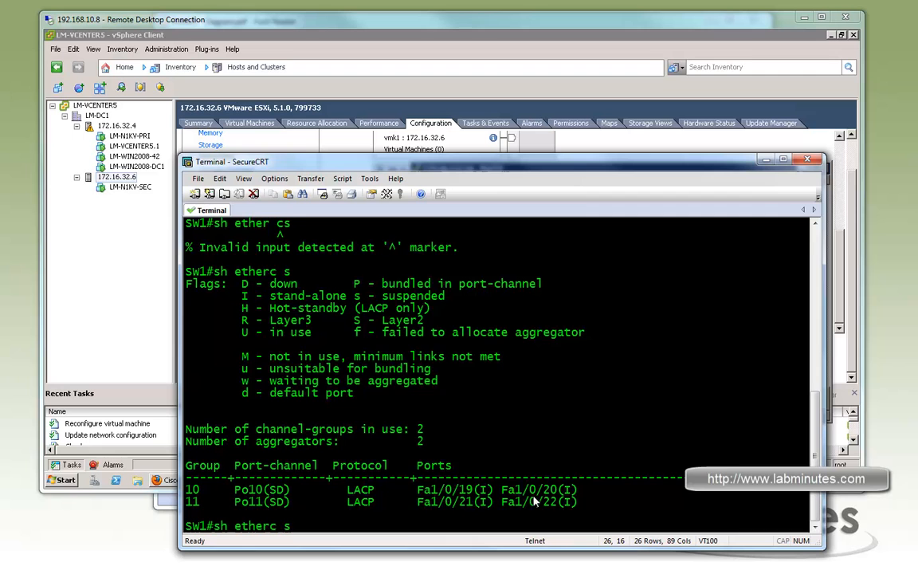
key(Return)
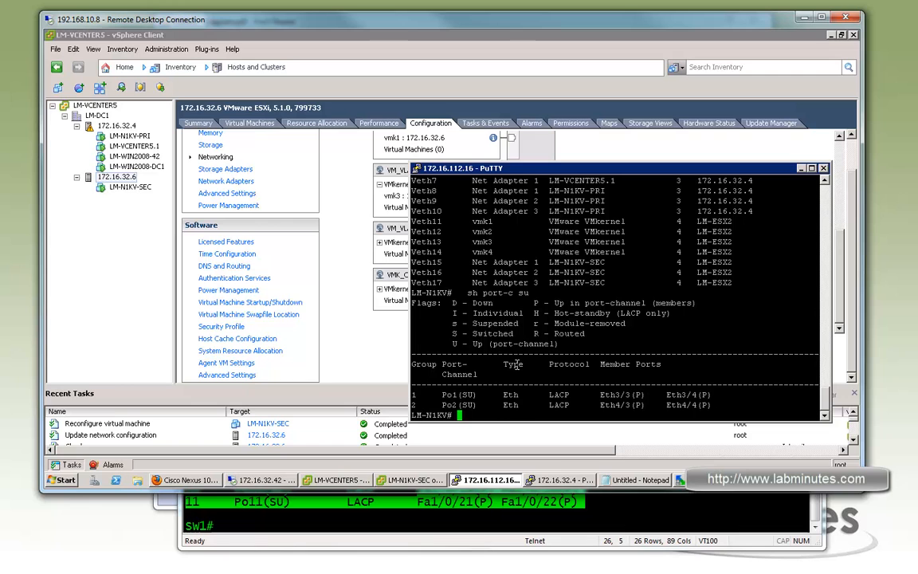
mouse_move(559, 353)
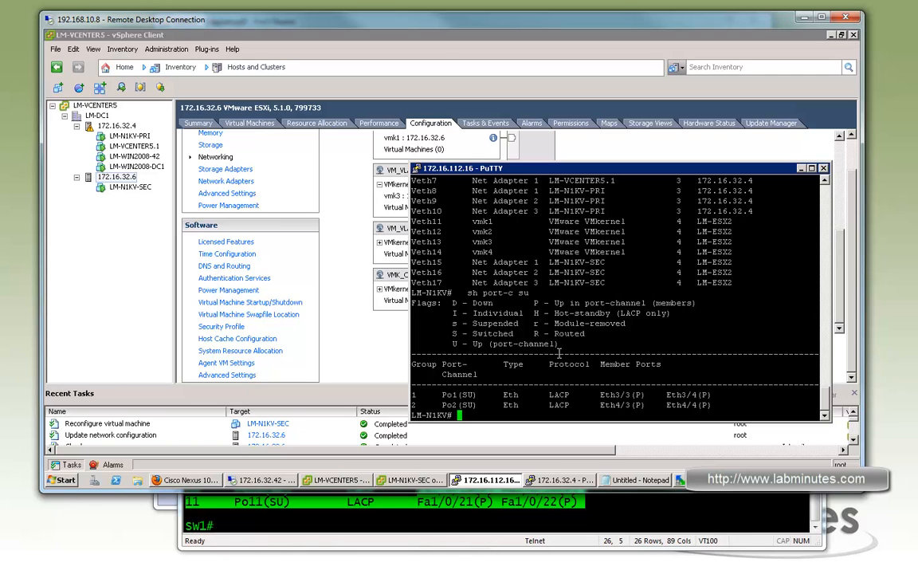
Run 'sh int vir | in 42' to find LM-WIN2008-42's vEthernet interface, Veth5.
text(sh)
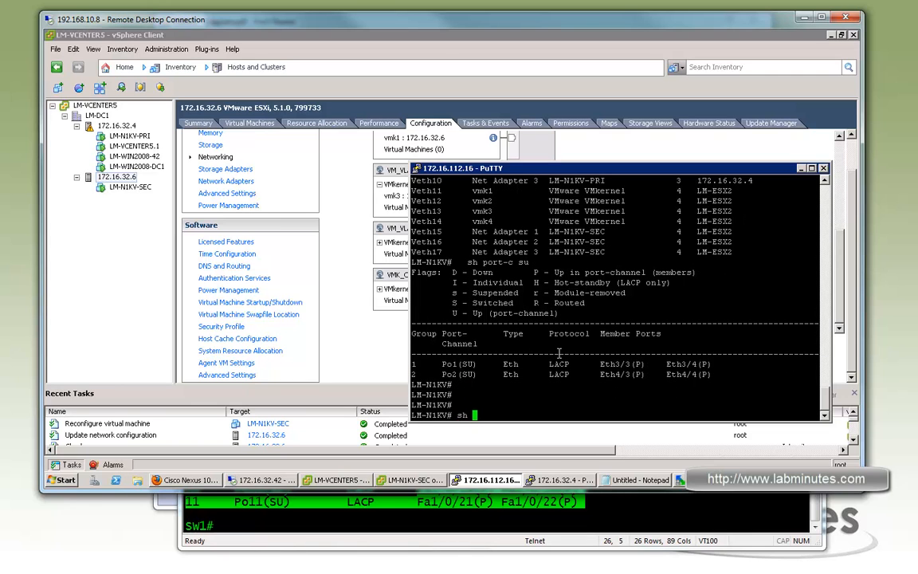
text(int vir)
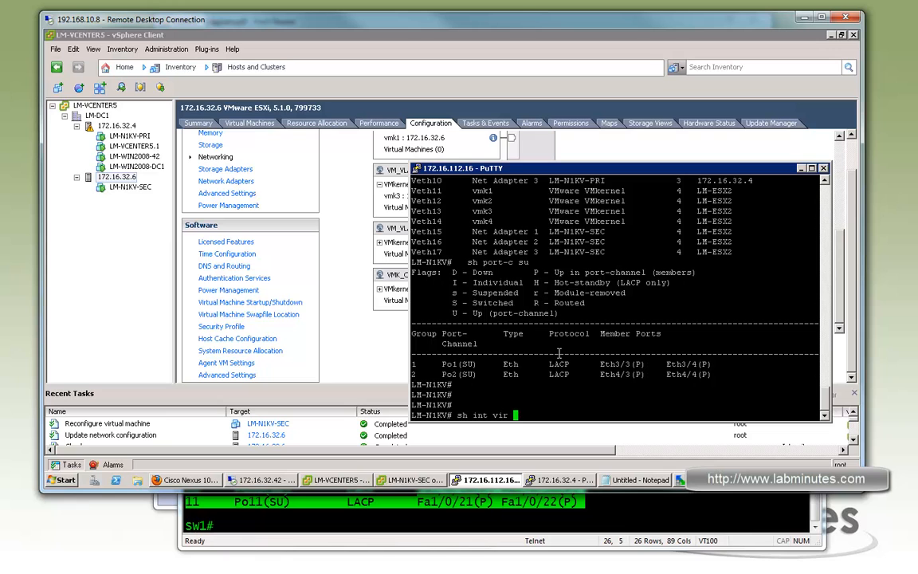
text(| in 42)
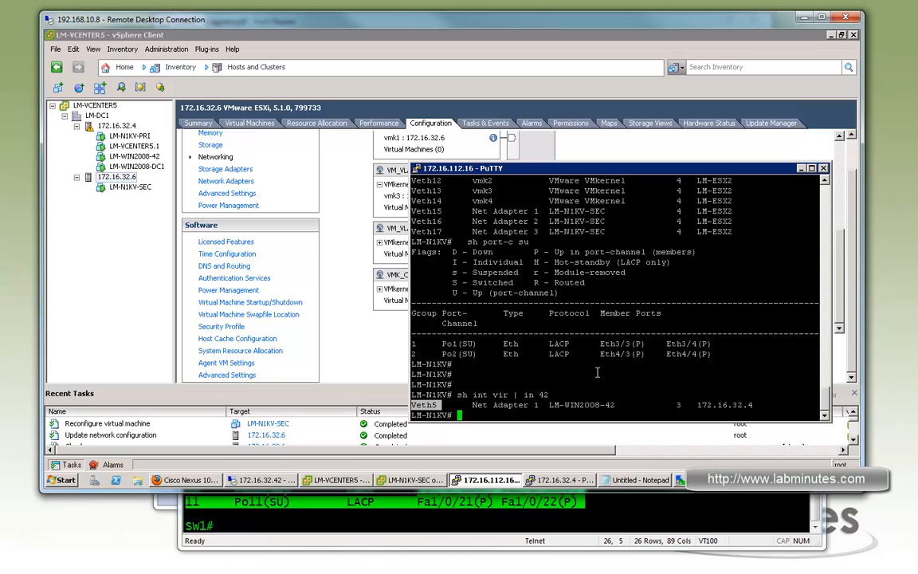
mouse_move(590, 368)
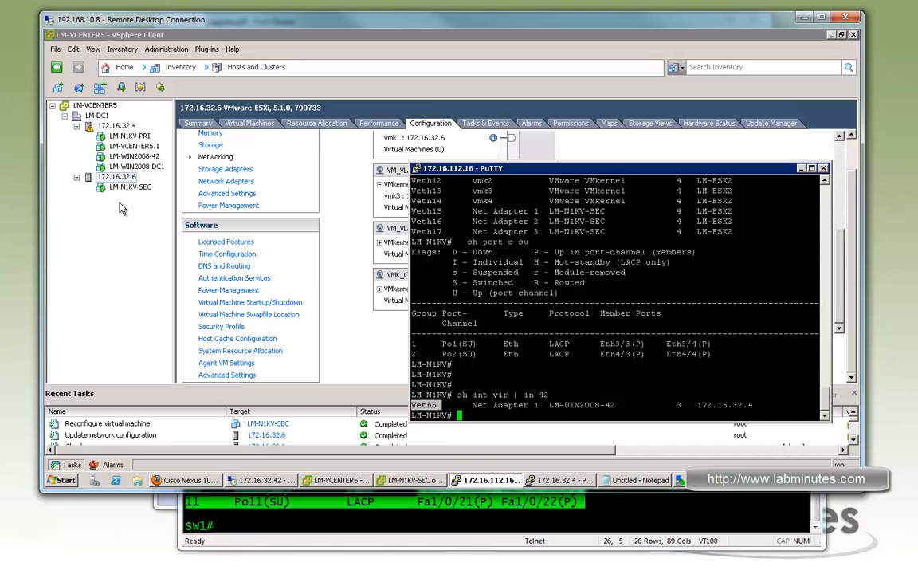
click(133, 156)
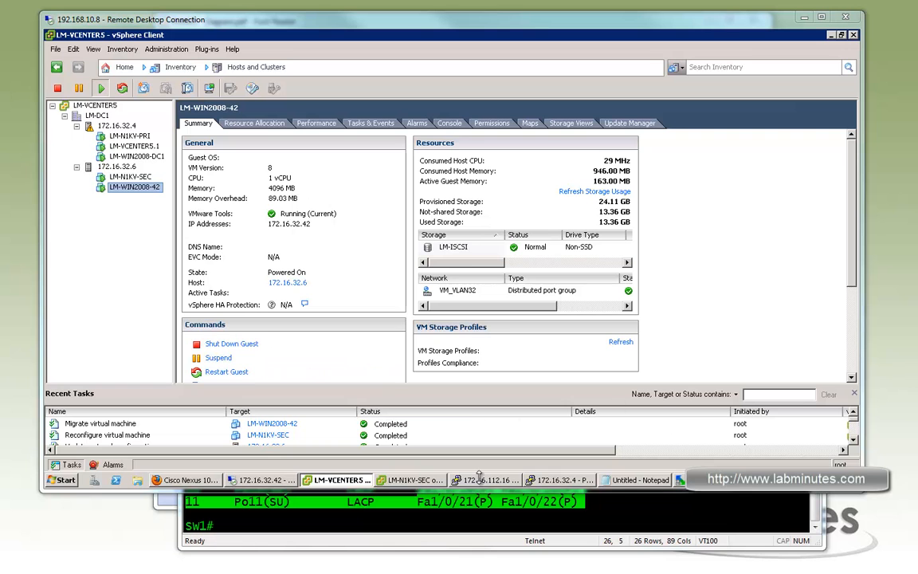
Return to the Nexus 1000V PuTTY session after migrating LM-WIN2008-42 to 172.16.32.6.
click(259, 480)
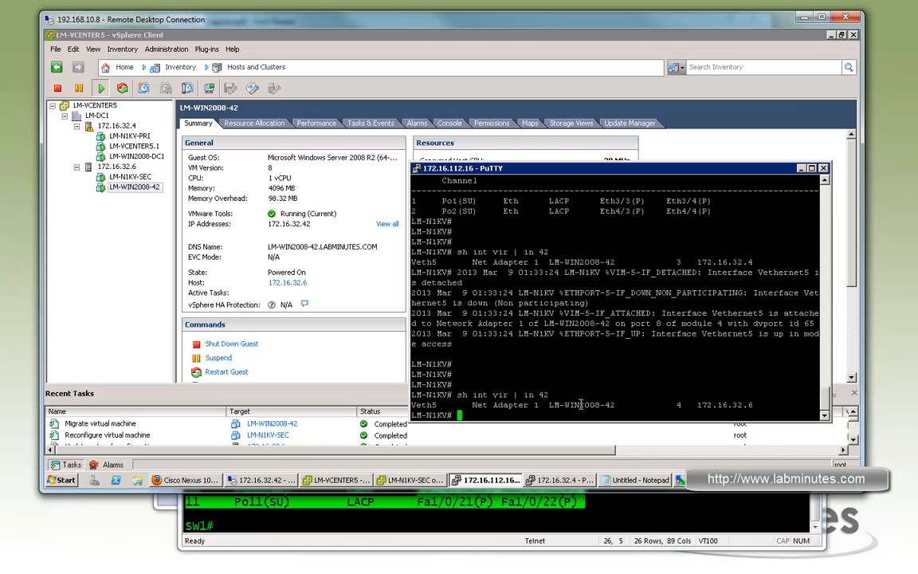
Inspect the Vethernet5 detach and attach log messages in PuTTY.
double_click(580, 405)
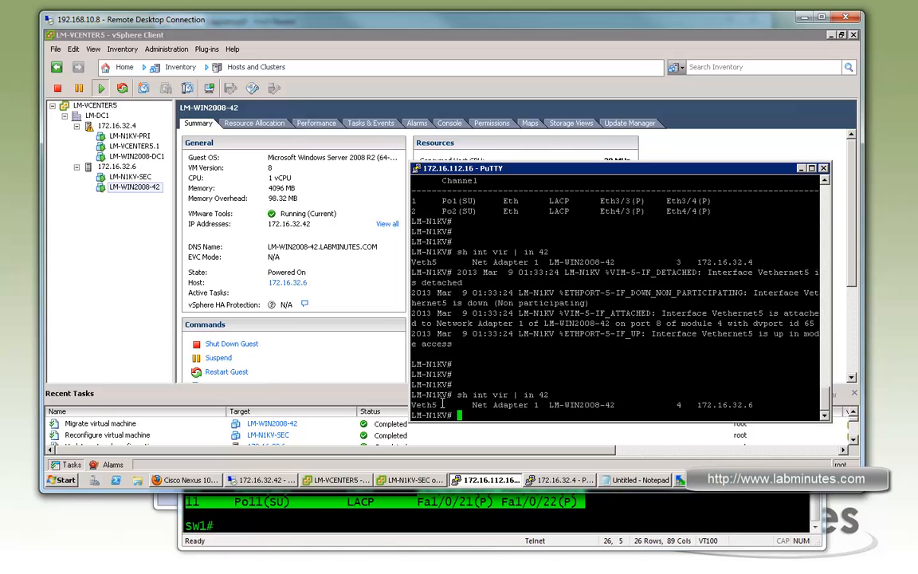
mouse_move(506, 370)
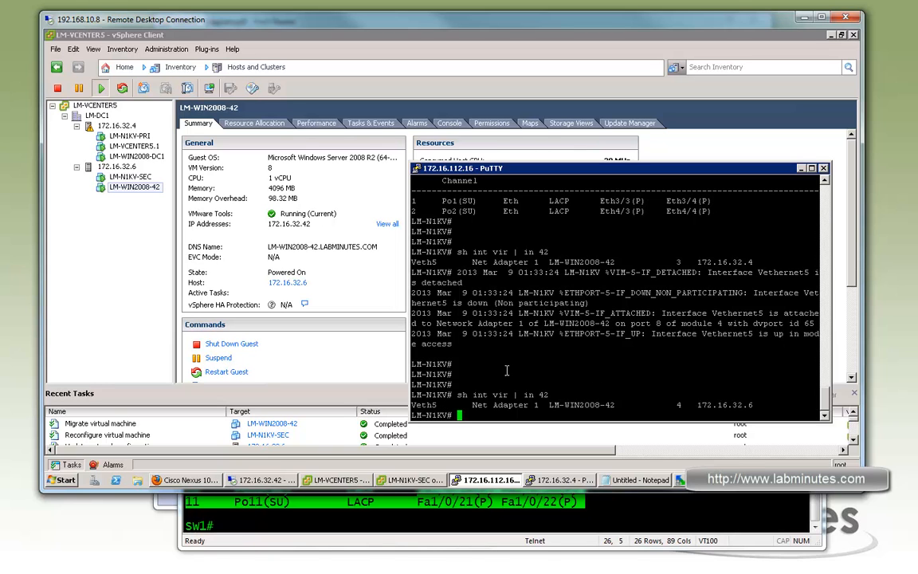
mouse_move(535, 360)
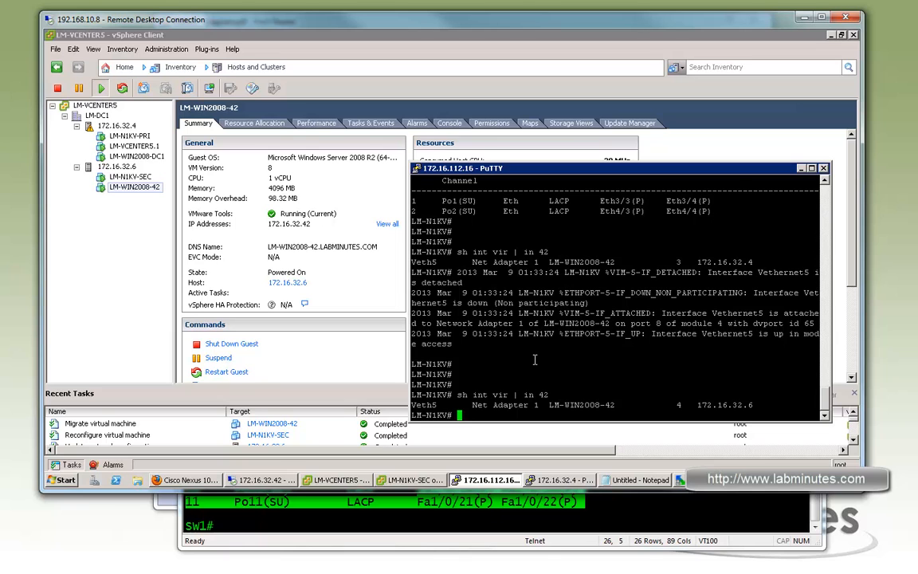
mouse_move(563, 354)
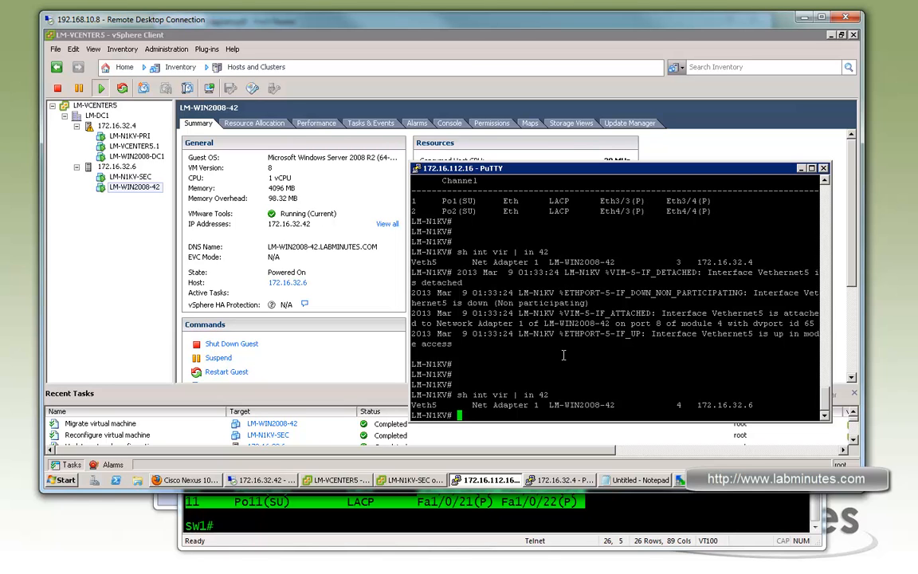
mouse_move(488, 382)
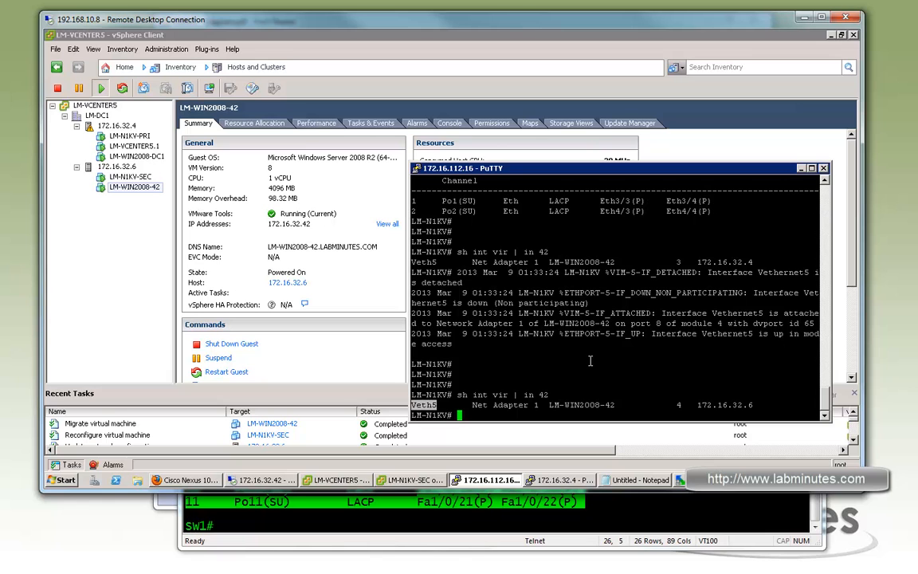
mouse_move(563, 371)
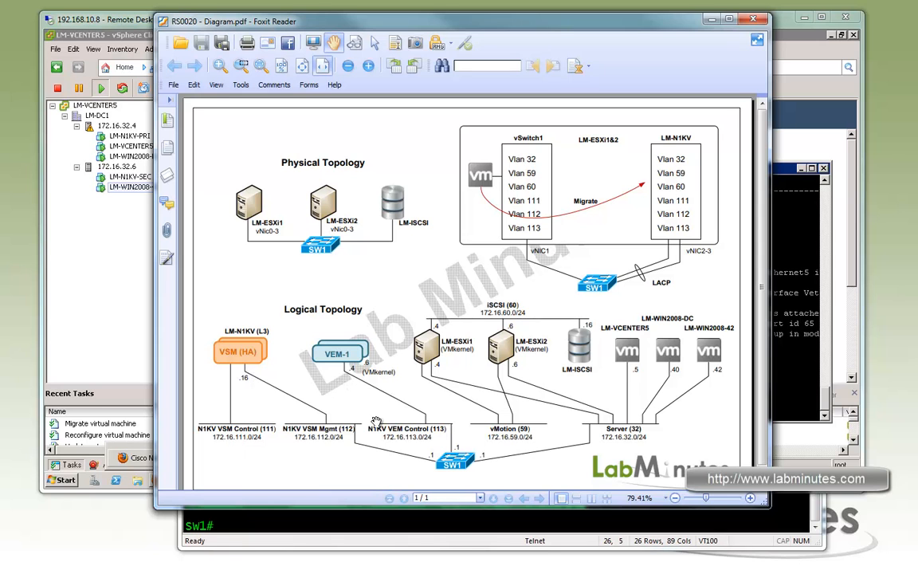
mouse_move(426, 422)
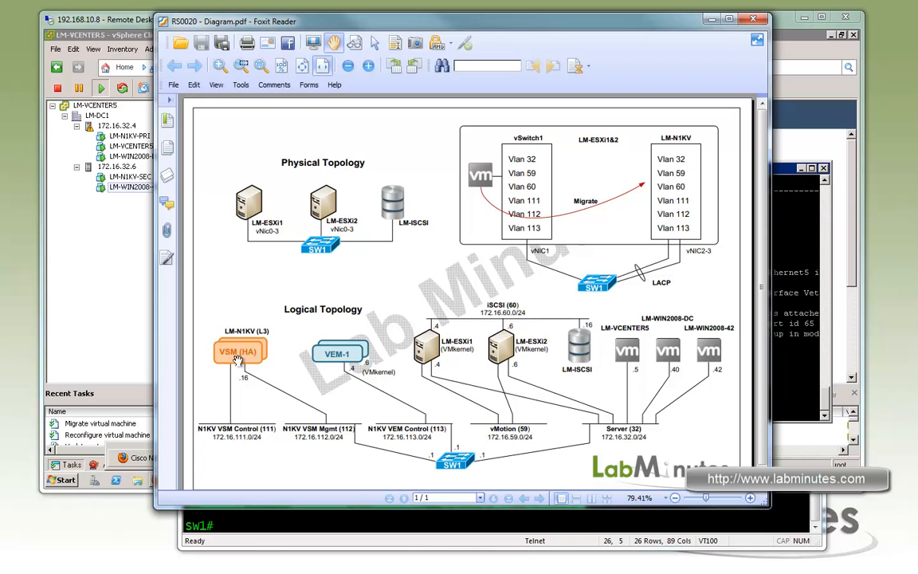
mouse_move(326, 438)
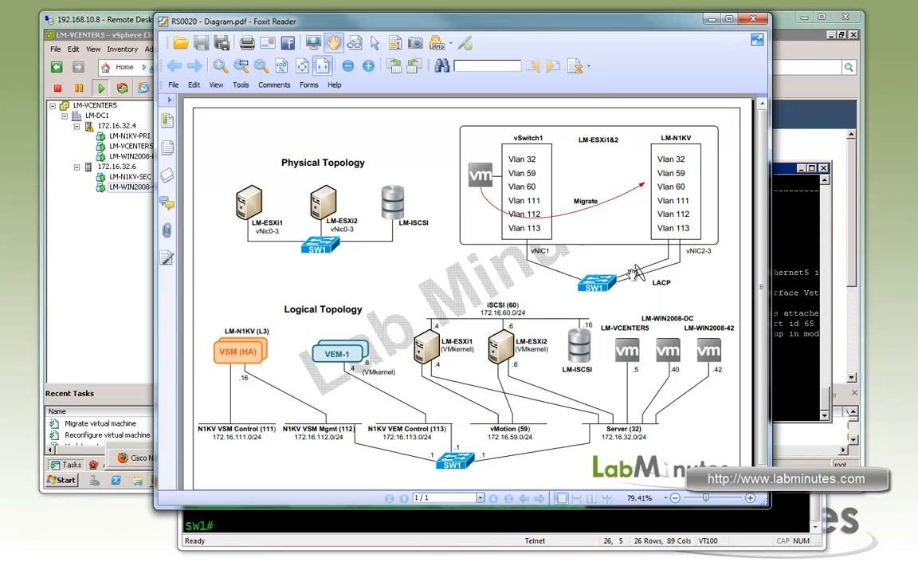
Return to the Deploy OVF Template wizard after reviewing the RS0020 topology diagram.
click(54, 48)
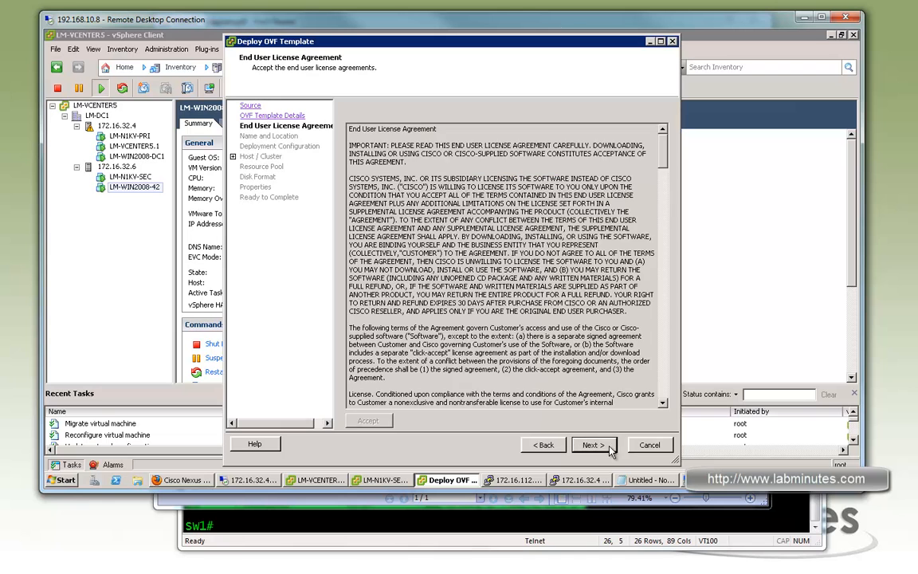
Move past the Cisco EULA and list the Nexus 1000V deployment configuration options.
click(594, 444)
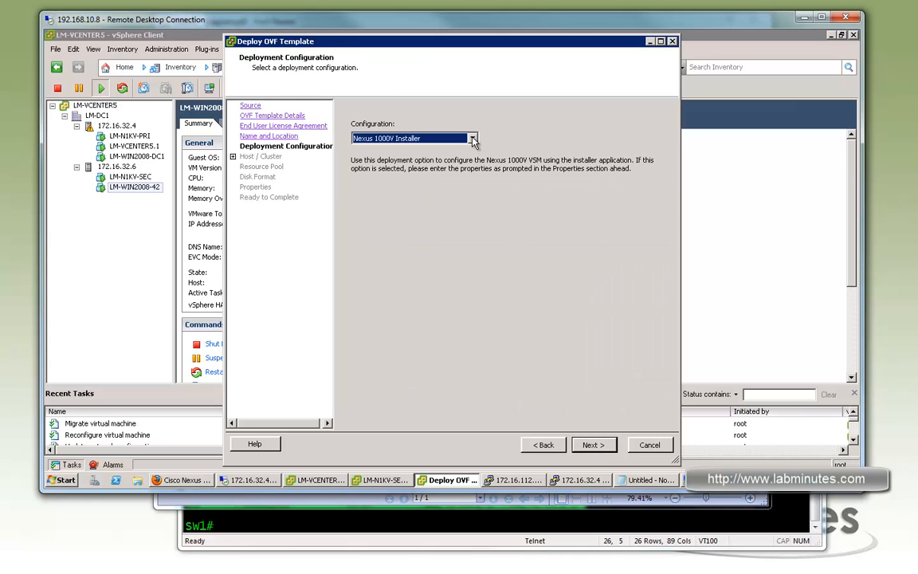
click(472, 137)
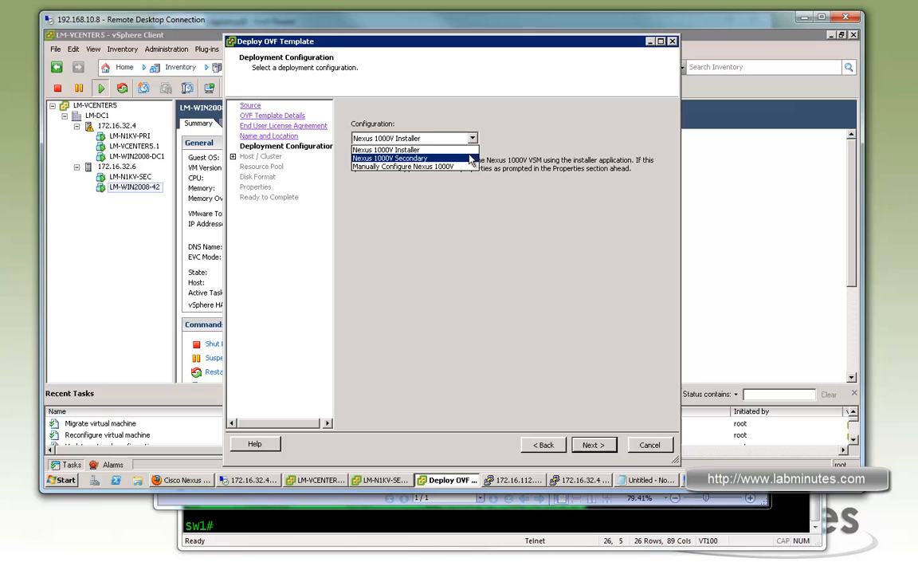